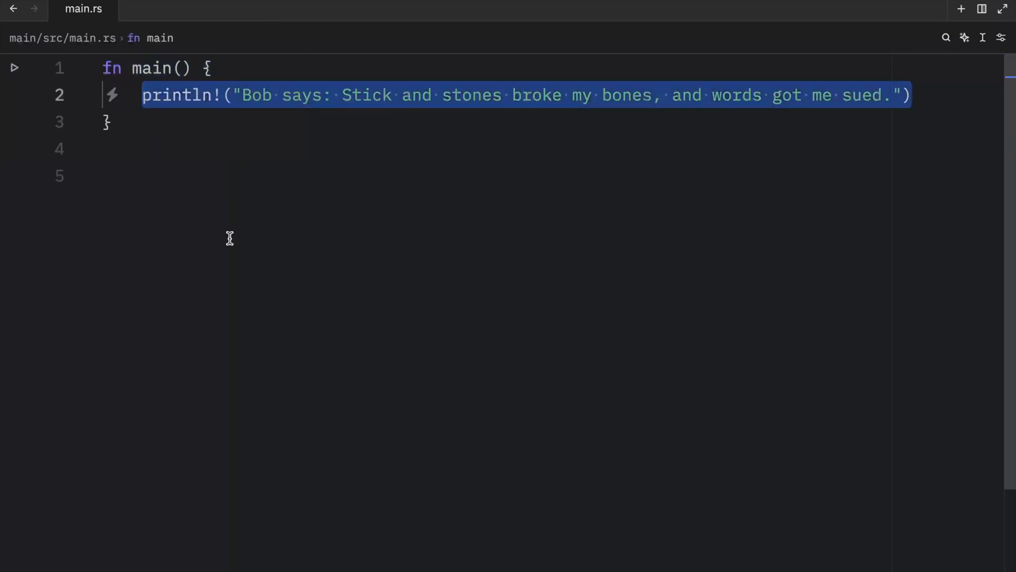
Define sentence as String::from("Bob loves Chinese food.") in place of the println! line.
text(let se)
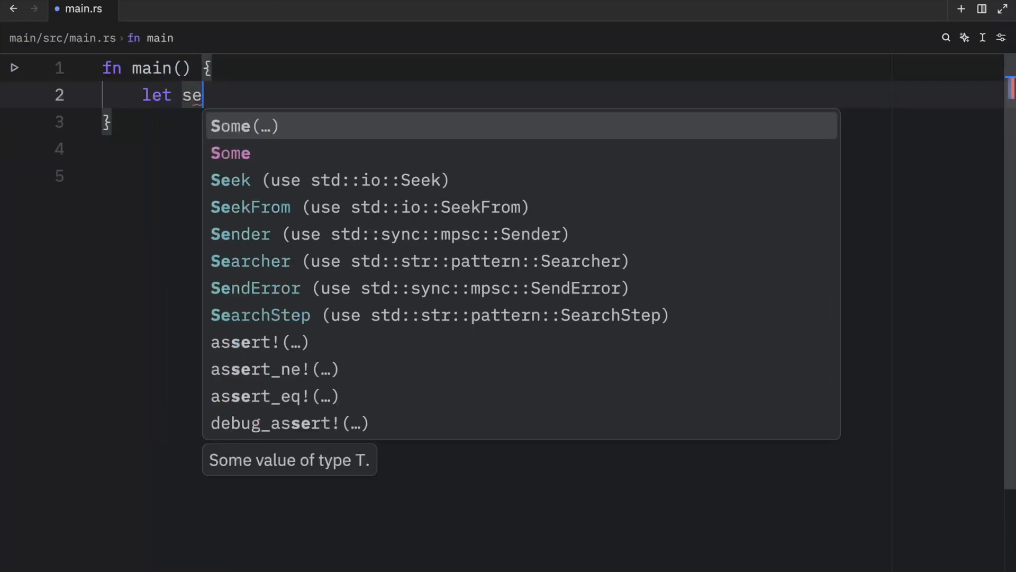
text(ntence =)
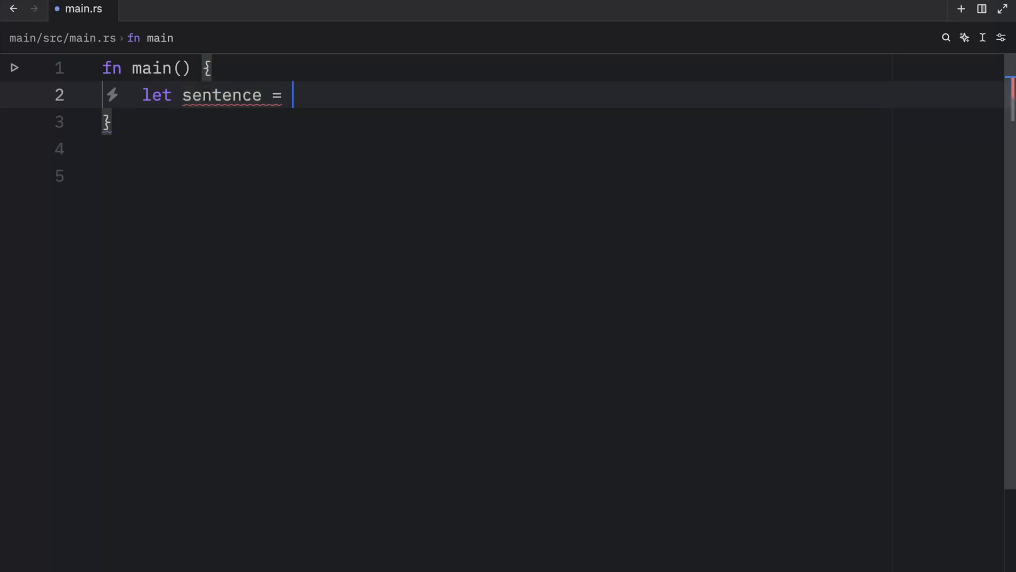
text(String::from("Bob loves)
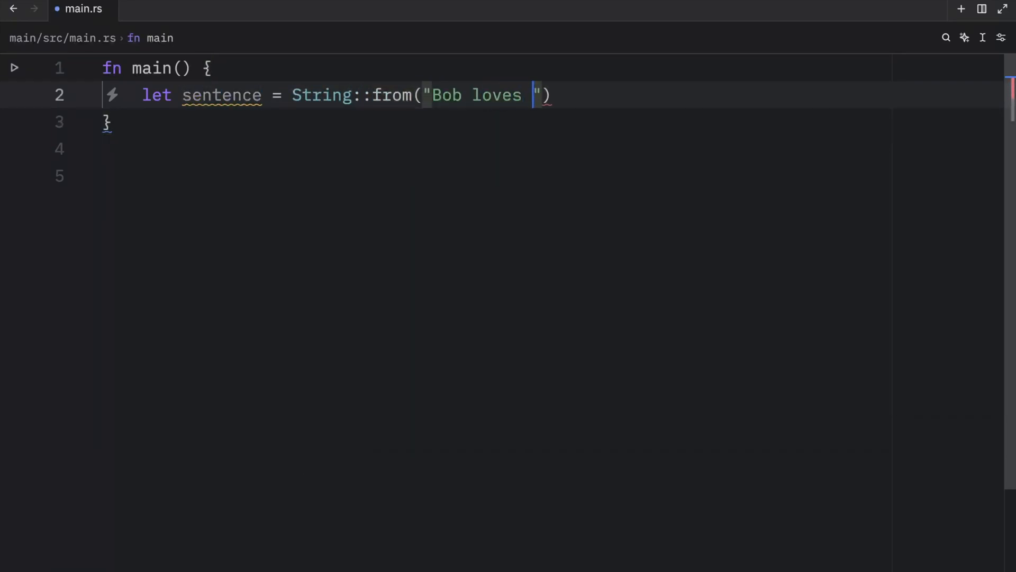
text(Chinese food.");)
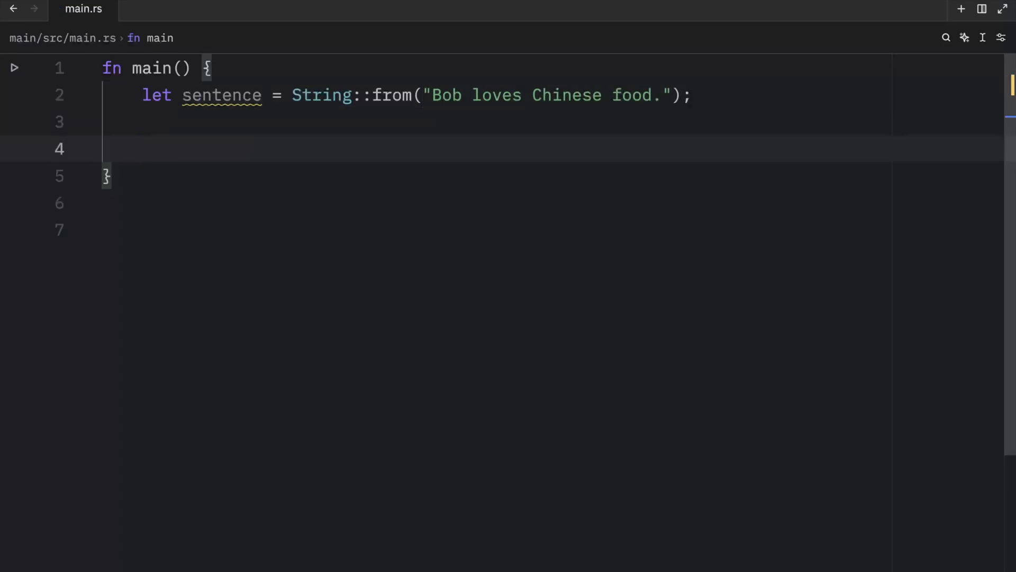
Add let name = &sentence[0..3]; taking the first three characters.
click(454, 95)
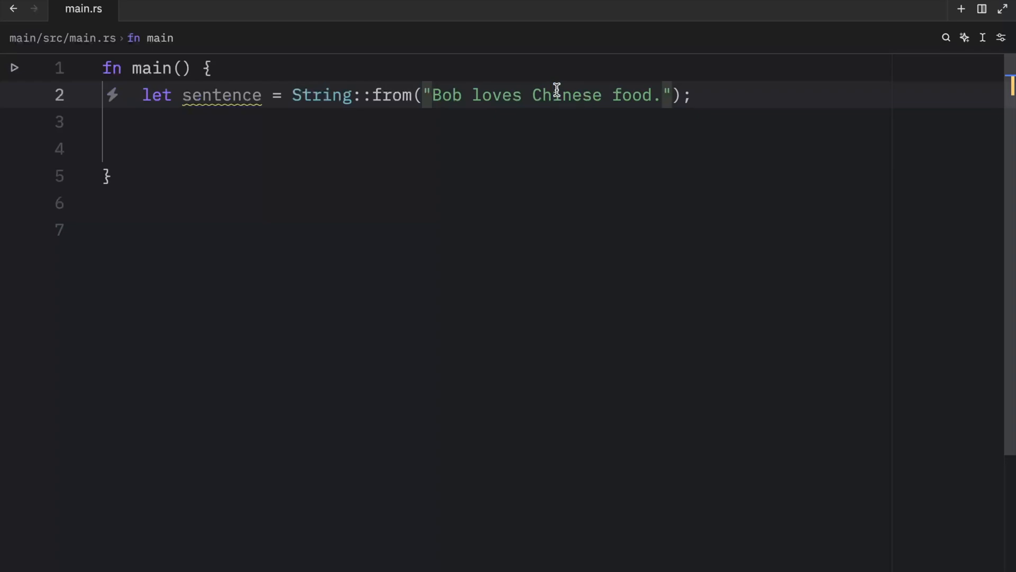
text(let name)
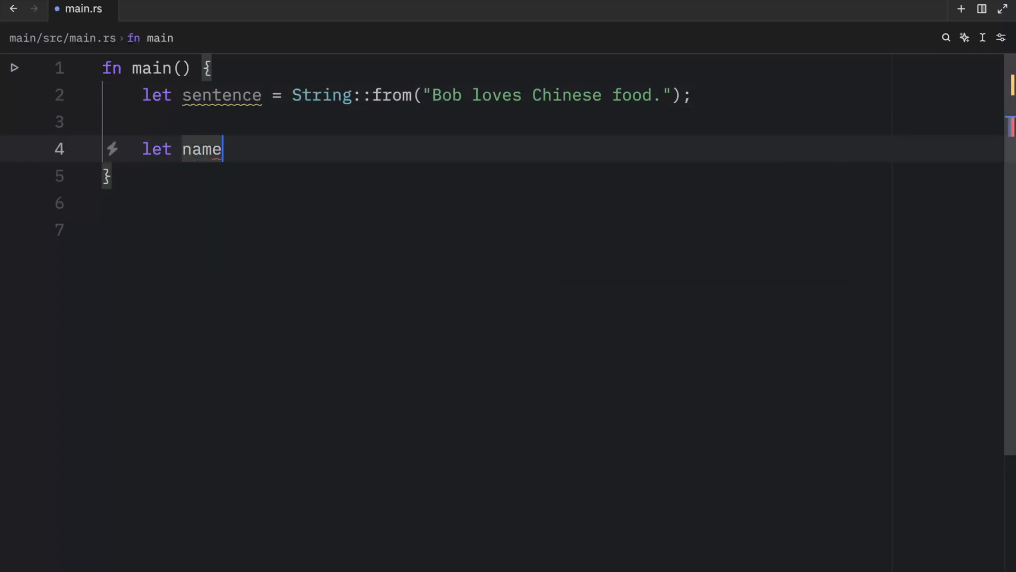
text(= &set)
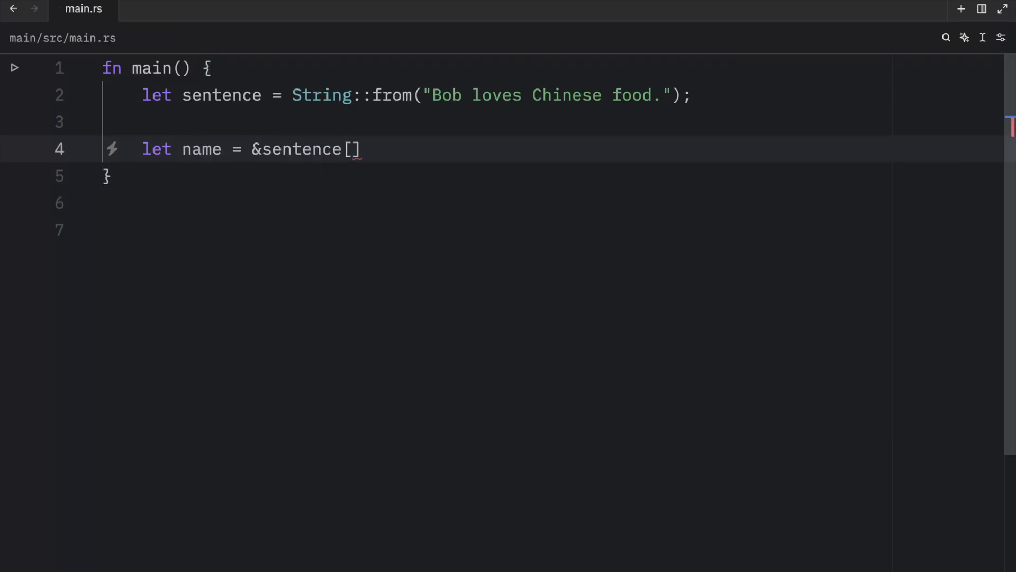
mouse_move(235, 146)
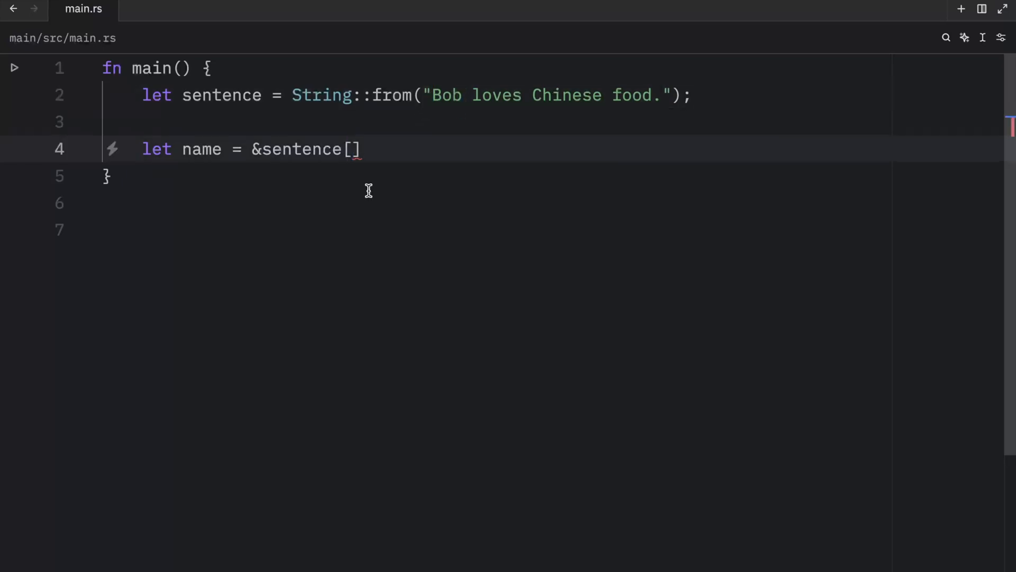
text(0..3)
text(l)
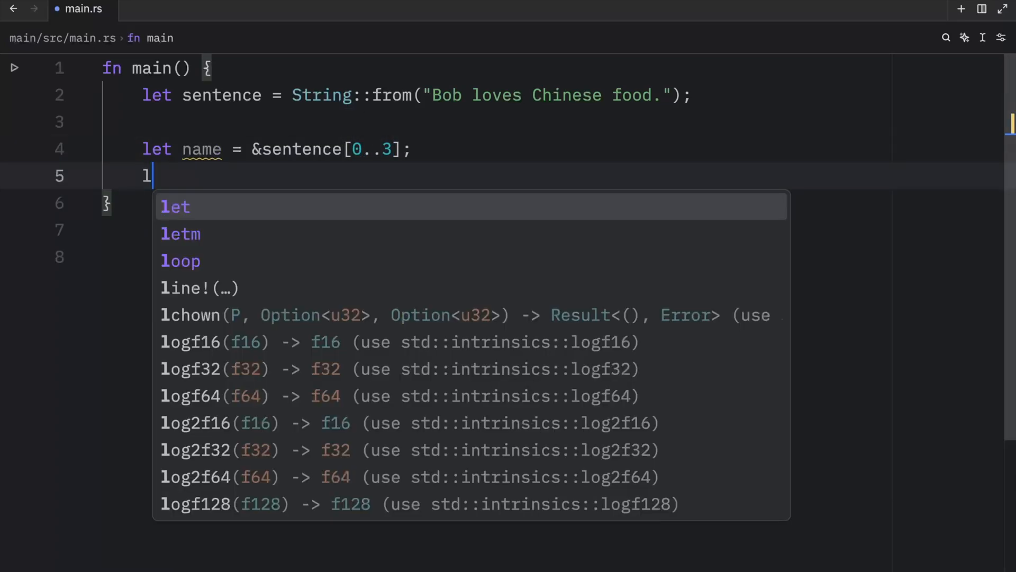
Add let food = &sentence[10..17]; and check the indices of the word Chinese.
text(et food)
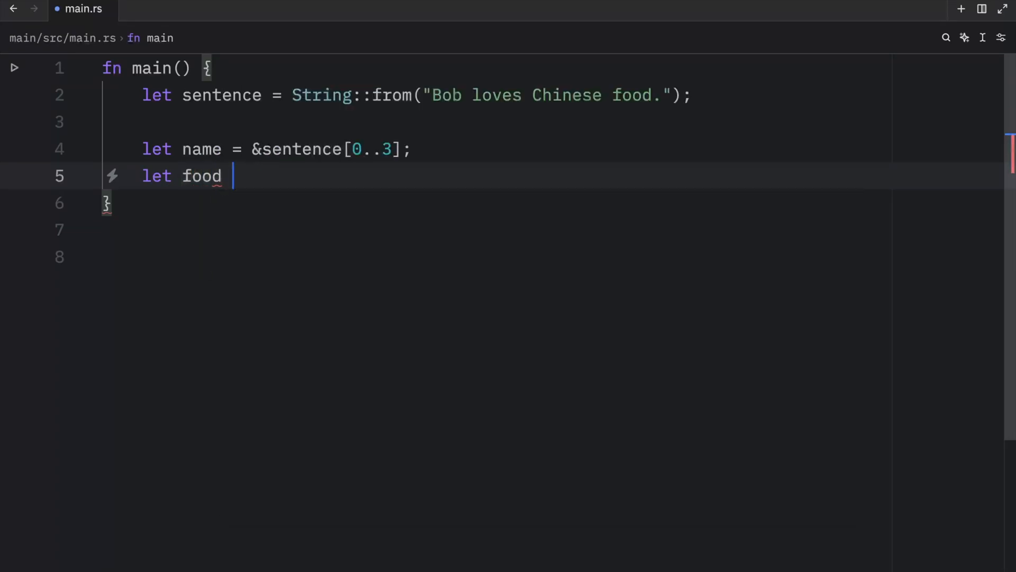
text(= &sentence[)
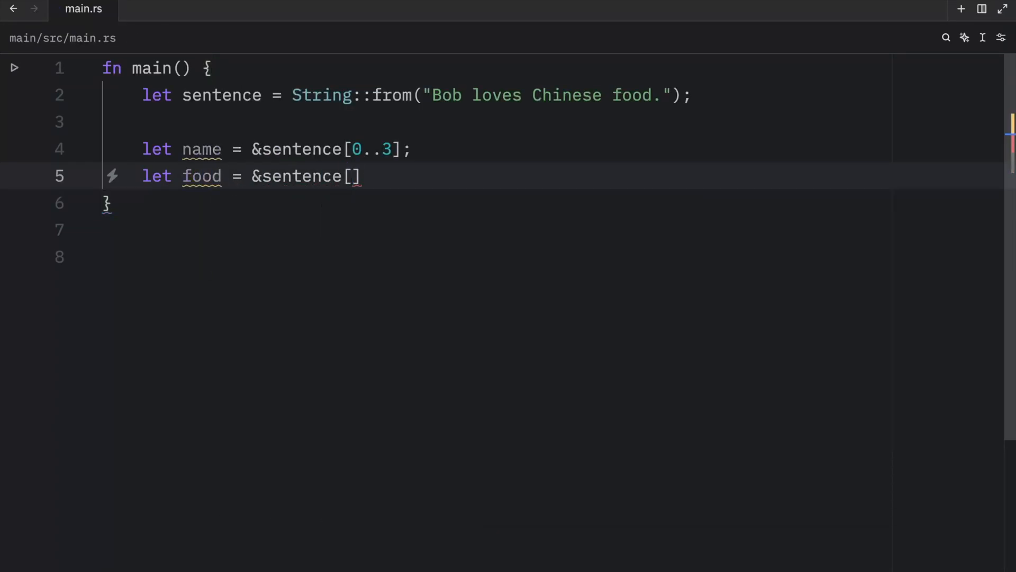
text(10..17)
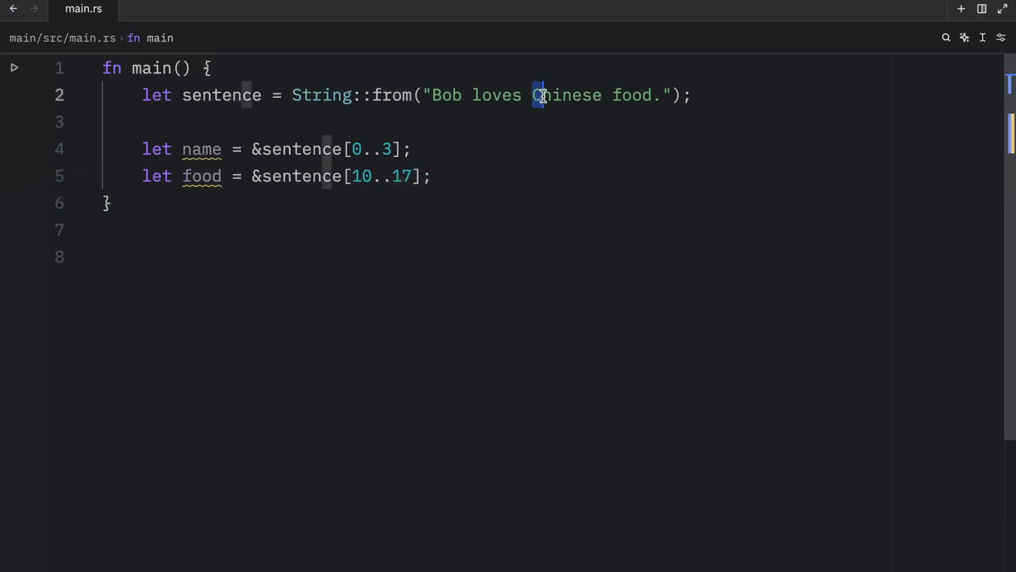
double_click(568, 95)
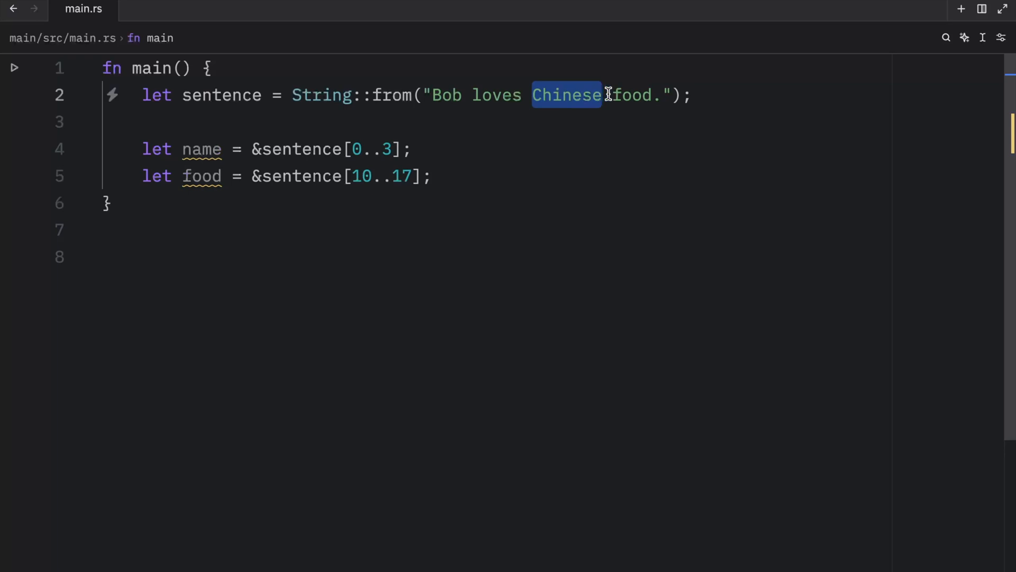
click(561, 499)
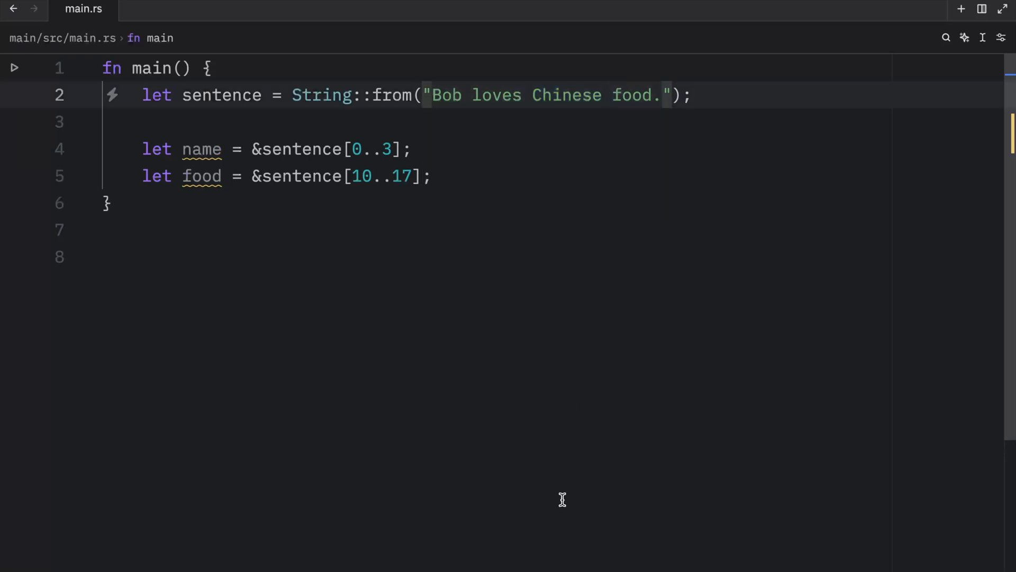
double_click(402, 175)
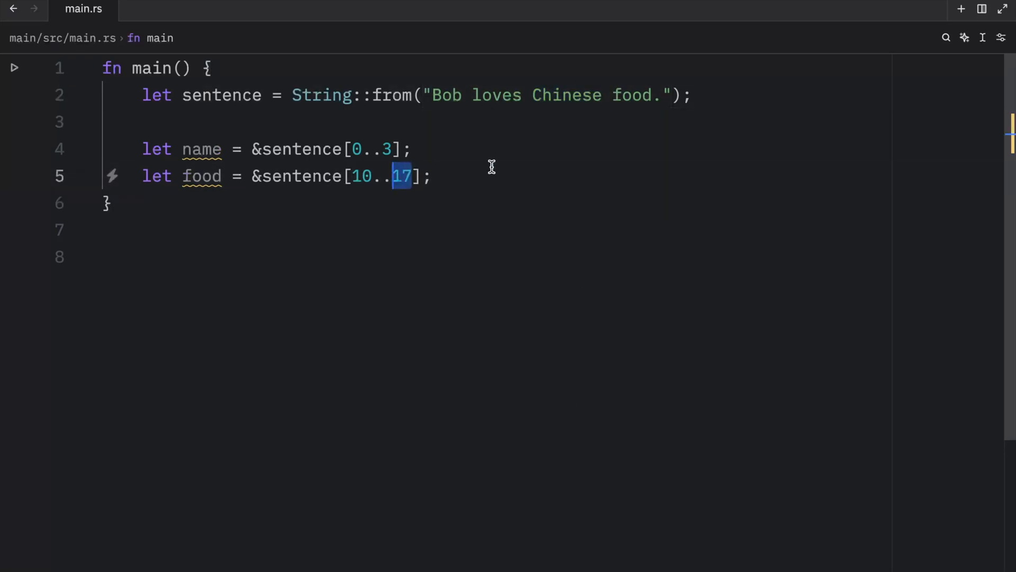
click(543, 95)
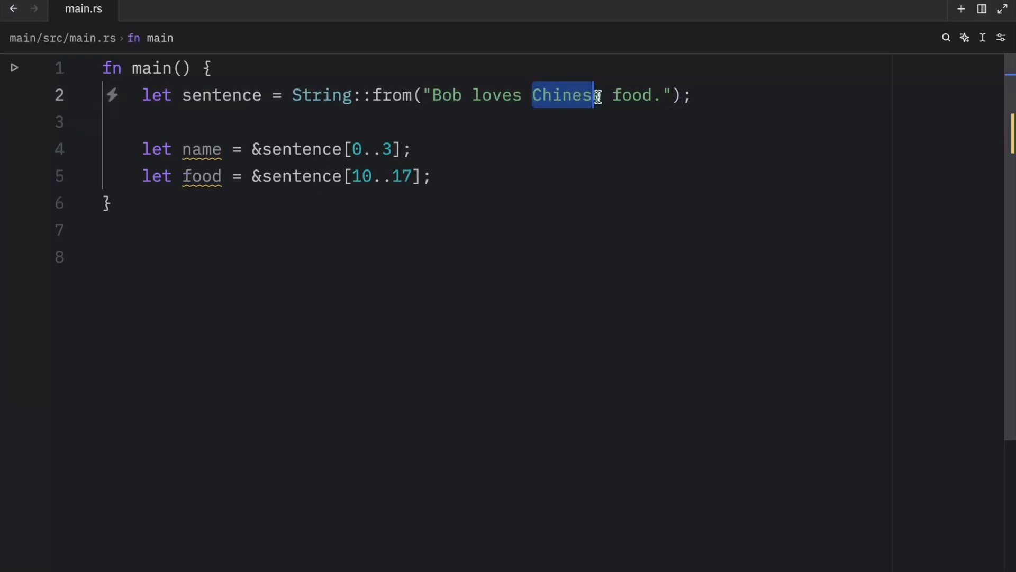
mouse_move(616, 95)
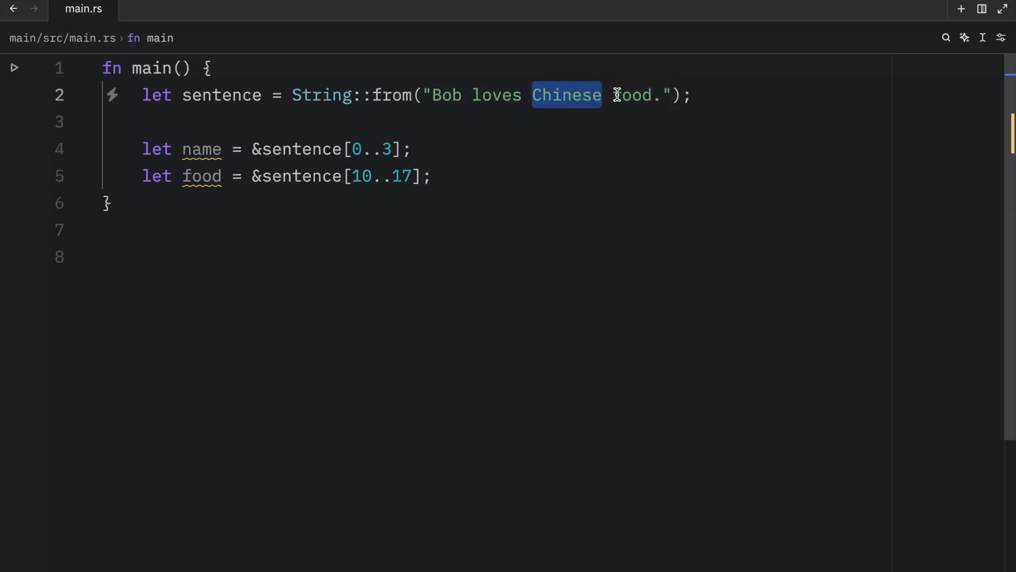
Try the inclusive end bound ..=16, then restore the range 10..17.
key(Backspace)
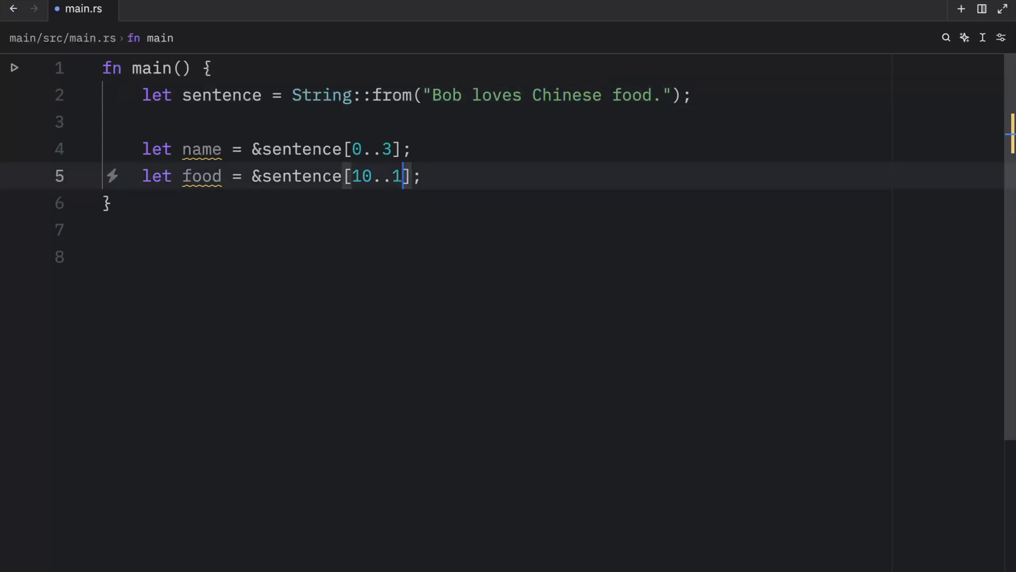
text(6)
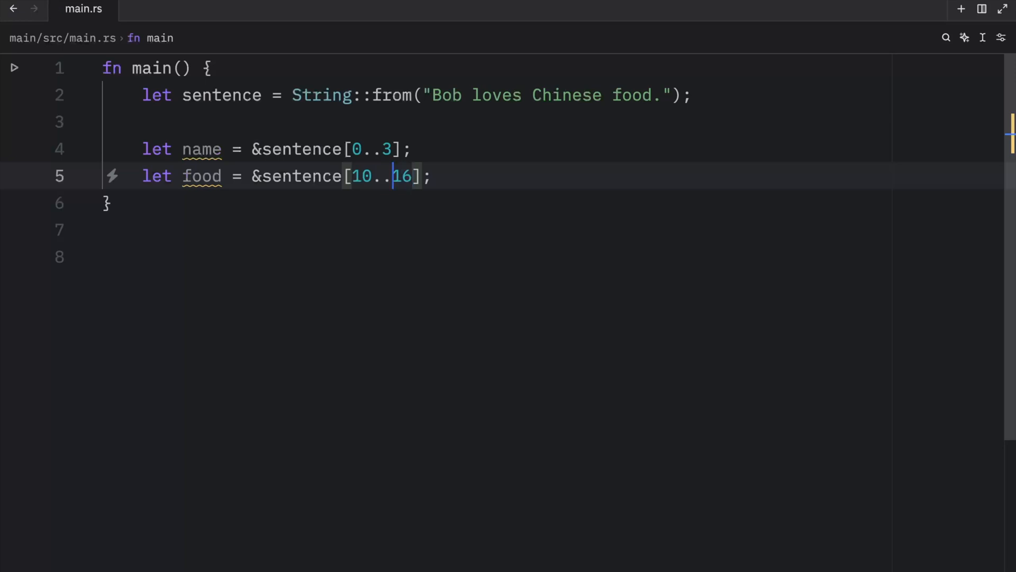
text(=)
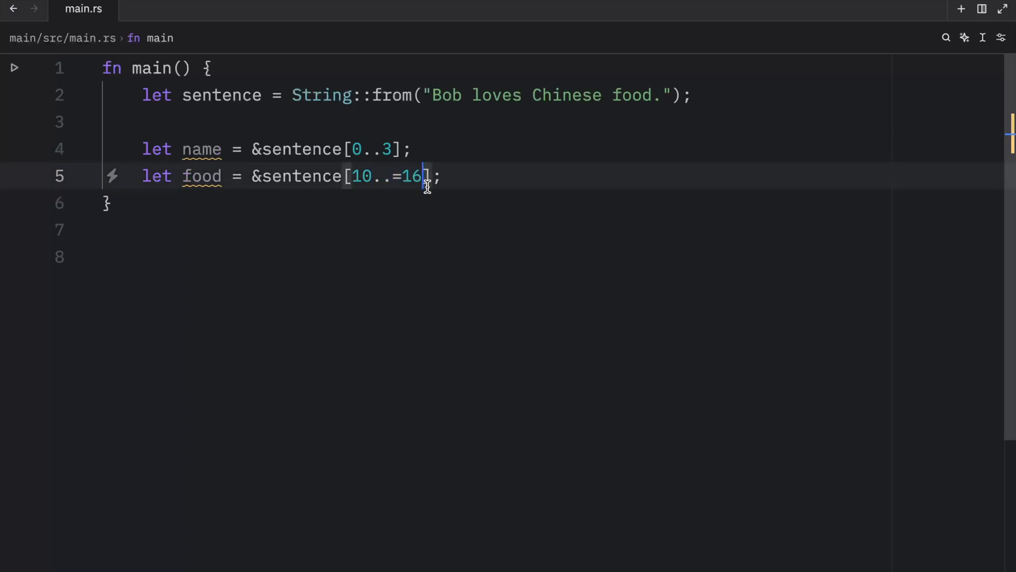
double_click(411, 176)
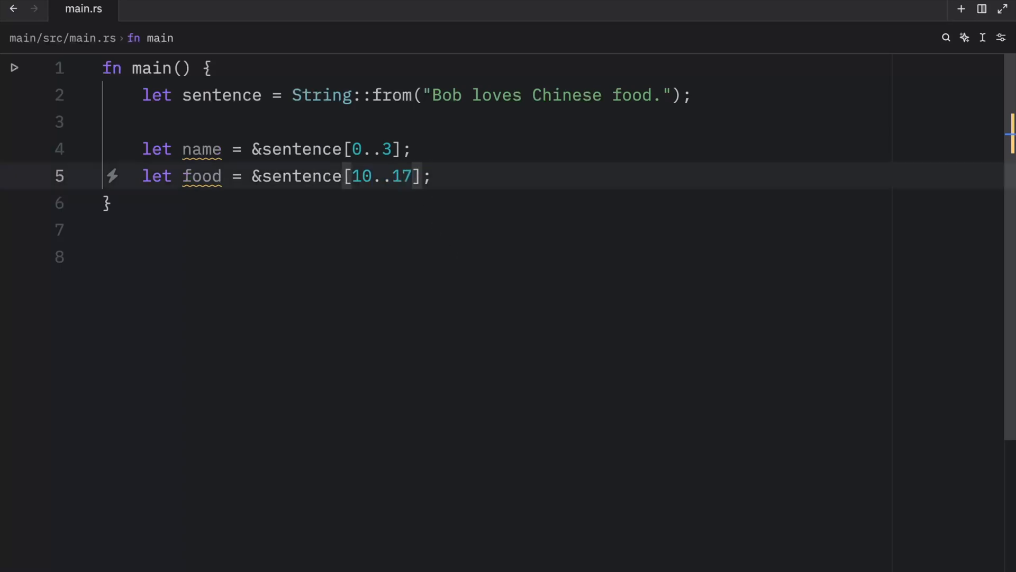
double_click(402, 176)
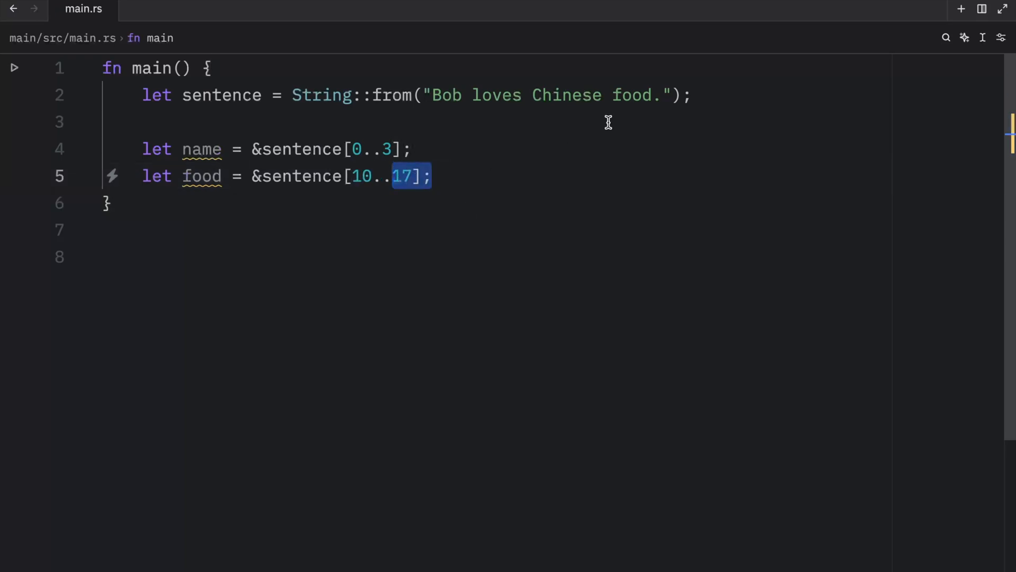
text(db)
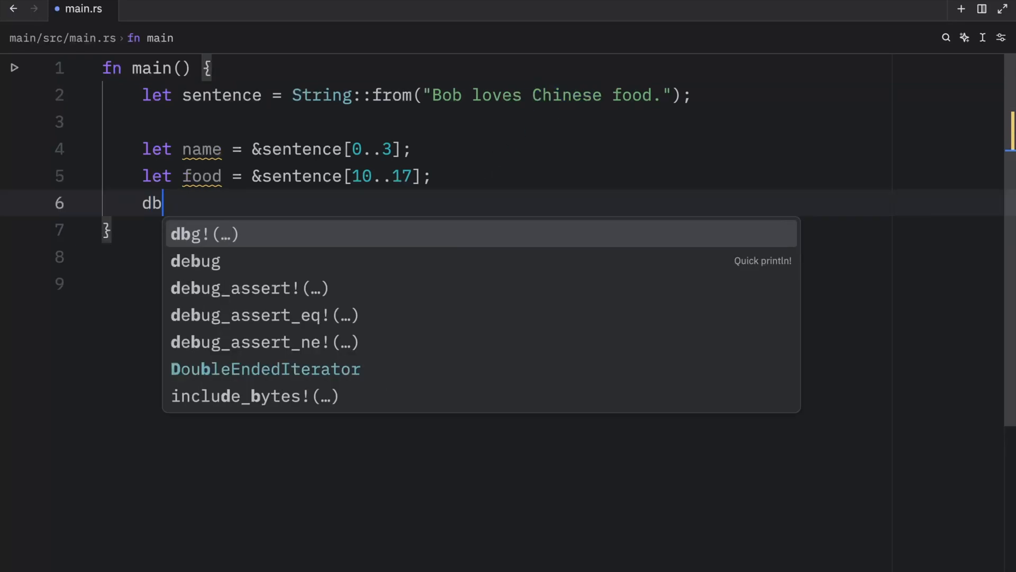
Finish main with dbg!(name, food); and run cargo run -q in the terminal.
text(g!(name, food);)
text(cargo run -q)
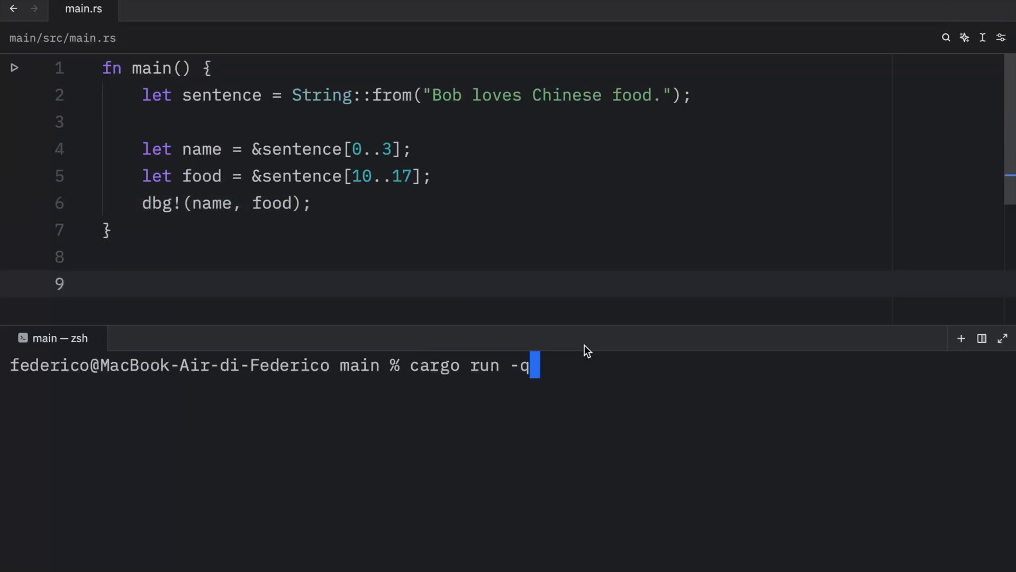
key(Return)
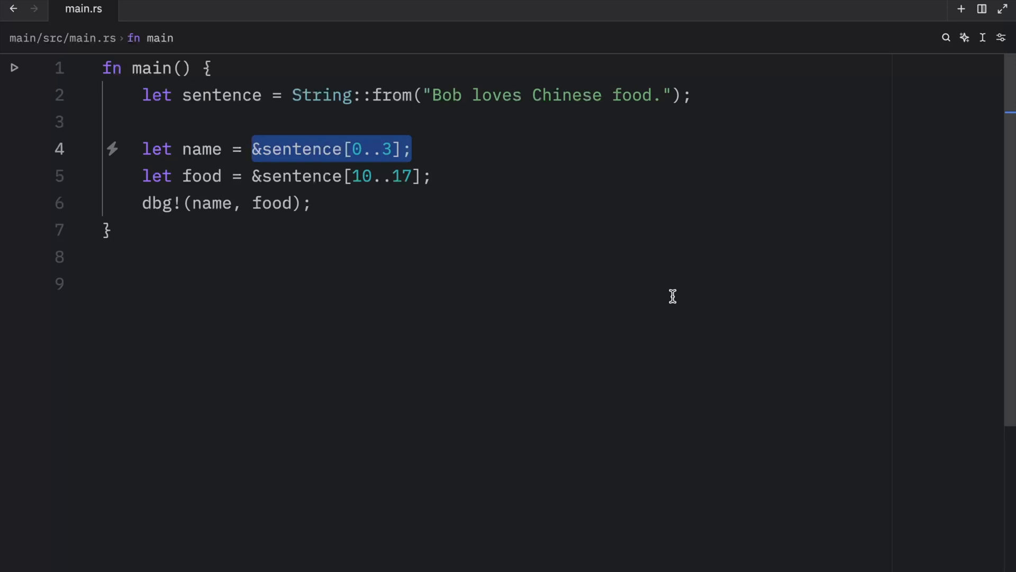
Inspect the food slice indices, then drop the name, food and dbg! lines from main.
click(442, 176)
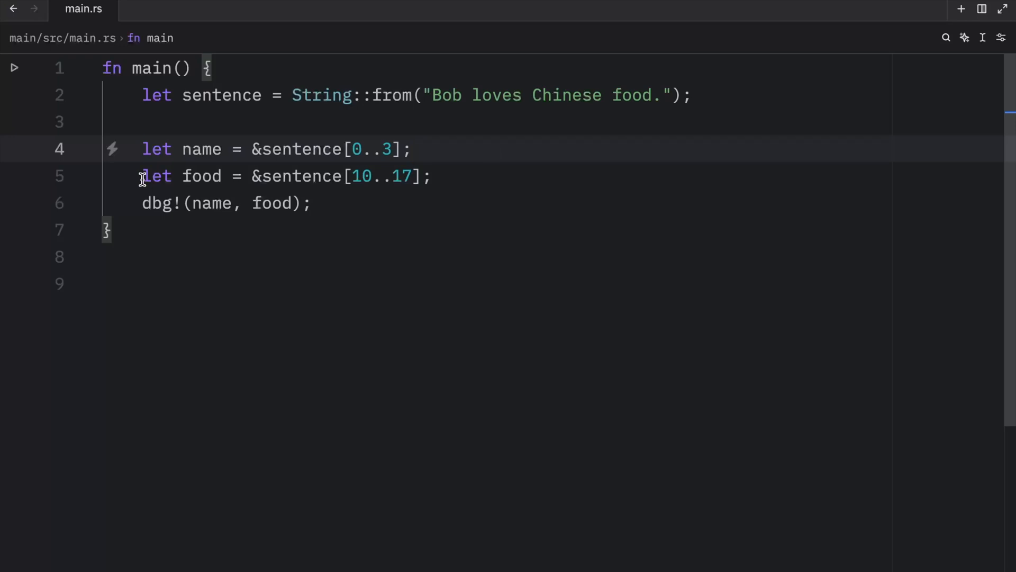
double_click(202, 176)
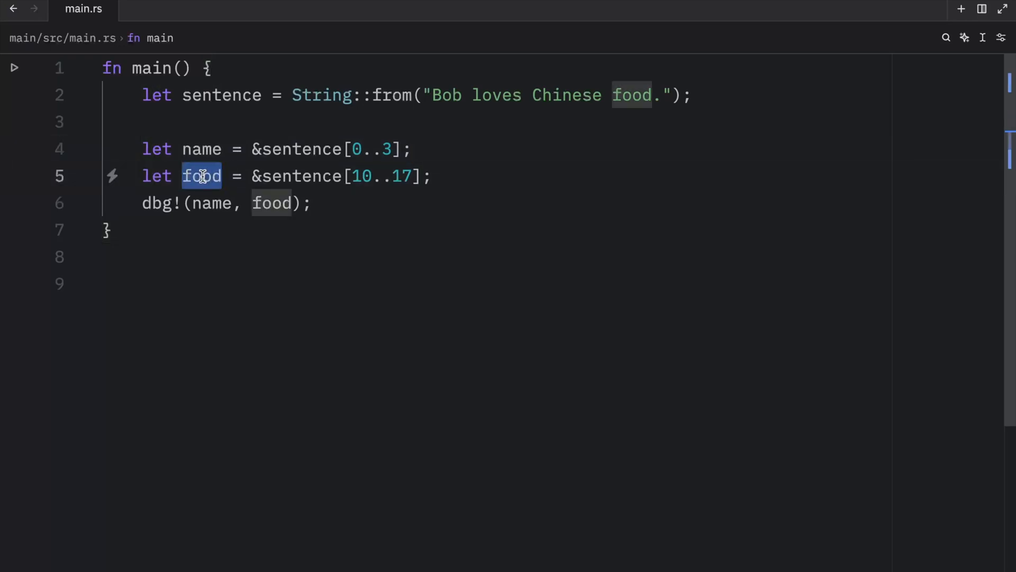
mouse_move(356, 176)
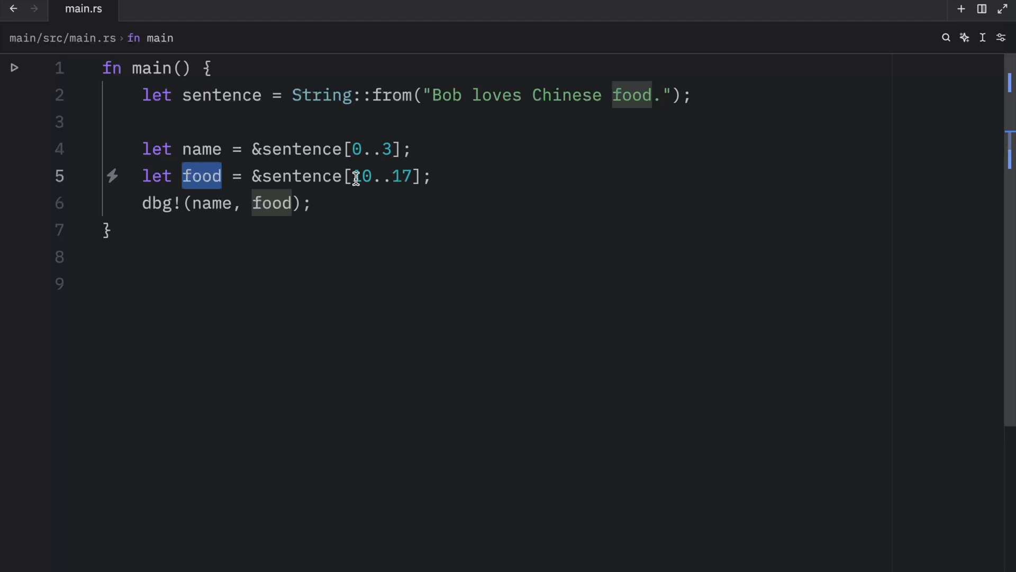
double_click(363, 176)
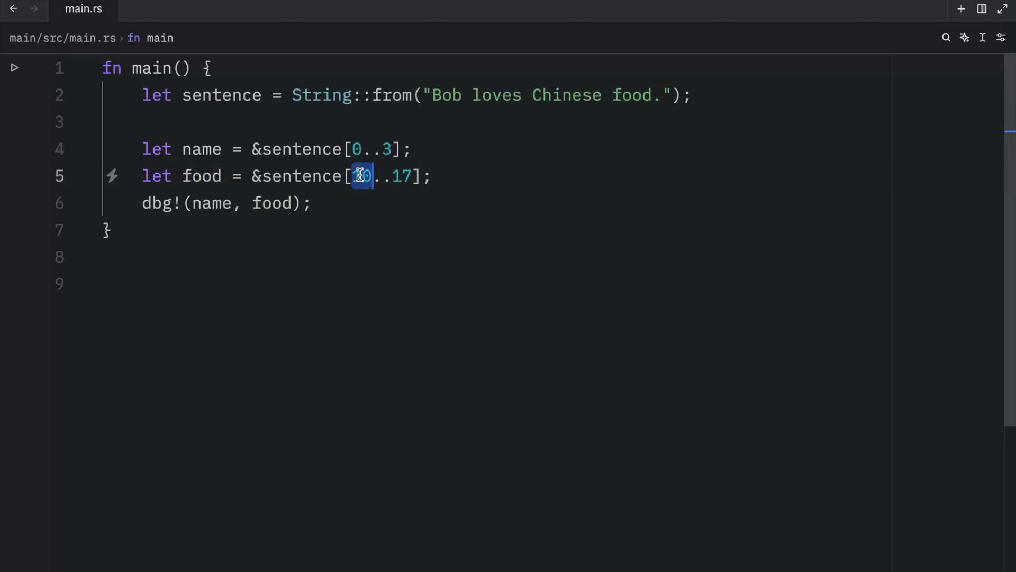
click(355, 203)
text(let s)
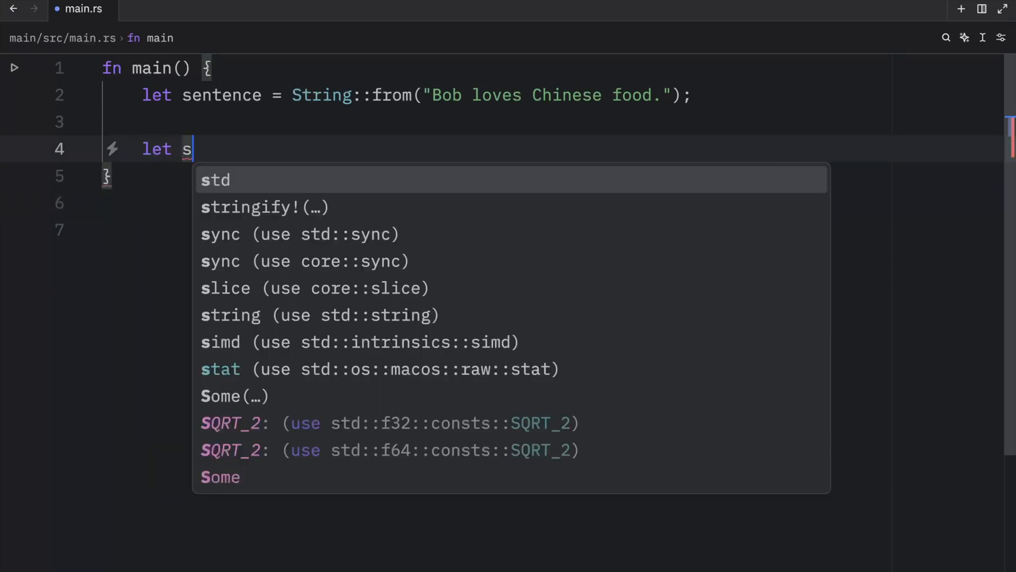
Define slices s1, s2 from sentence and print them with dbg!(s1, s2) via cargo run -q.
text(1 =)
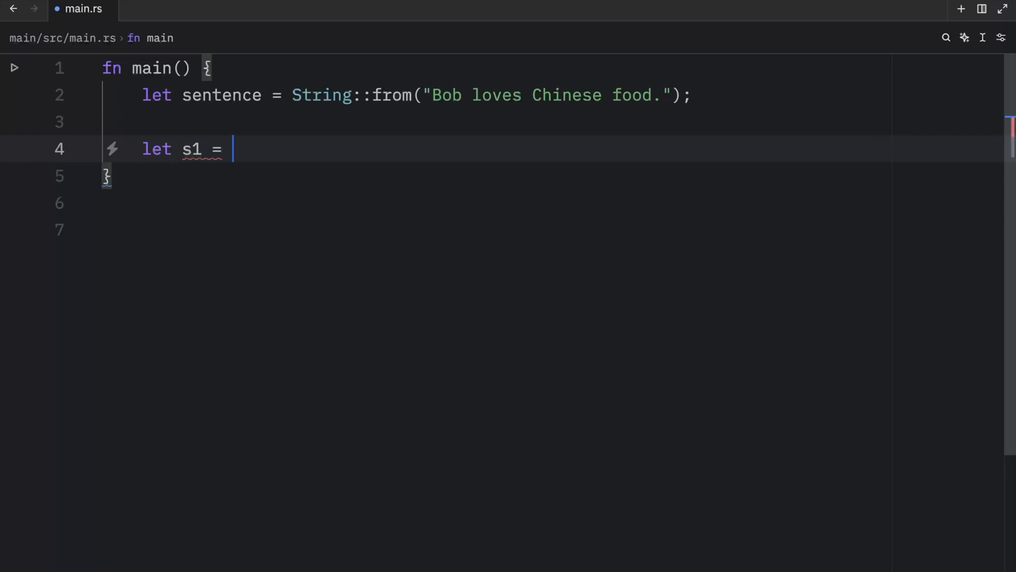
text(&sentence)
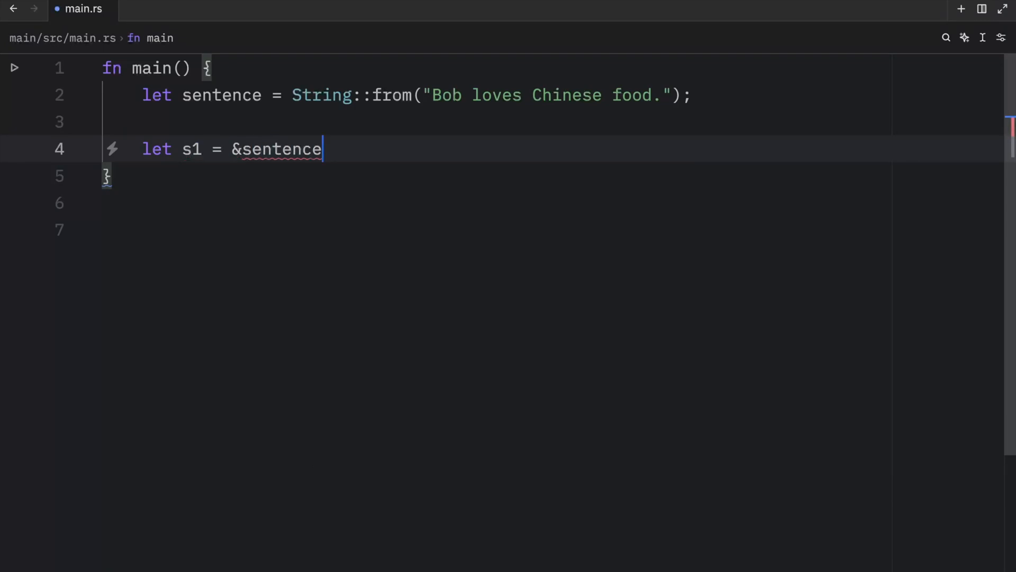
text([])
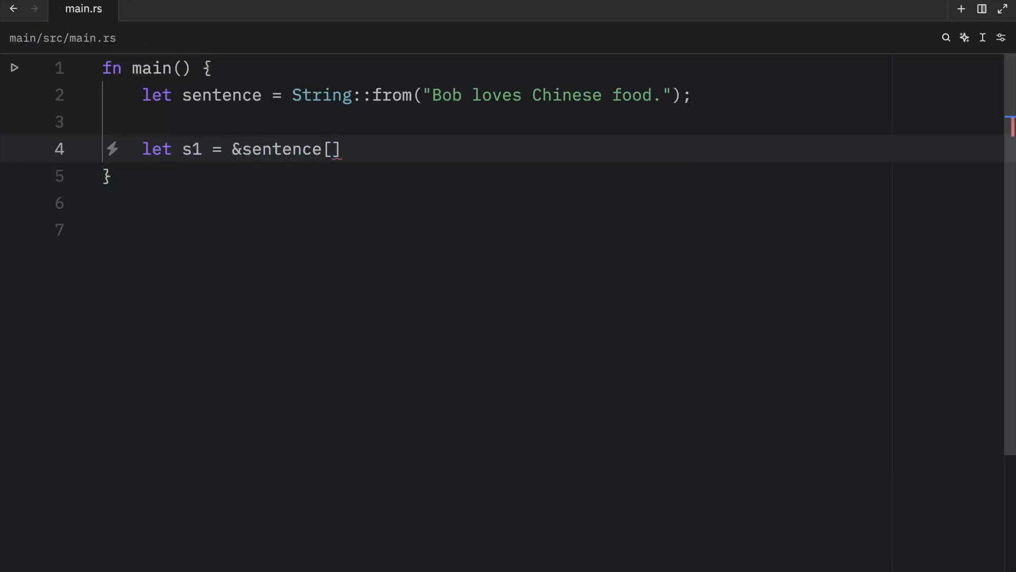
text(..3)
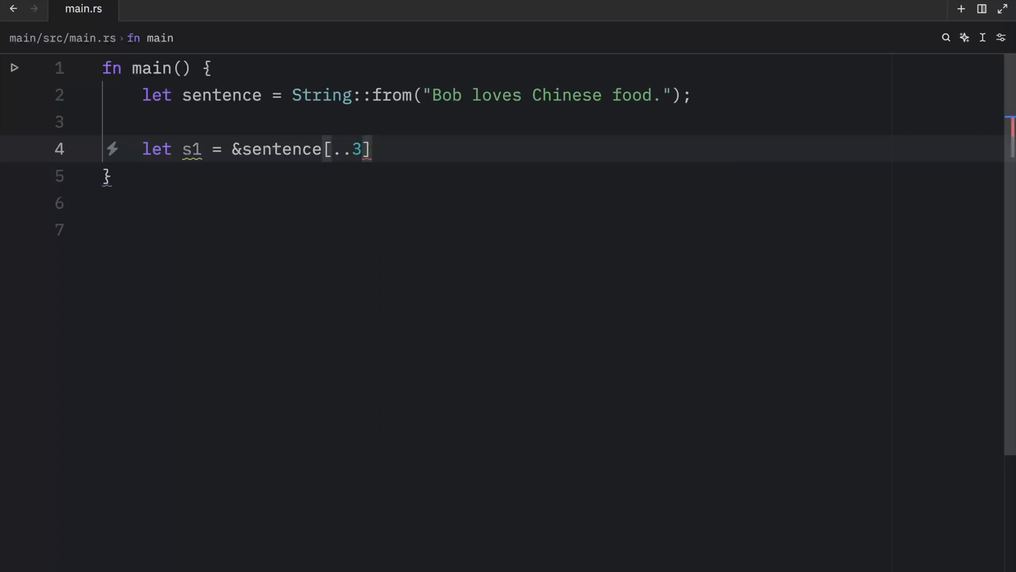
mouse_move(91, 159)
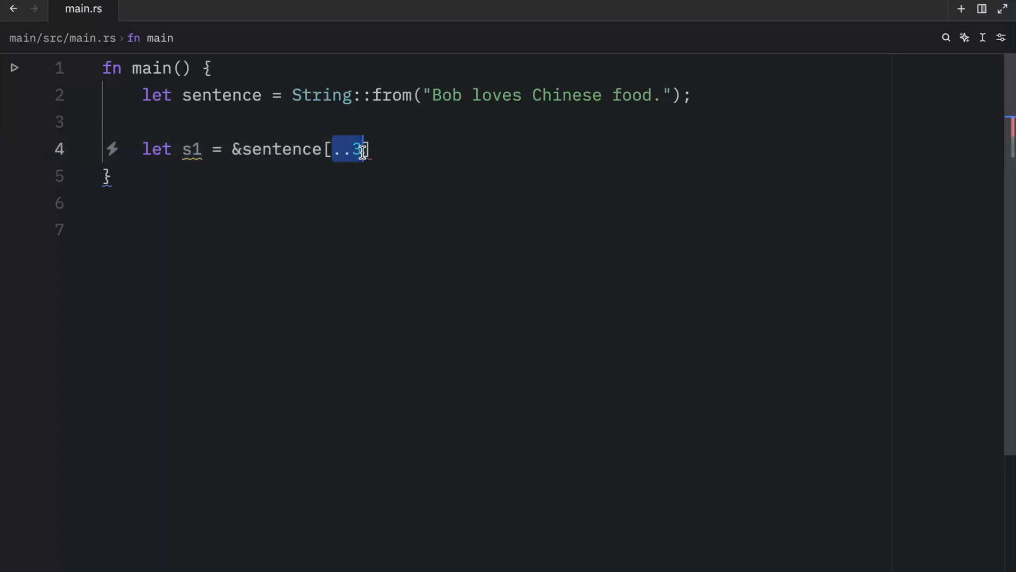
click(409, 149)
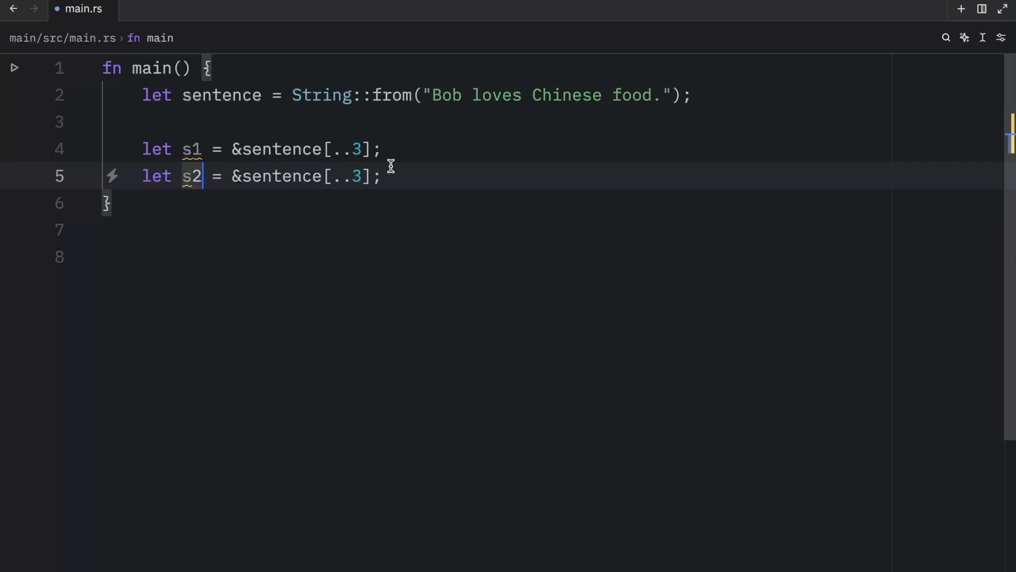
text(0)
text(dbg!()
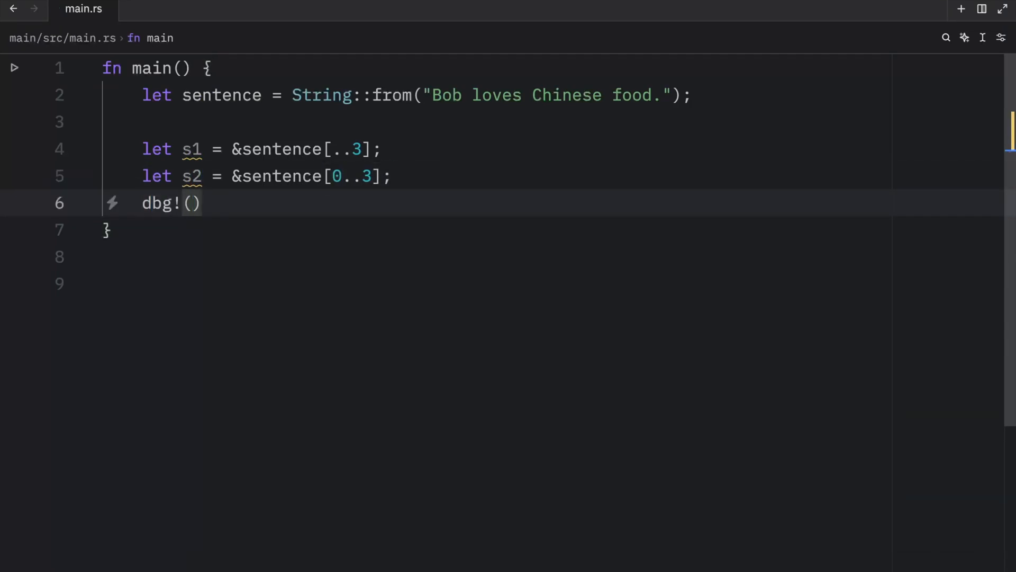
text(s1, s2)
text(cargo run -q)
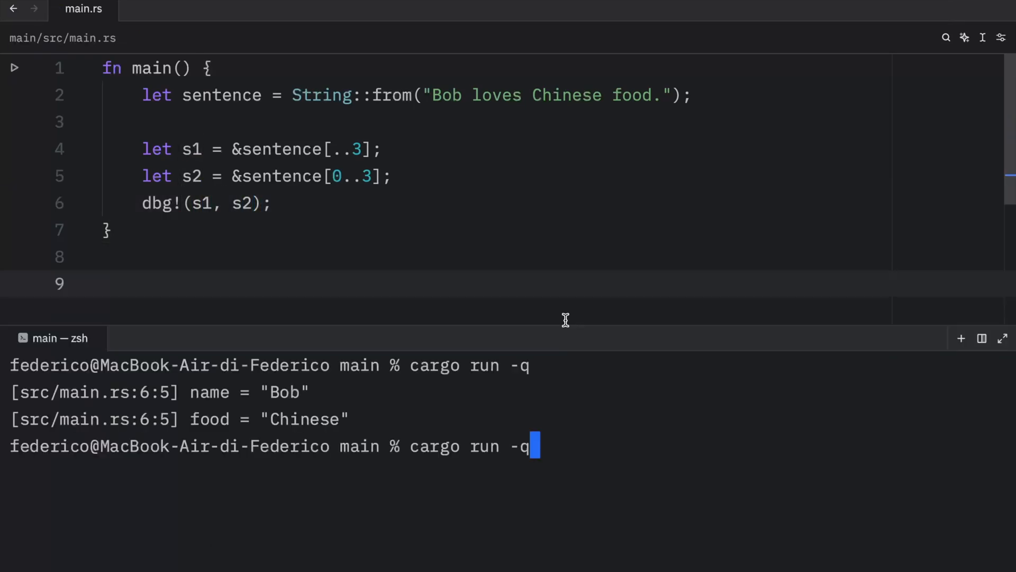
key(Return)
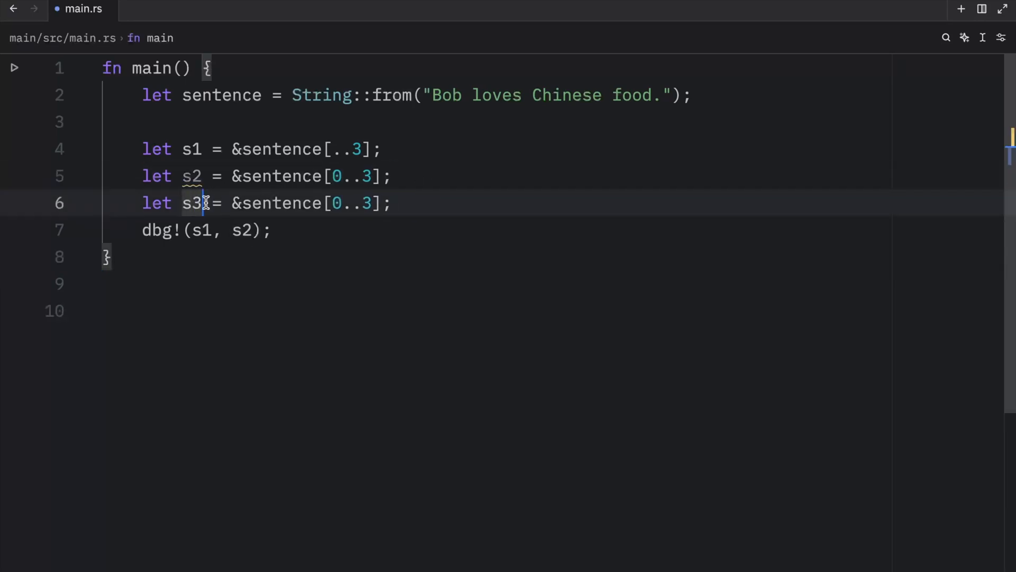
Change the s3 range to 10.. and print s3, showing "Chinese food.".
double_click(337, 203)
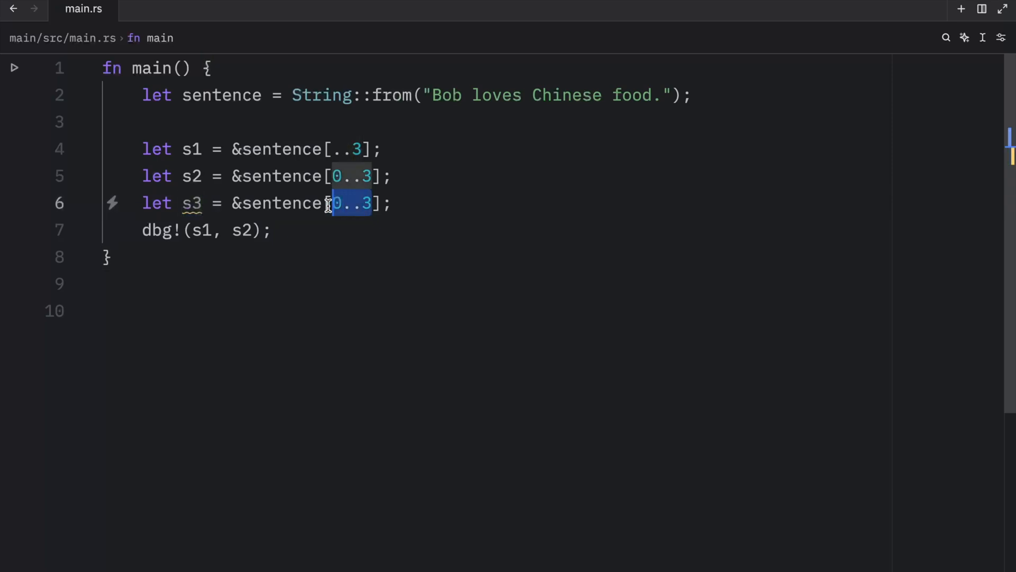
text(1)
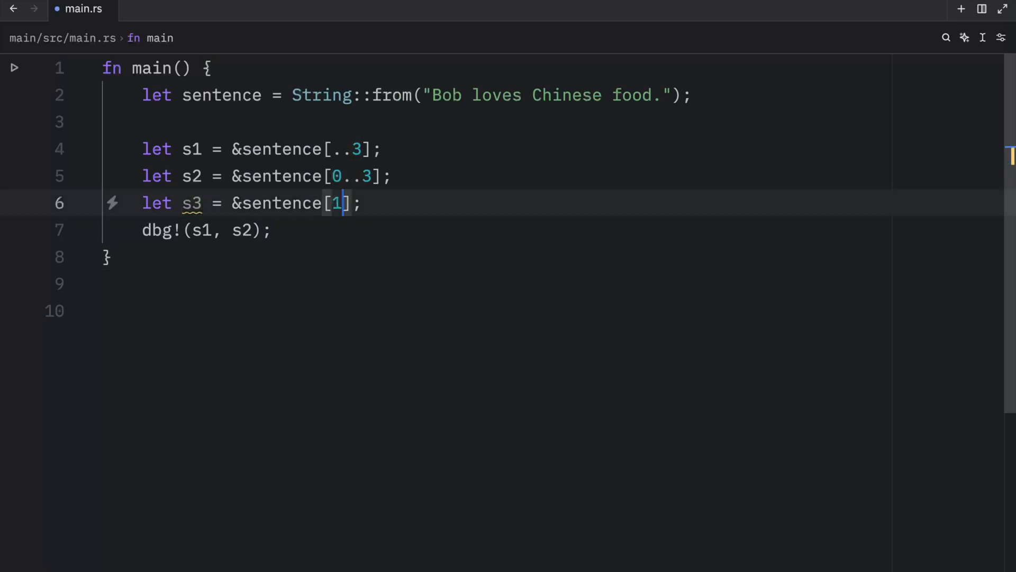
text(0..)
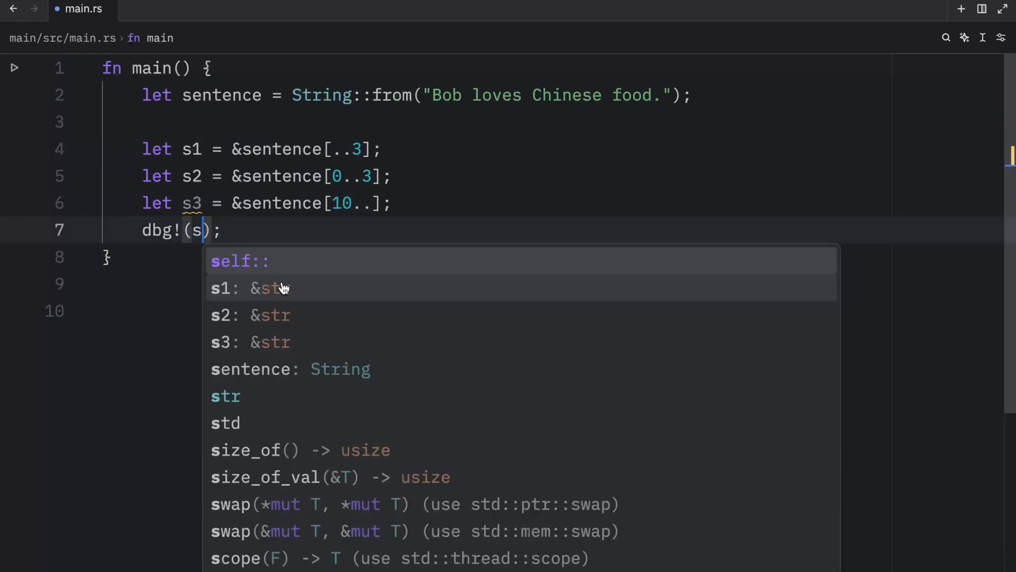
click(221, 342)
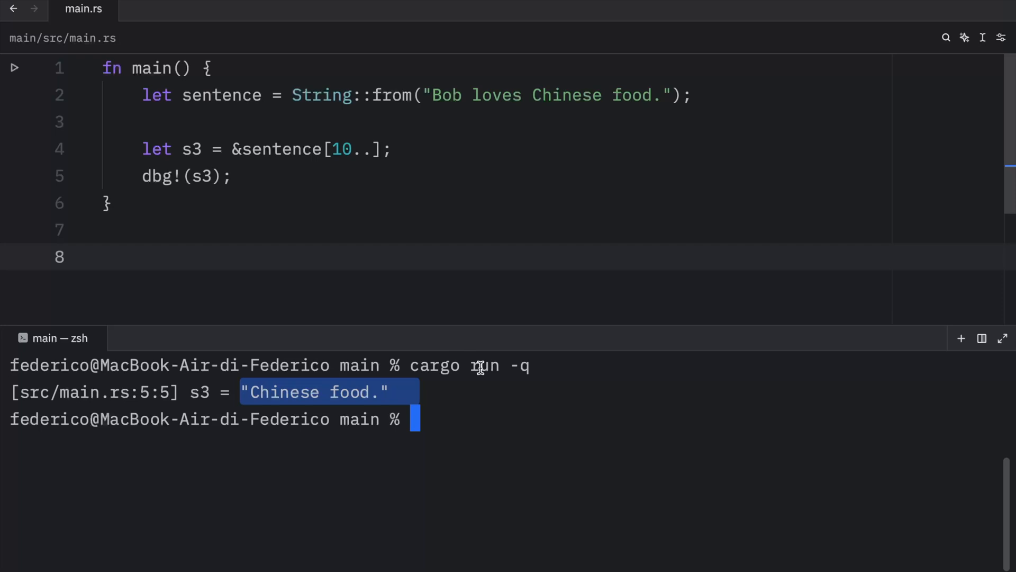
mouse_move(394, 110)
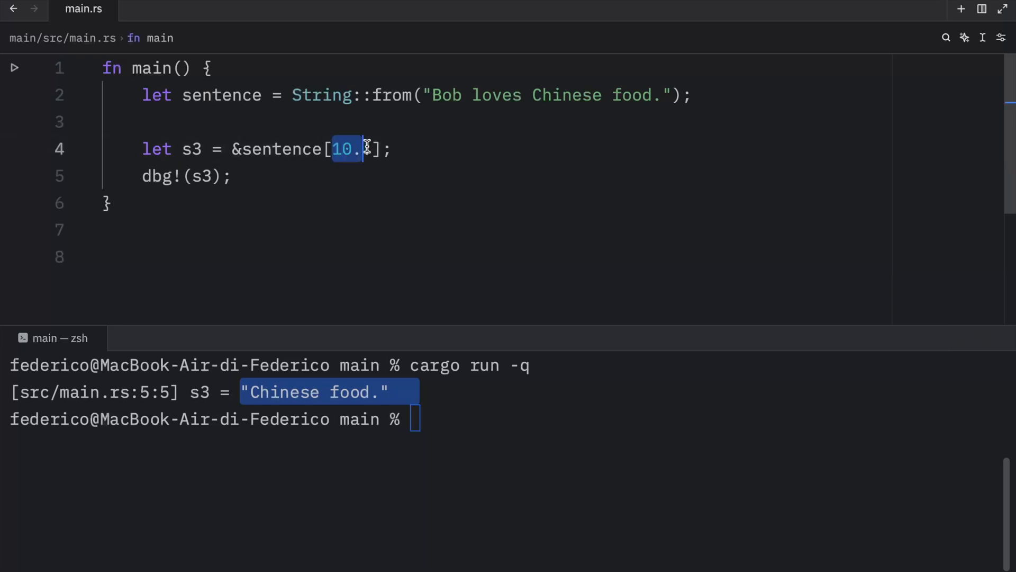
text(.)
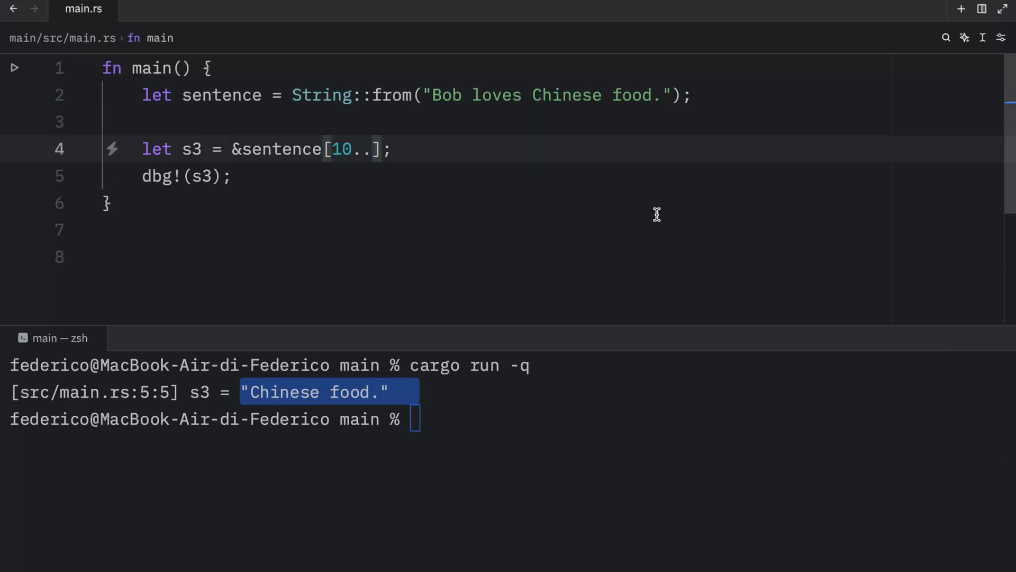
text(sentence.le)
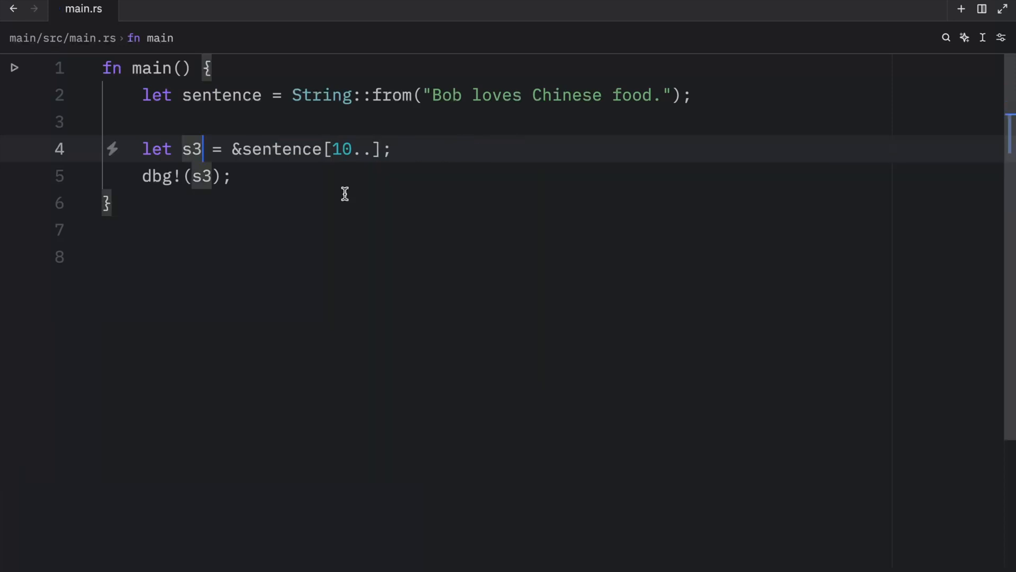
Rename the slice to s4 = &sentence[..], print dbg!(s4) and run the program.
text(4)
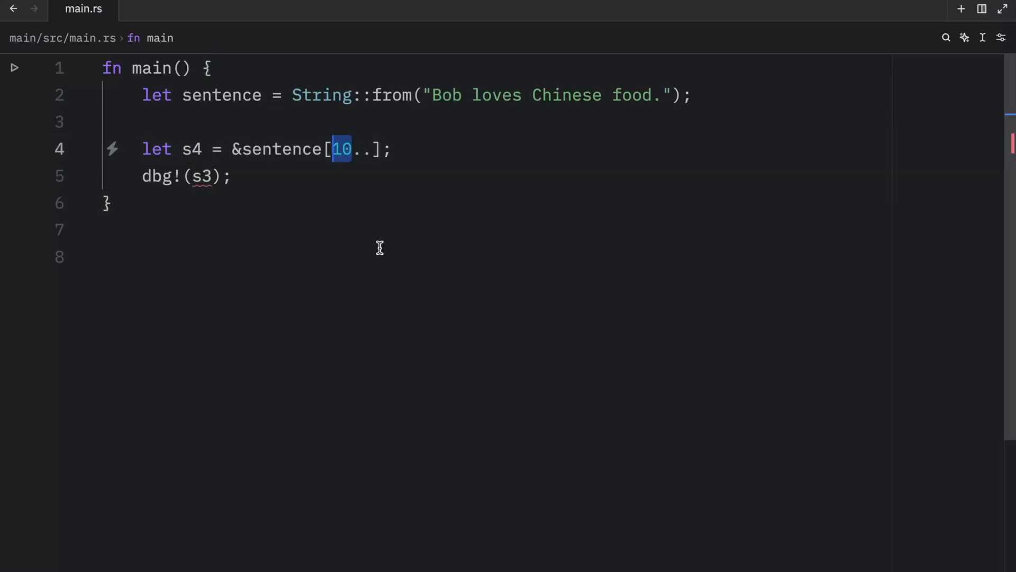
key(Backspace)
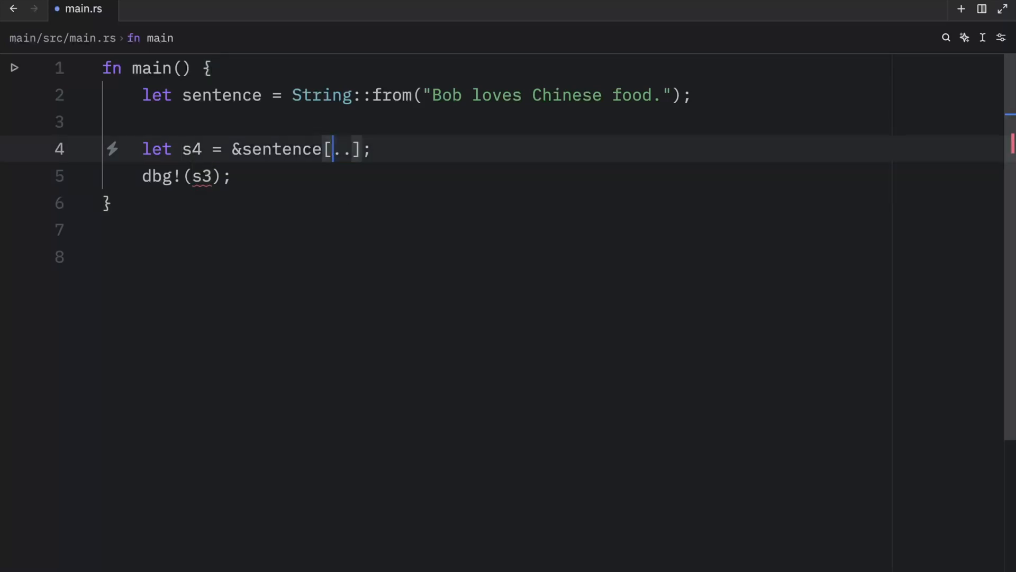
key(ctrl+s)
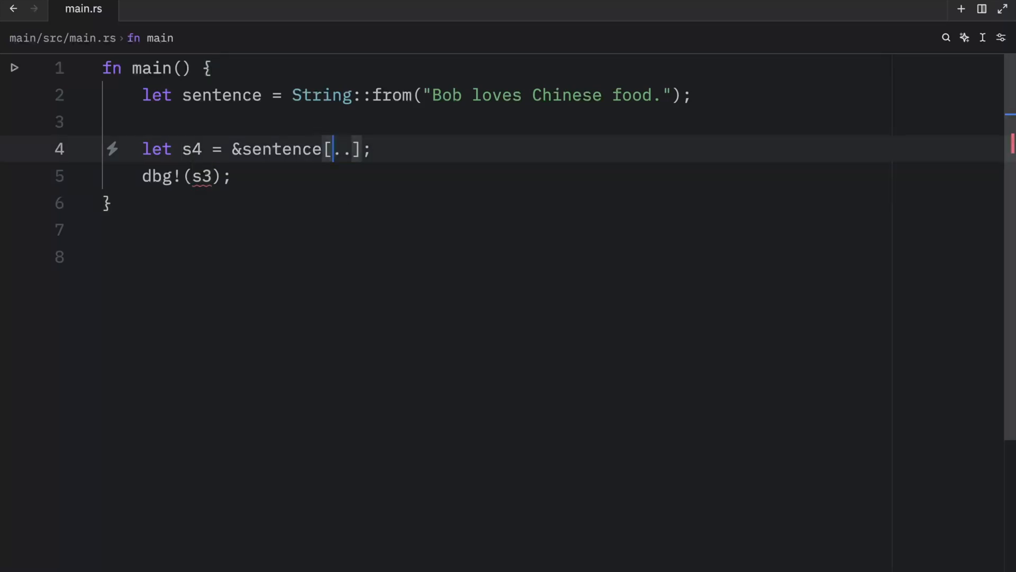
double_click(342, 150)
text(4)
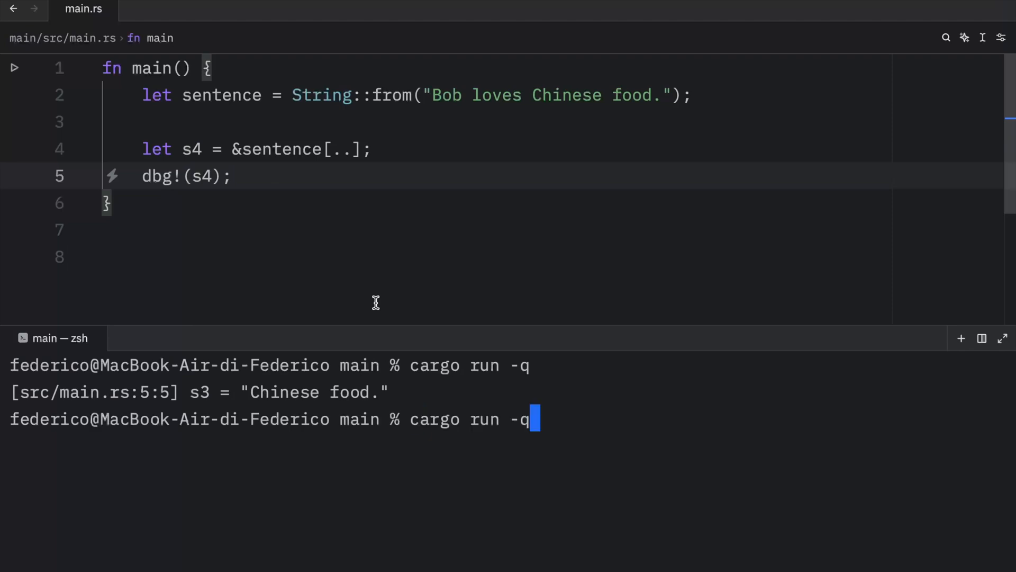
key(Return)
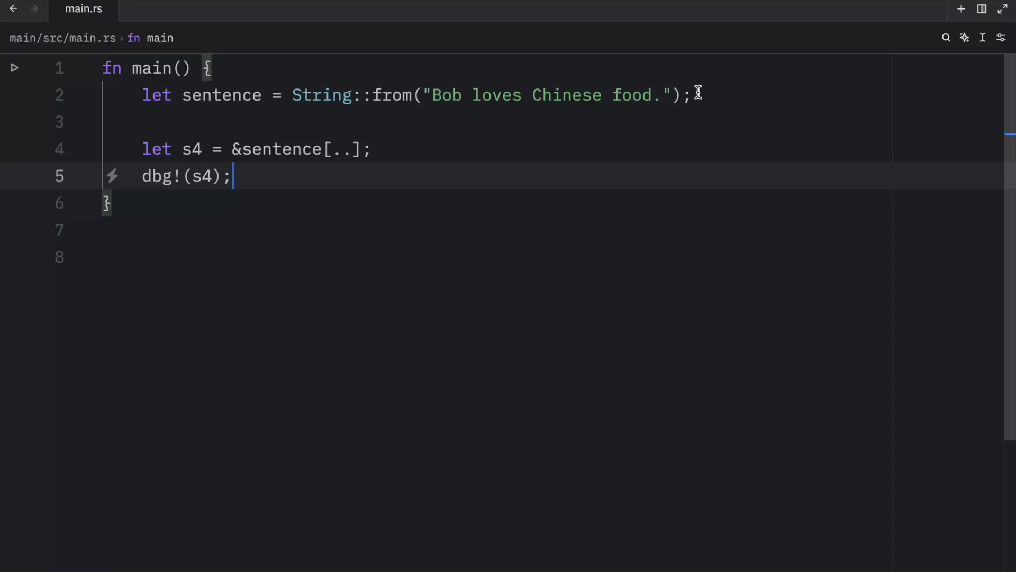
mouse_move(726, 134)
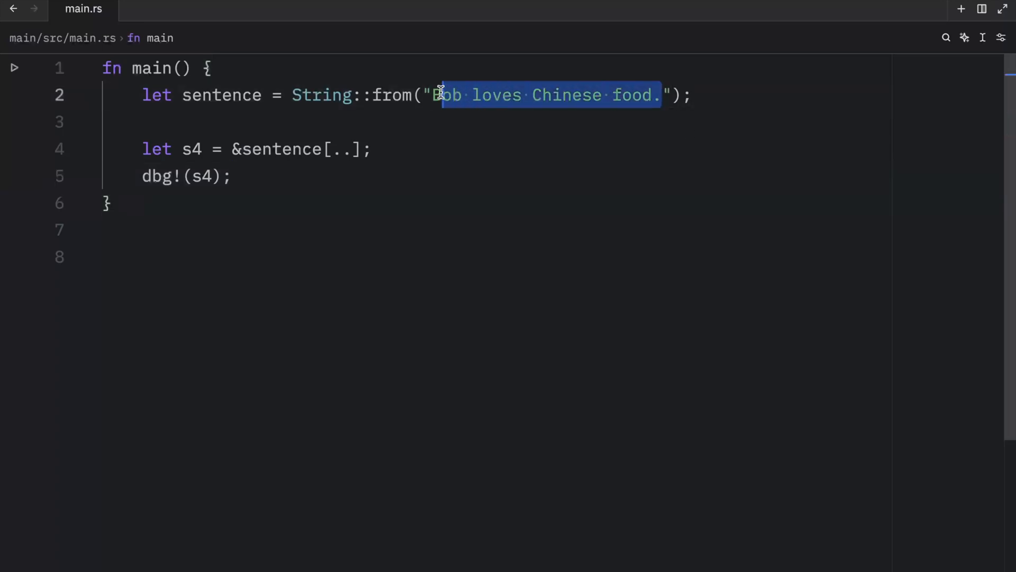
Build the String Björn, debug-print &name[..3] and run cargo run -q.
text(jör)
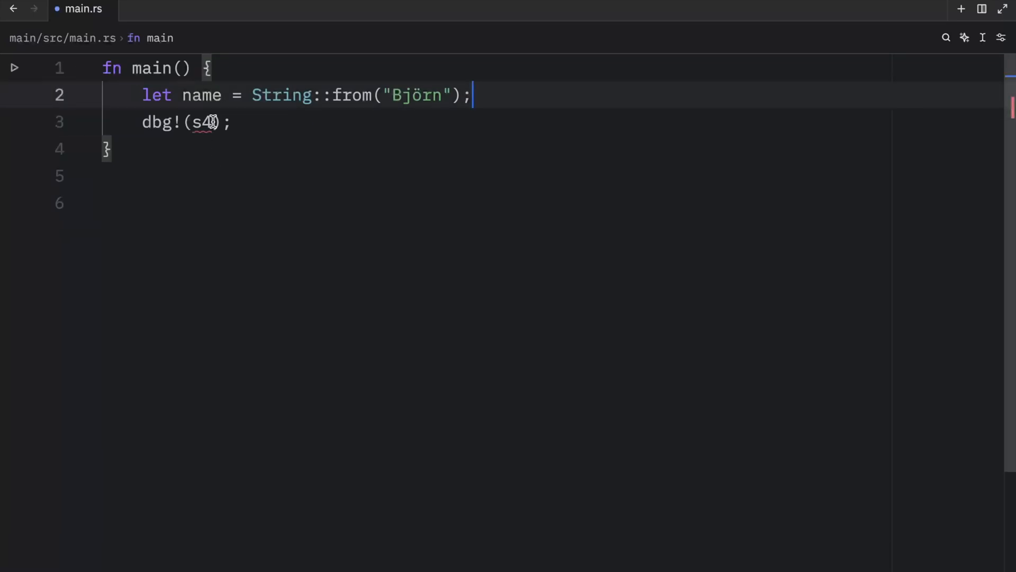
text(name)
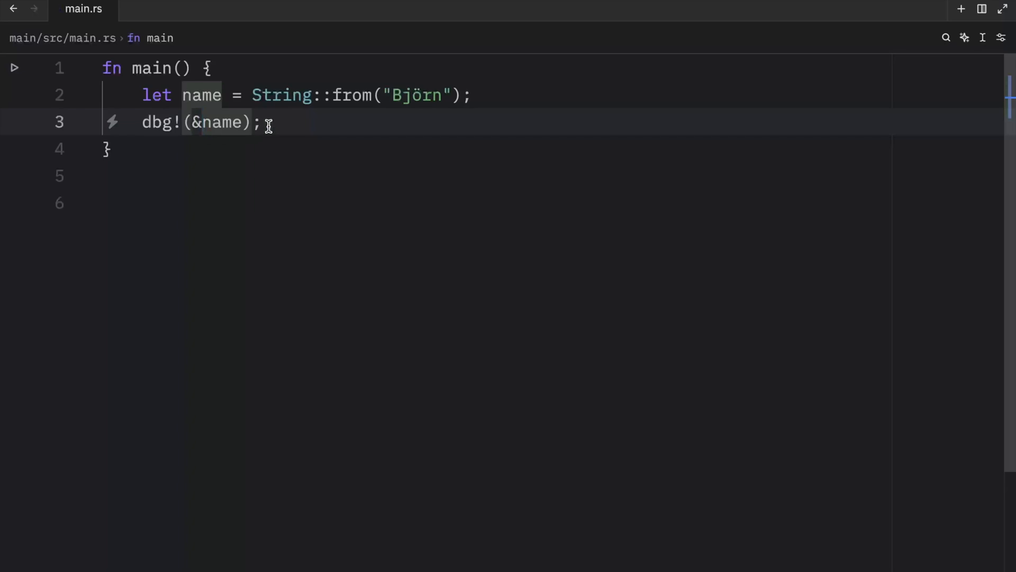
text([])
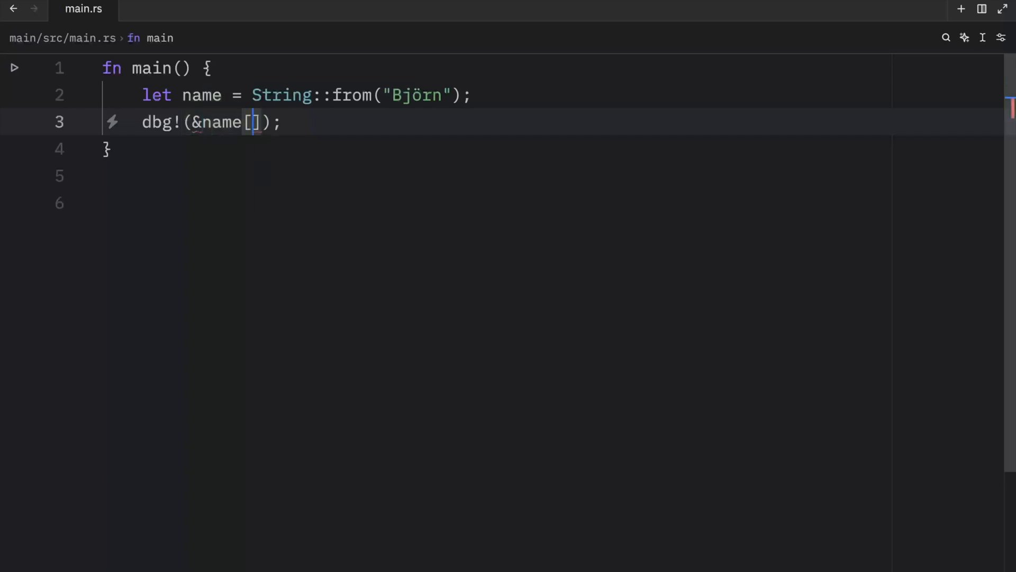
text(..3)
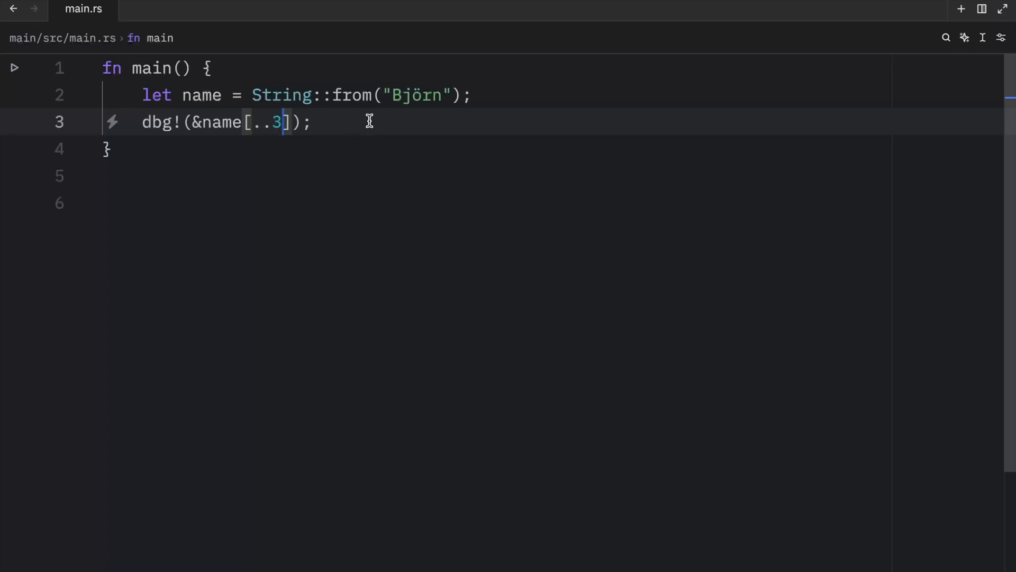
text(cargo run -q)
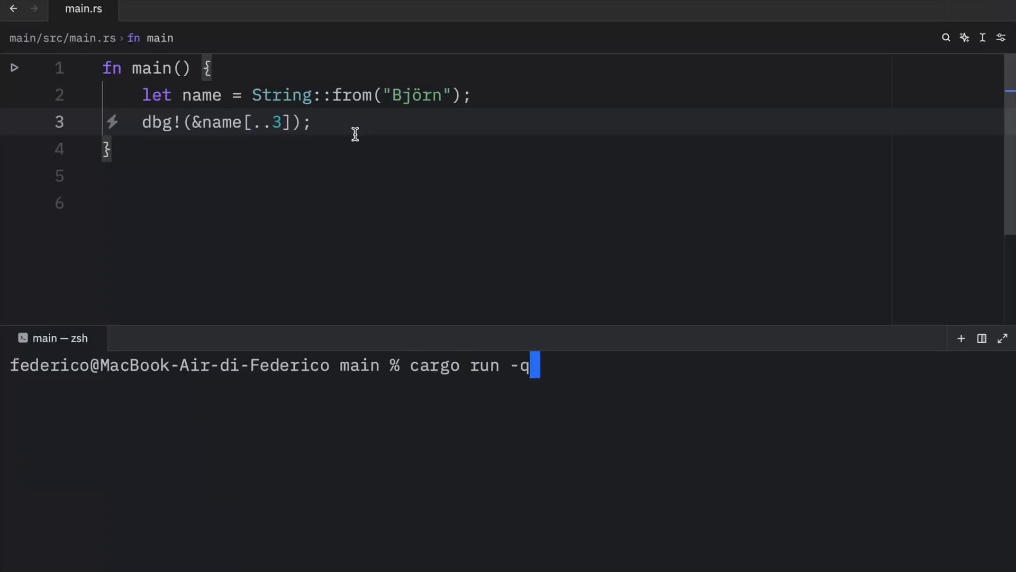
key(Return)
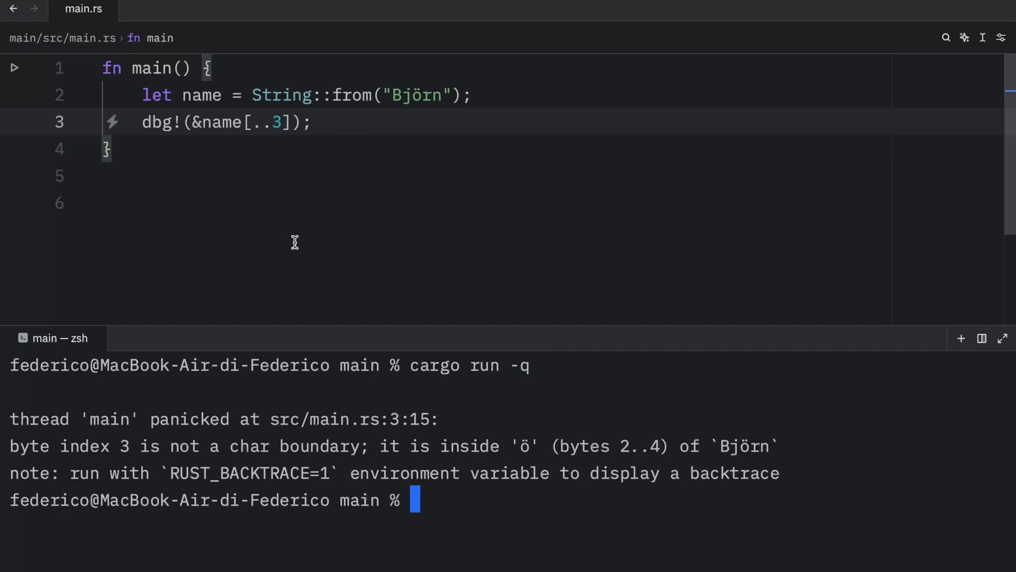
Examine the ö byte boundary, adjust the slice end to 4 and rerun the program.
click(421, 95)
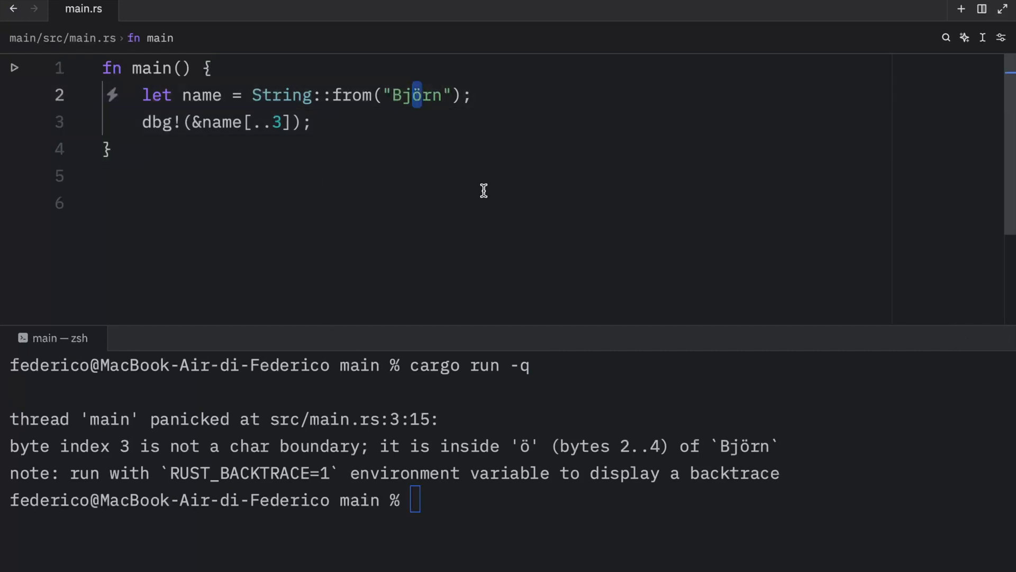
mouse_move(421, 95)
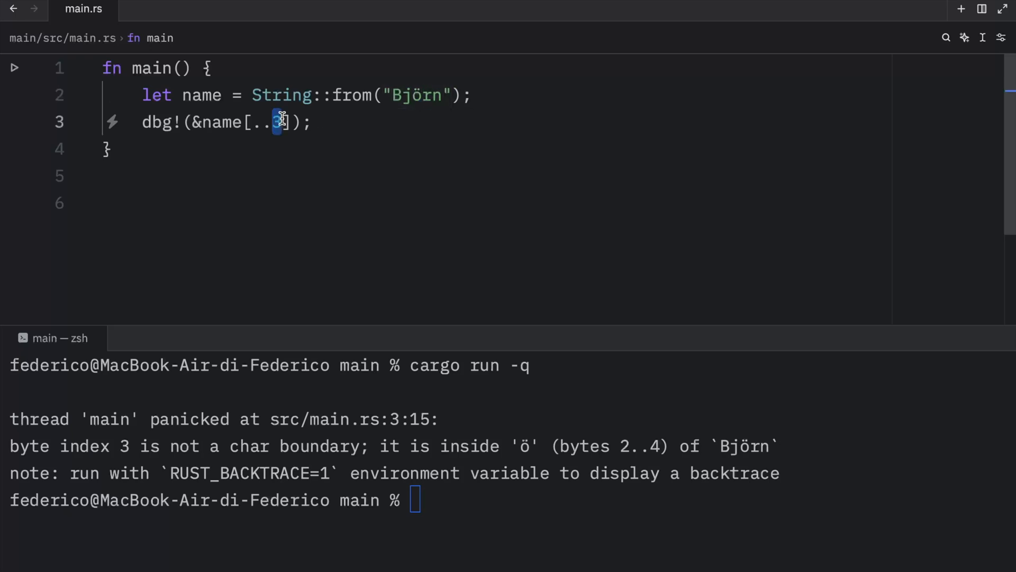
click(406, 95)
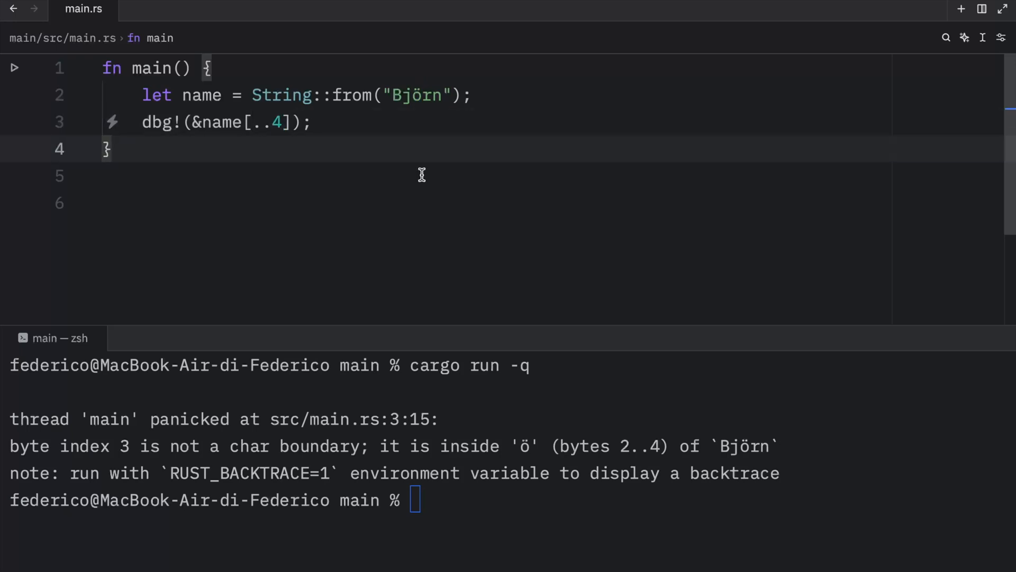
text(cargo run -q)
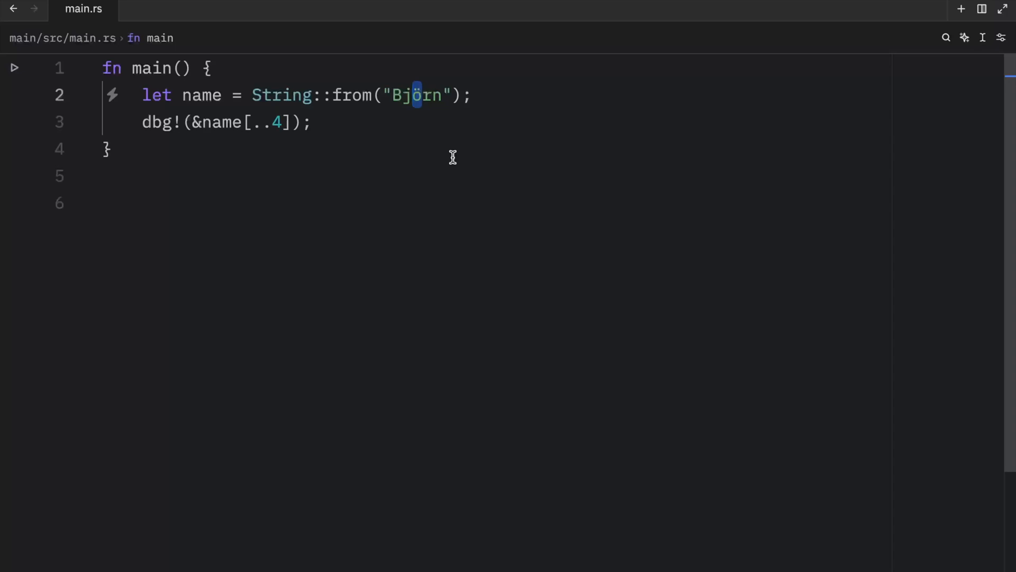
click(442, 95)
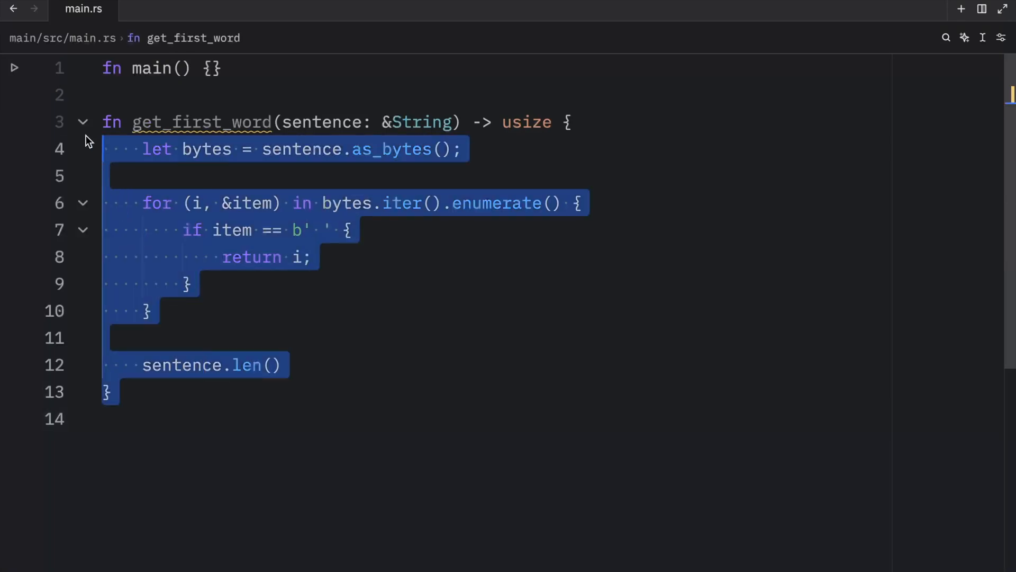
Change get_first_word's return type to &str after pasting it below an empty main.
click(579, 250)
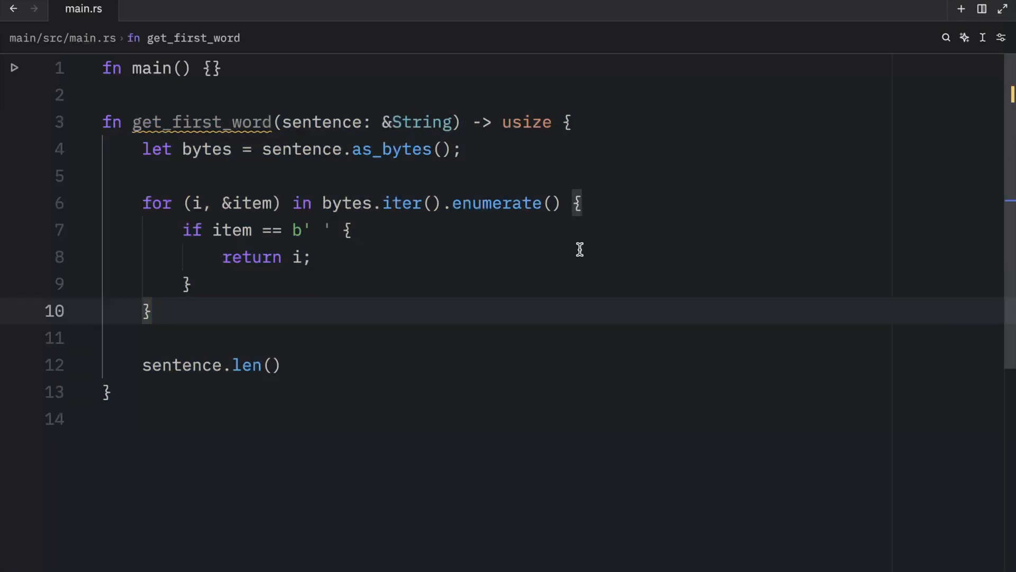
mouse_move(526, 122)
text(&)
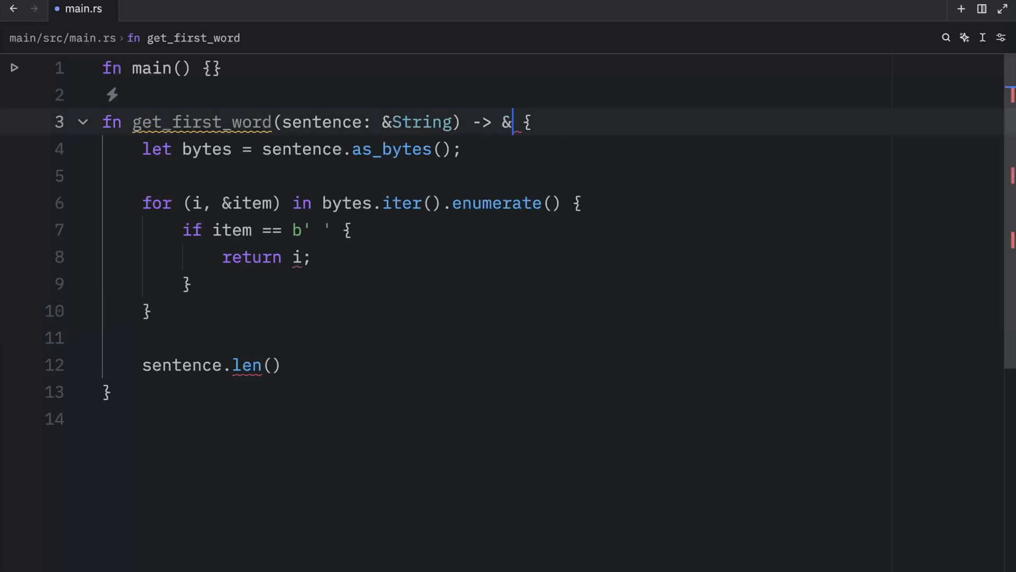
text(str)
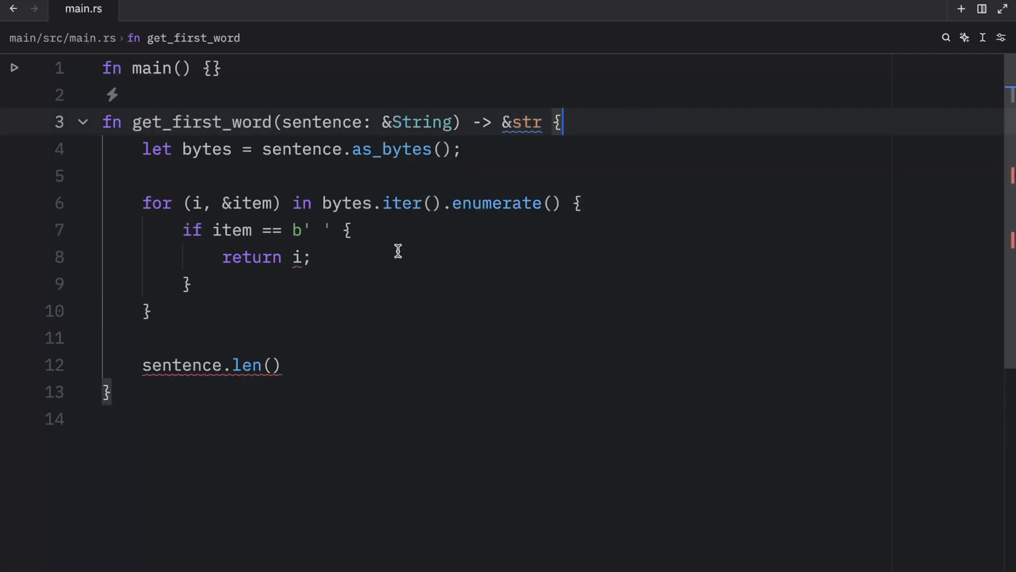
mouse_move(293, 315)
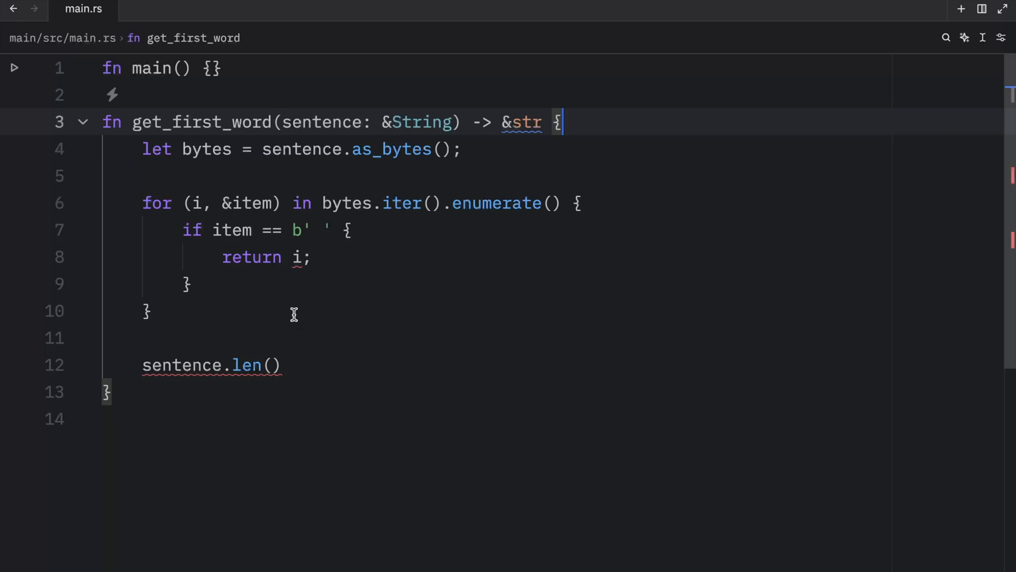
click(303, 257)
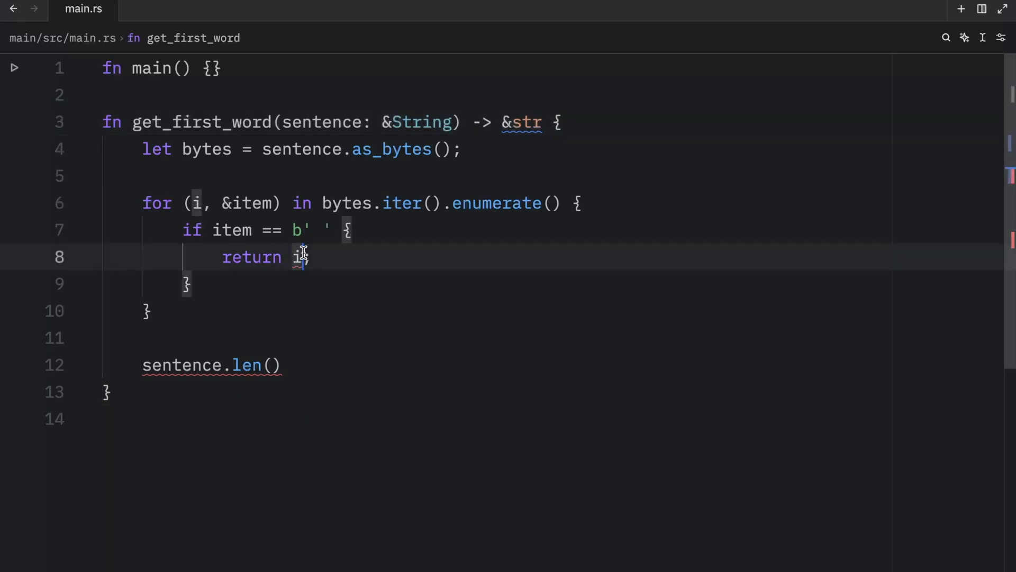
key(Backspace)
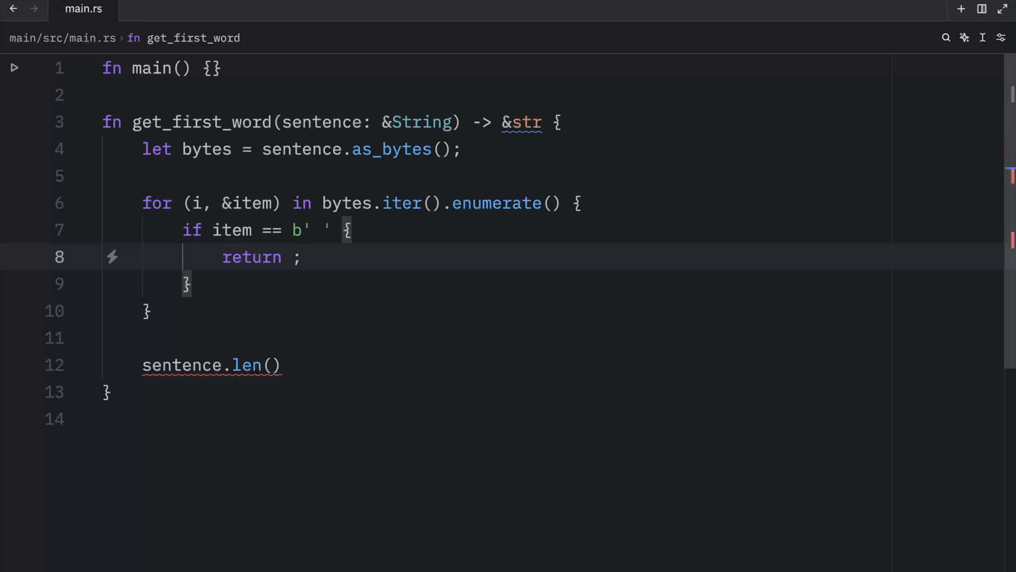
Return &sentence[..i] at the first space and &sentence[..] otherwise.
text(&sen)
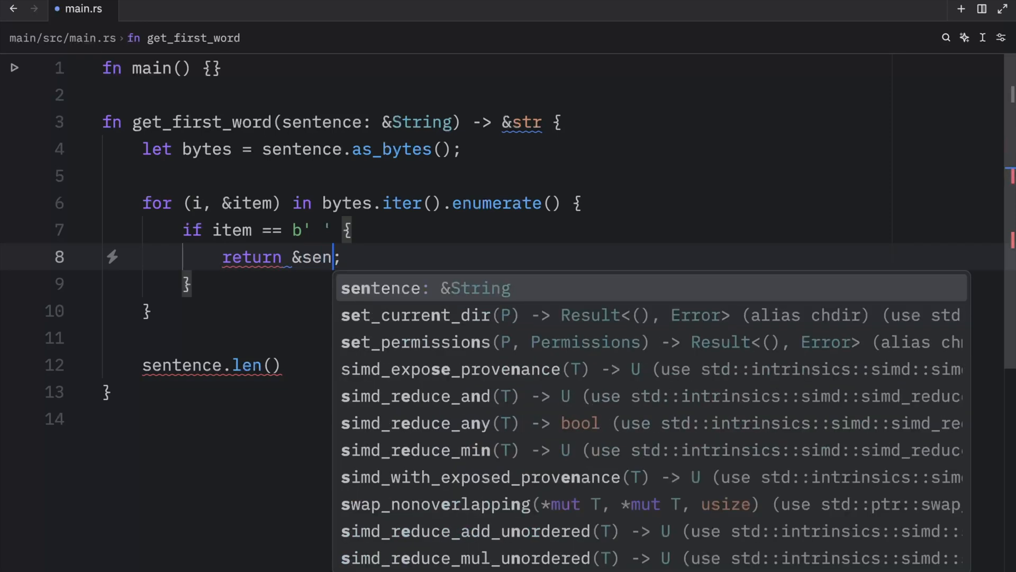
text(tence[..])
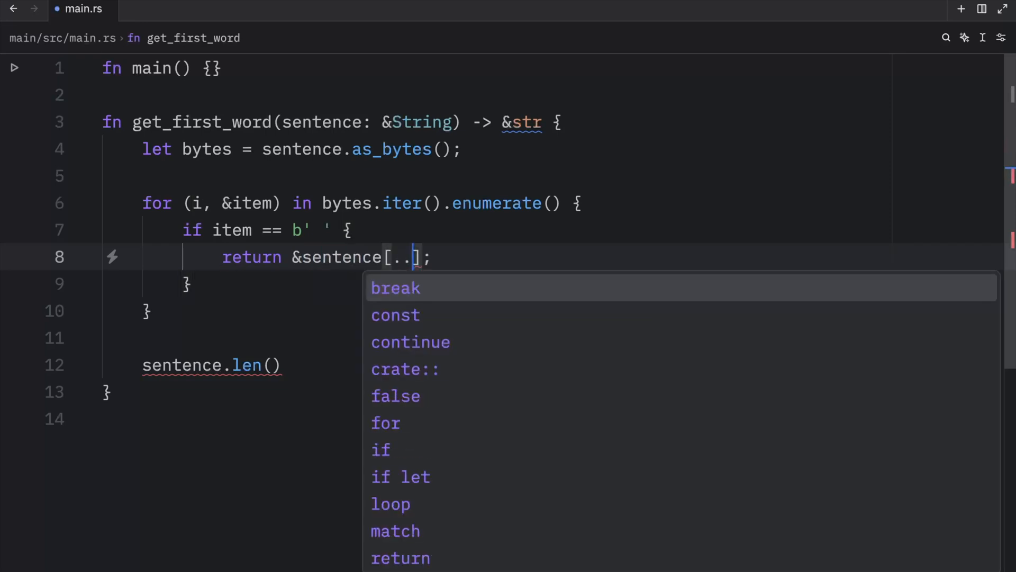
text(i)
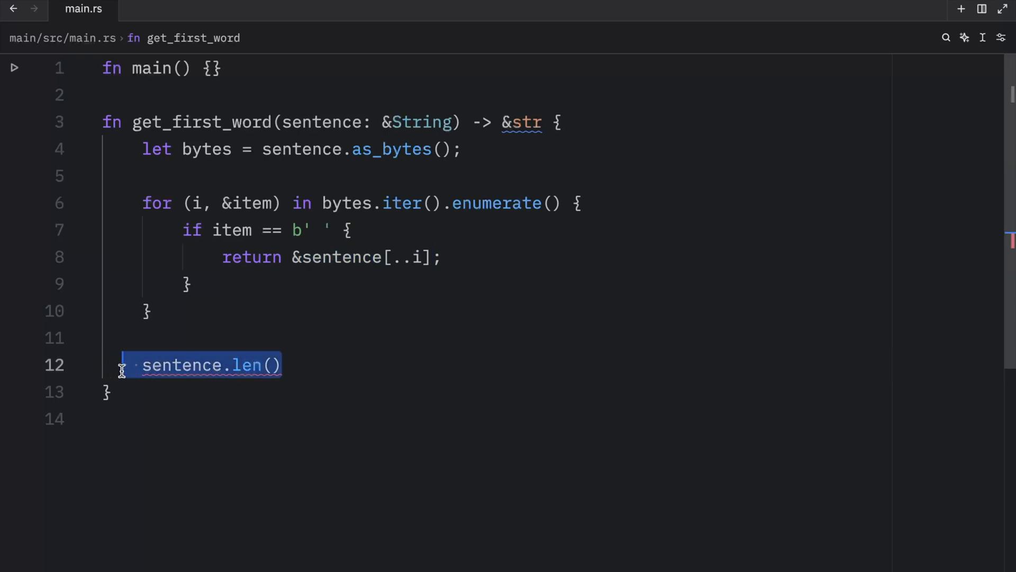
text(&sentence[..])
text(let)
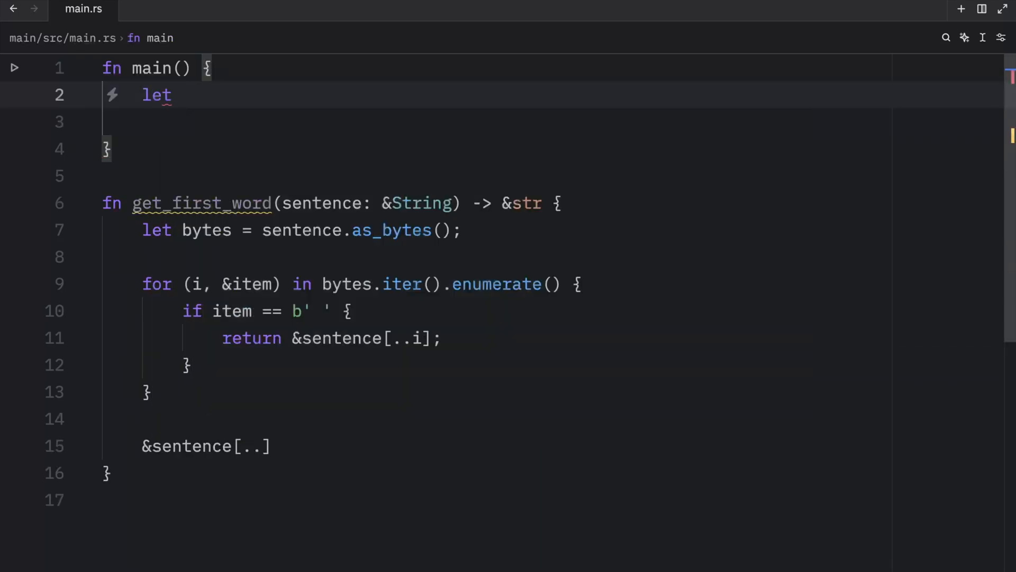
Define let mut sentence = String::from("Holy bananas!"); in main.
text(mut s)
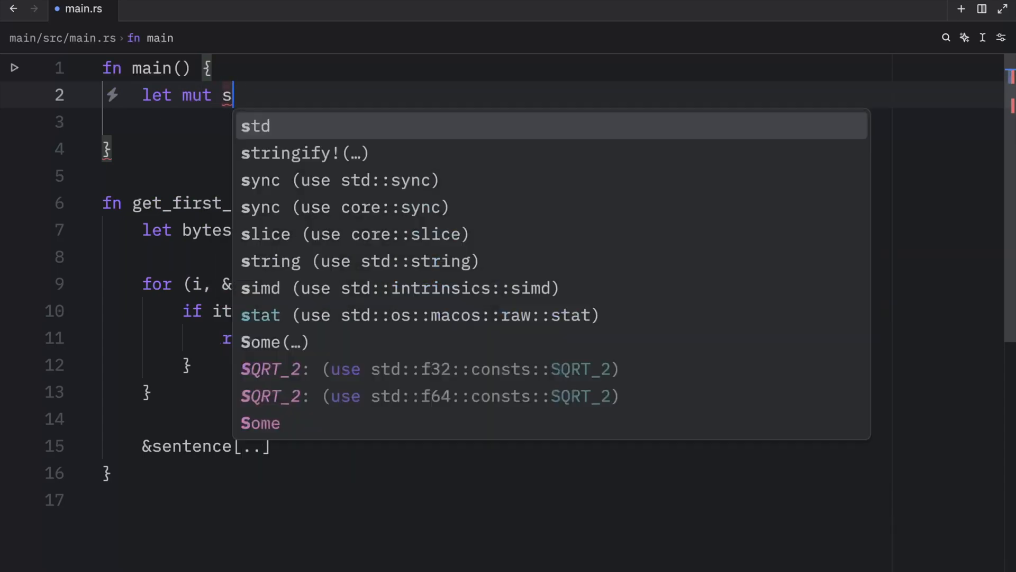
text(entence = String::from(")
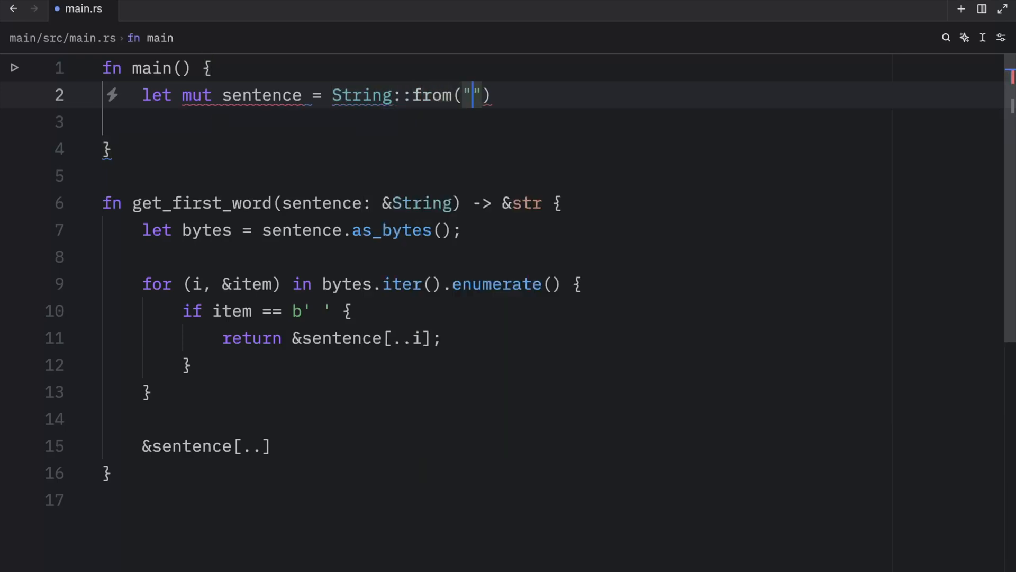
text(Holy)
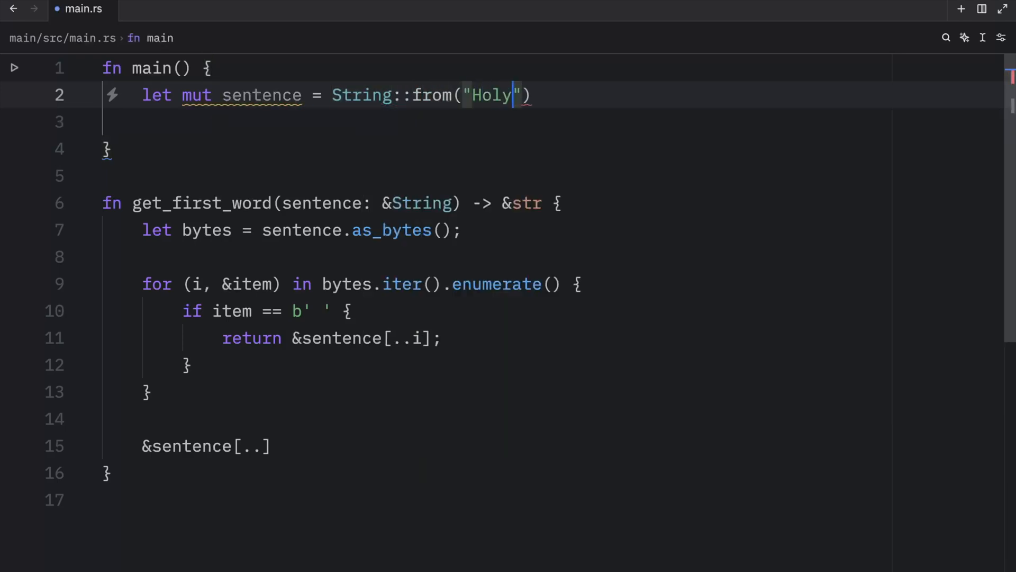
text(bananas!)
text(let wor)
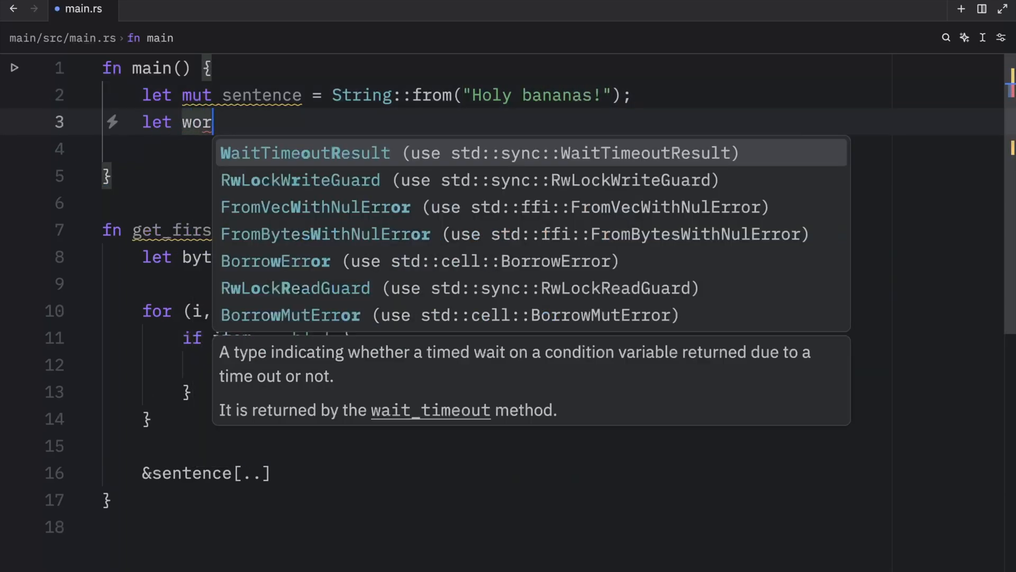
Store get_first_word(&sentence) in word, print it and run showing word = "Holy".
text(d = g)
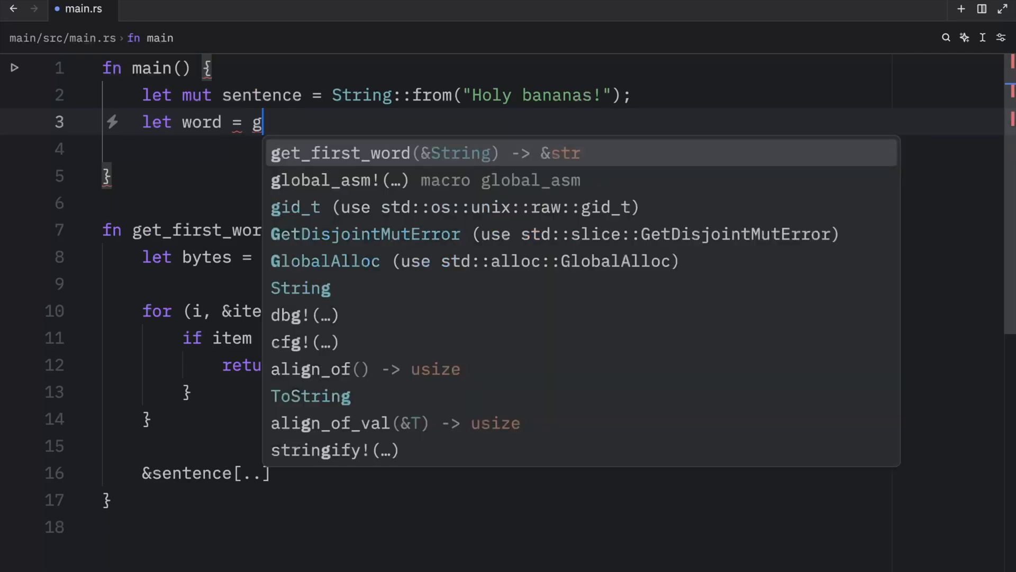
text(et_first_word(s)
text(cargo run -q)
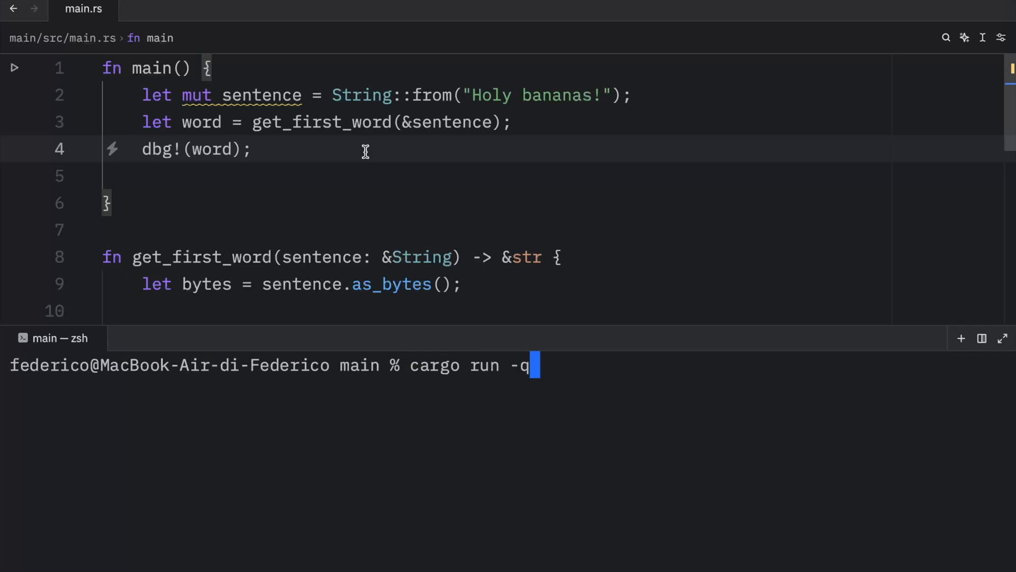
key(Return)
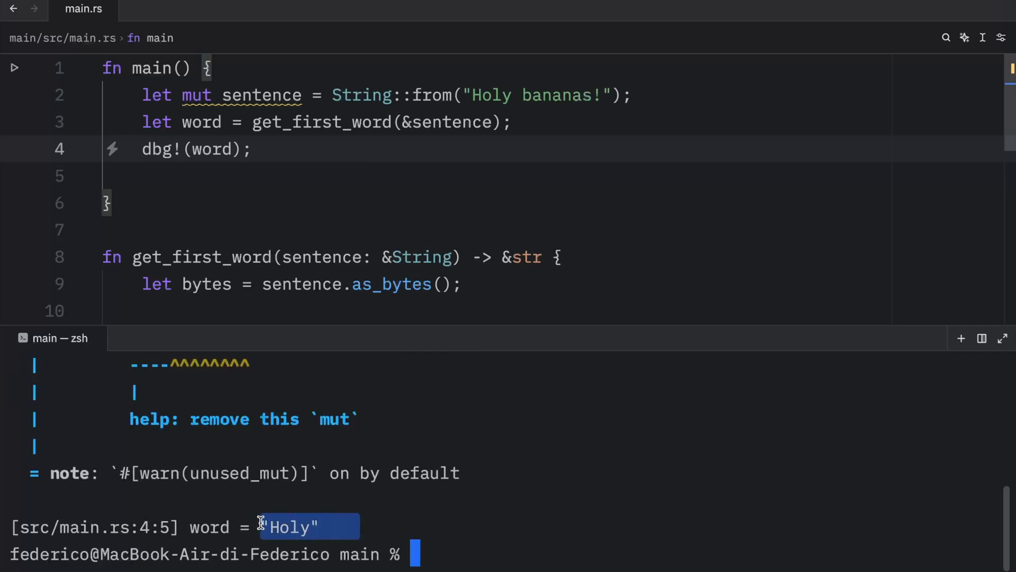
text(sentence.clear();)
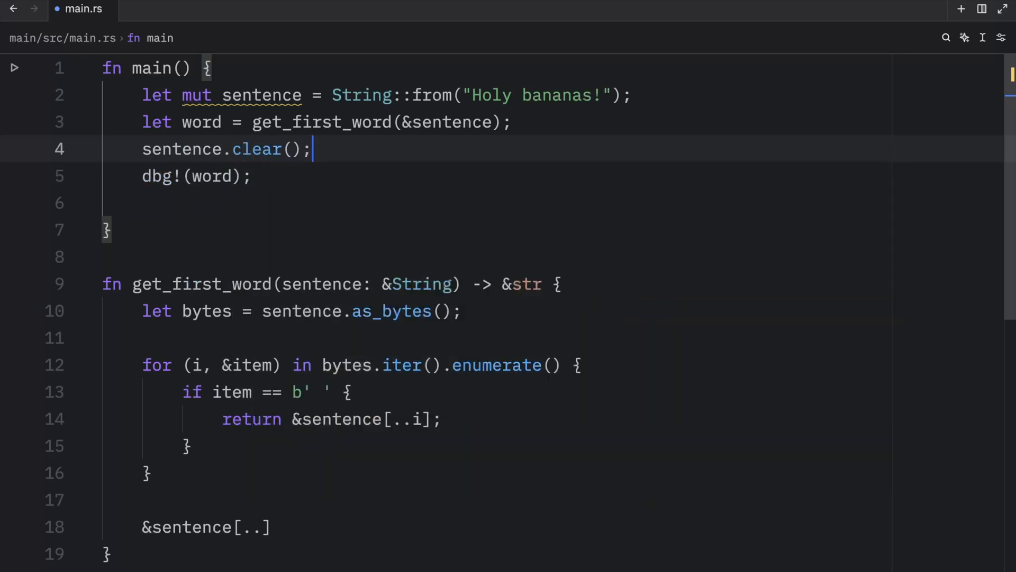
Add sentence.clear(); before dbg!(word) to see the borrow error, then undo it.
double_click(195, 175)
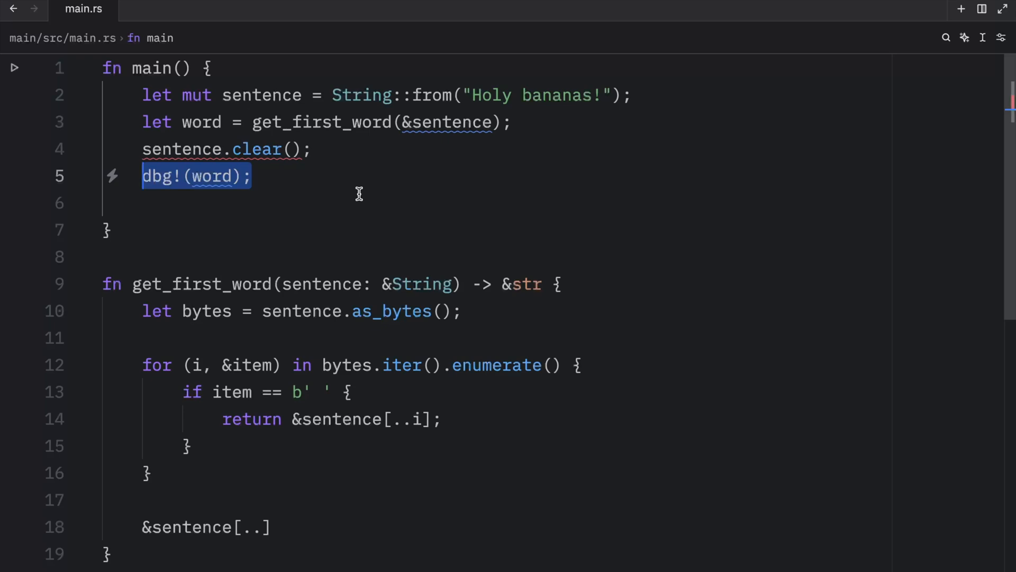
click(211, 121)
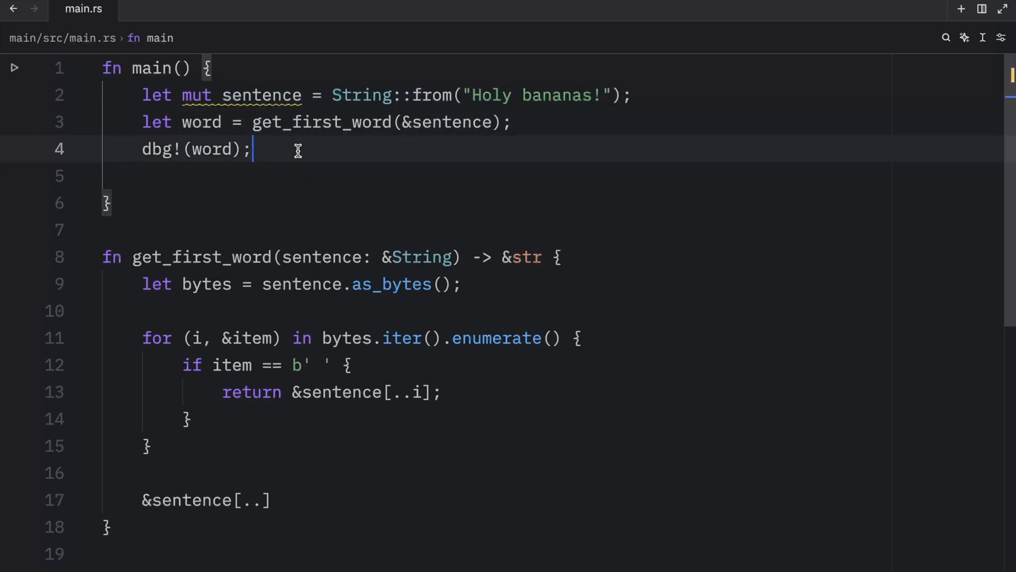
text(sentence.clear();)
click(385, 96)
text(let name)
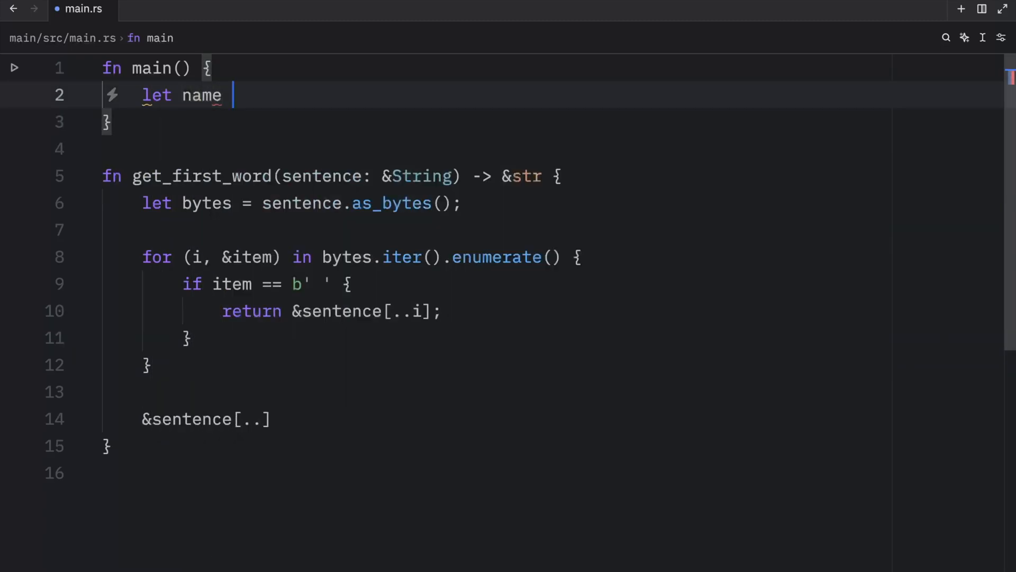
Assign name the string literal "Bob" in main.
text(= "Bob")
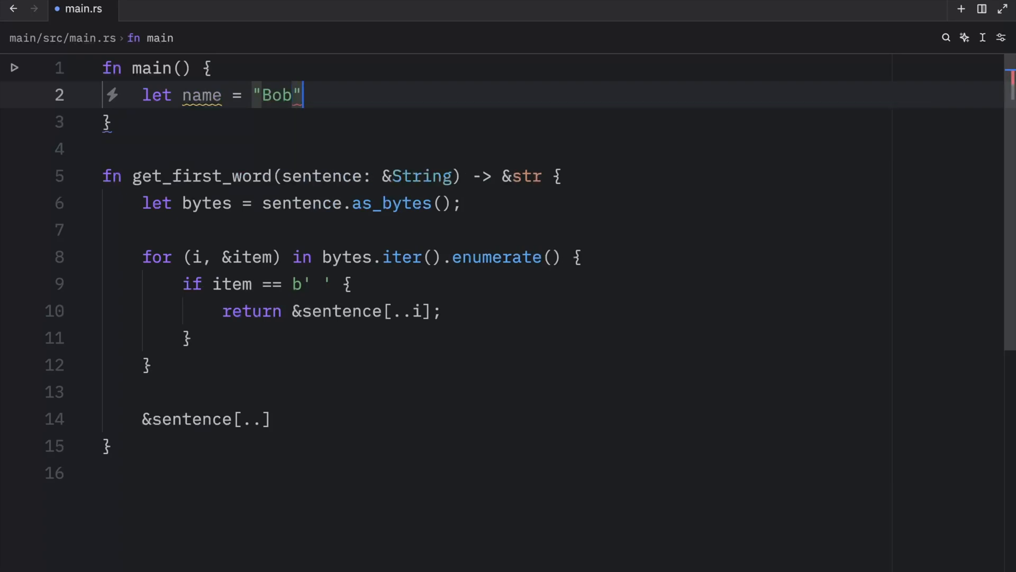
text(;)
text(dbg!(name);)
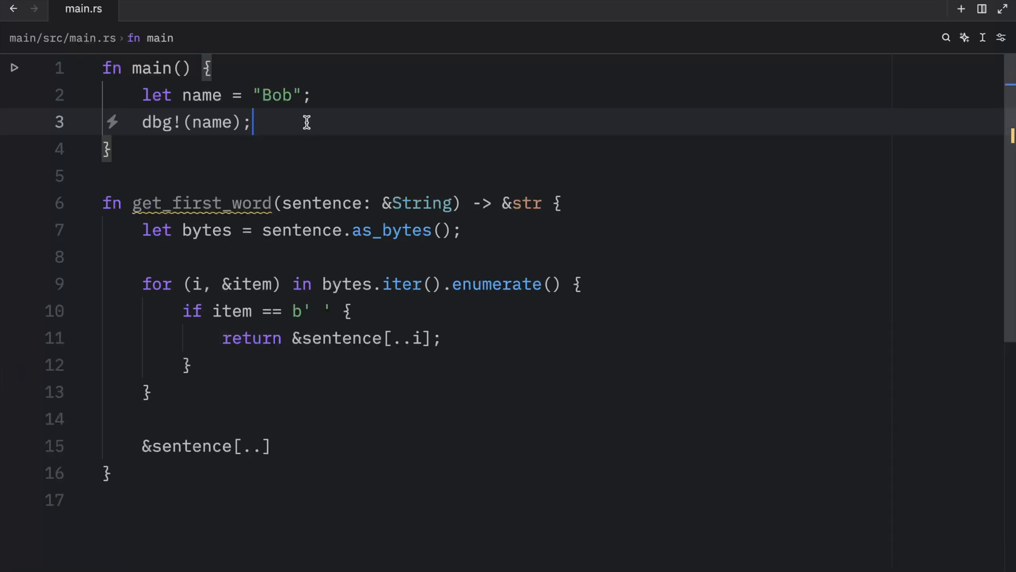
mouse_move(339, 127)
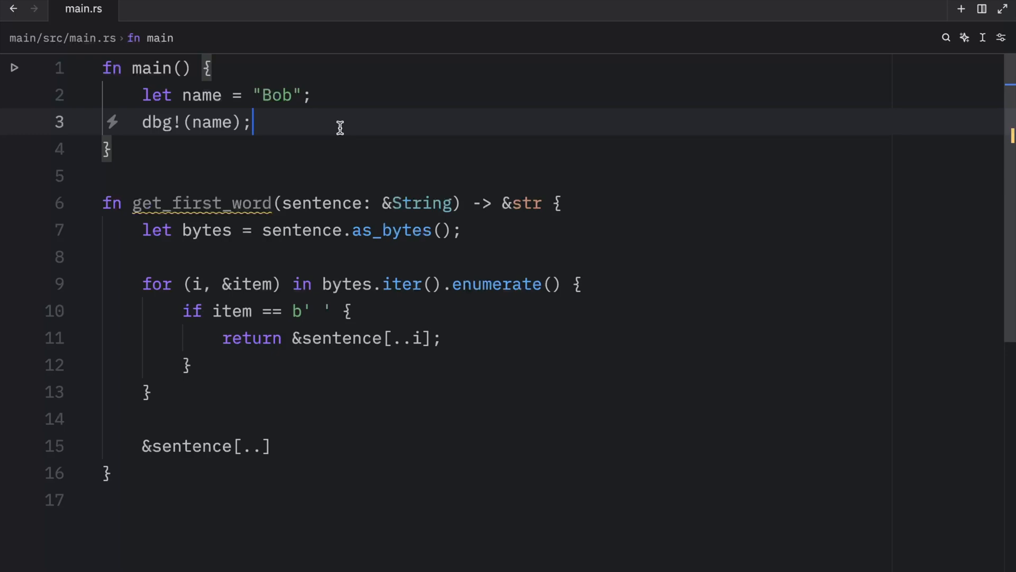
mouse_move(204, 94)
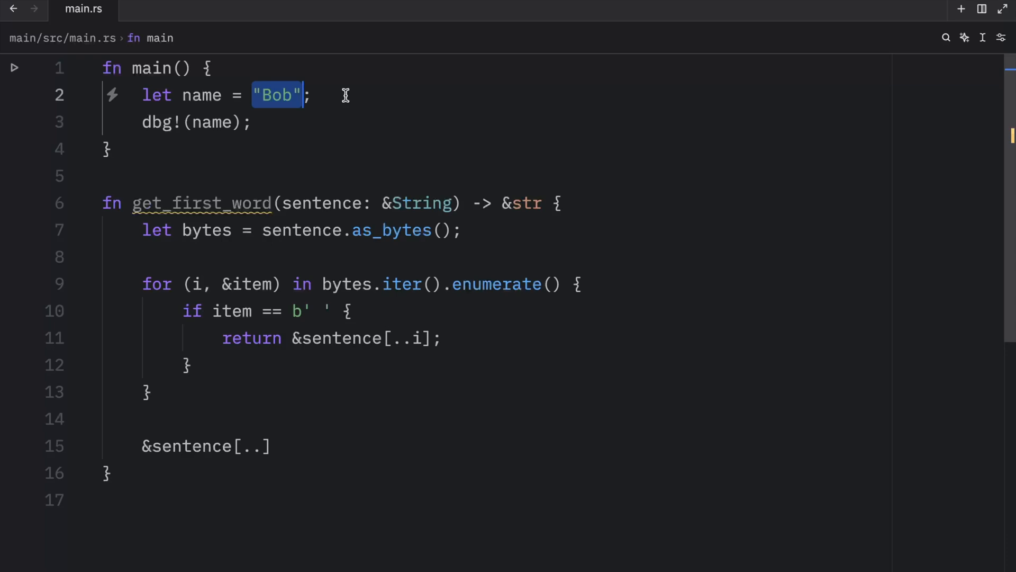
mouse_move(201, 95)
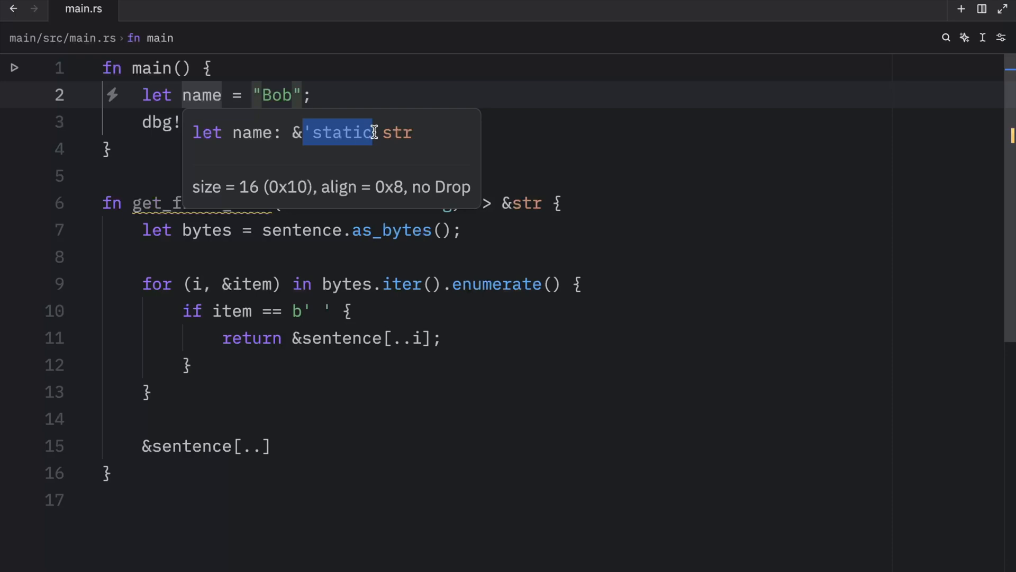
mouse_move(394, 147)
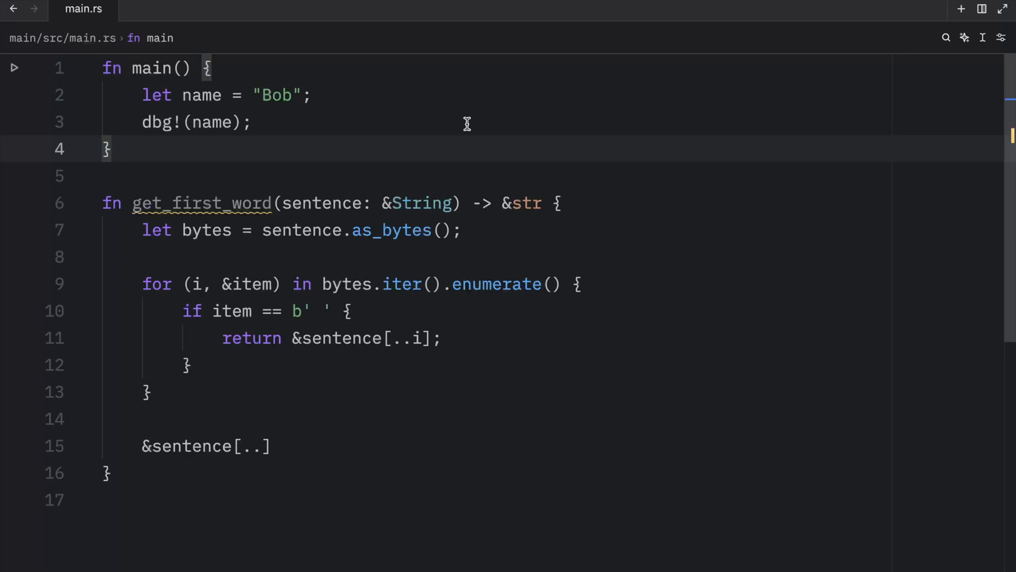
Declare sentence as String::from and compute word with get_first_word(&sentence[0..5]).
double_click(418, 200)
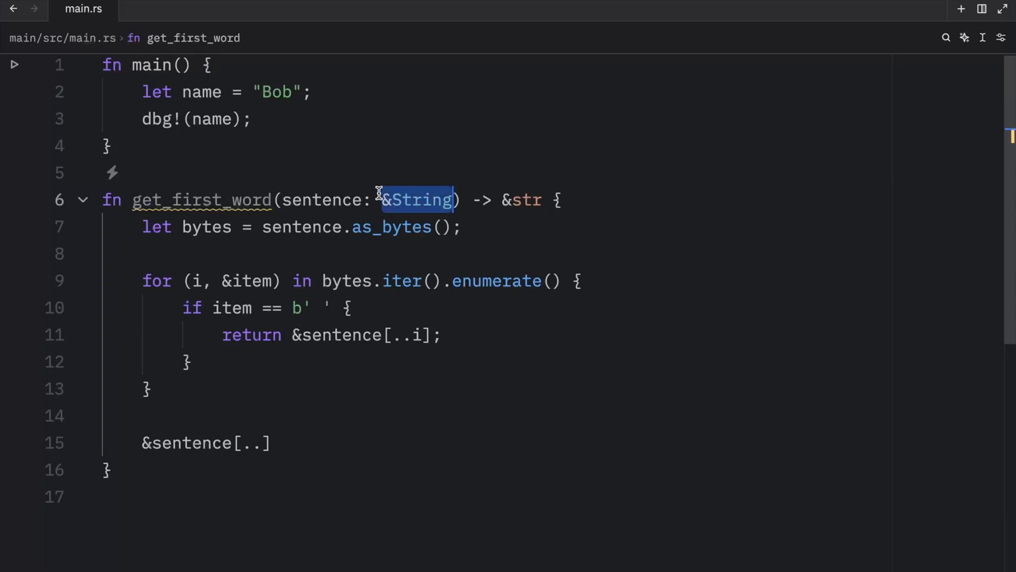
mouse_move(636, 294)
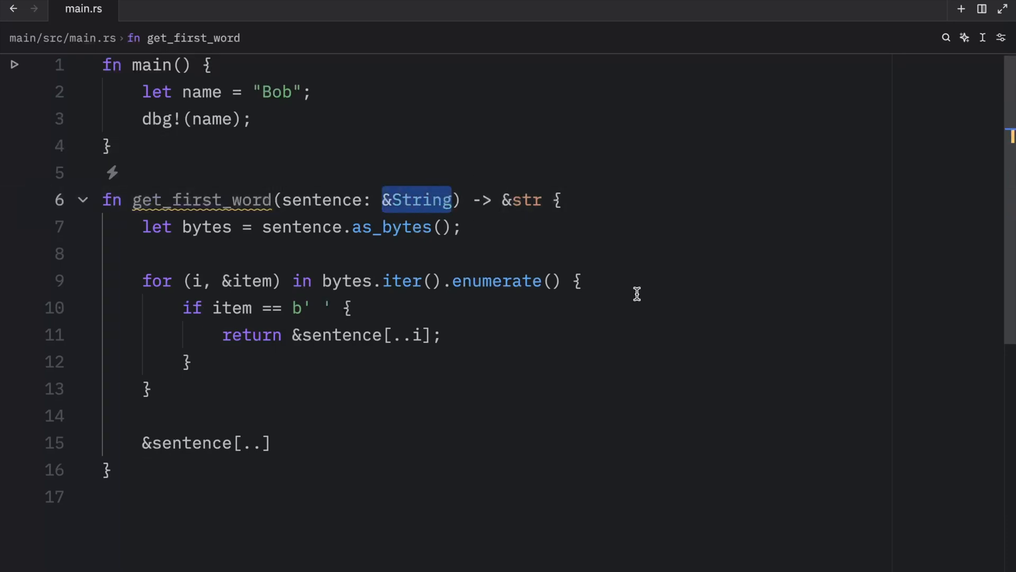
key(Delete)
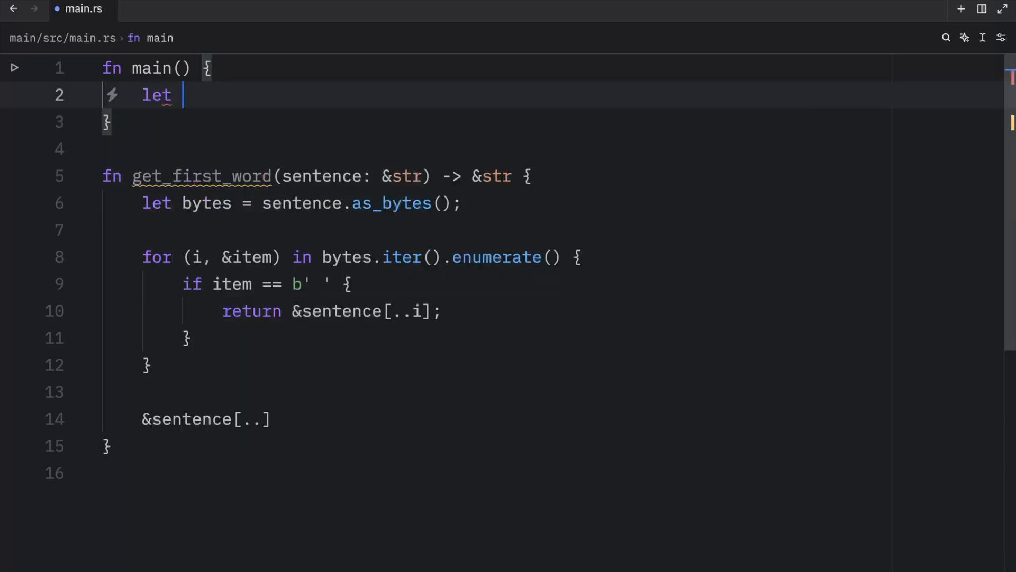
text(sentence = String)
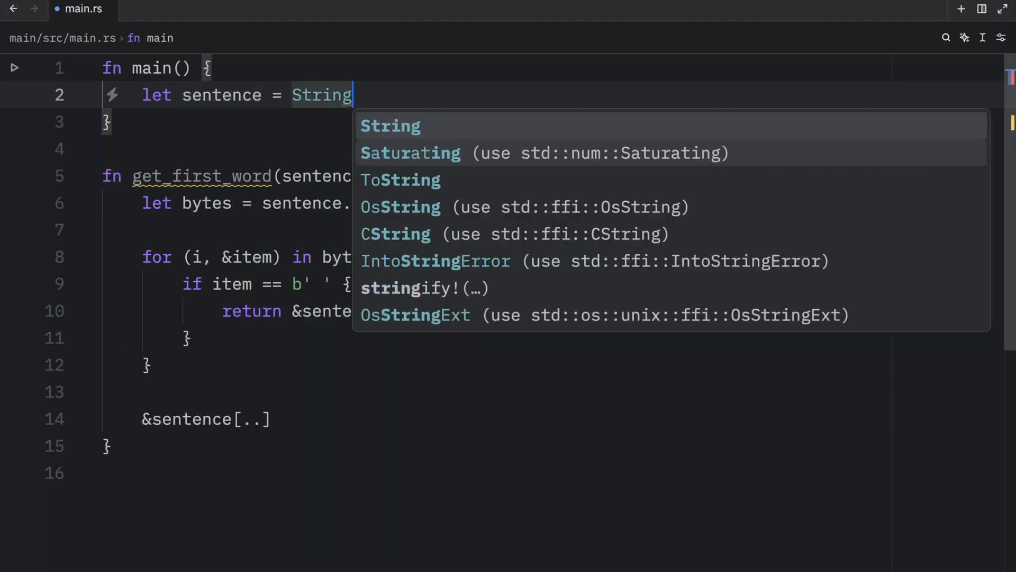
text(::from("Hello, Bob!");)
text(let wo)
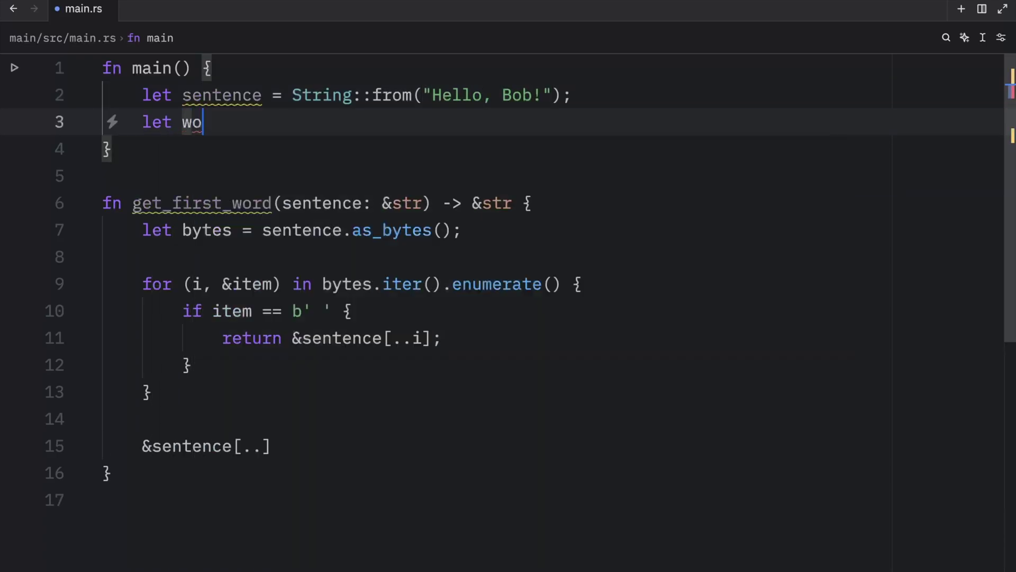
text(rd = get_first_word(sentence))
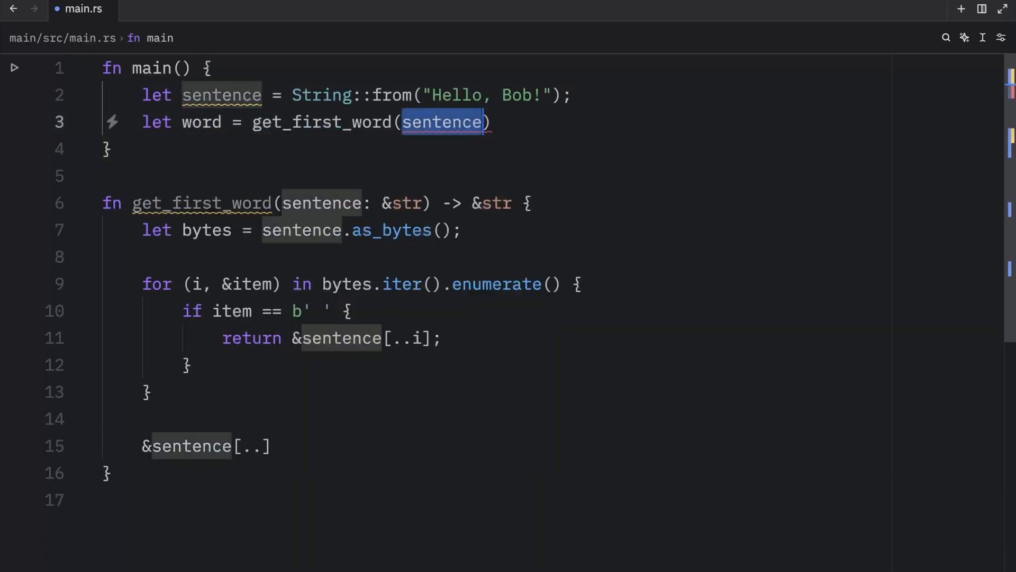
text(&)
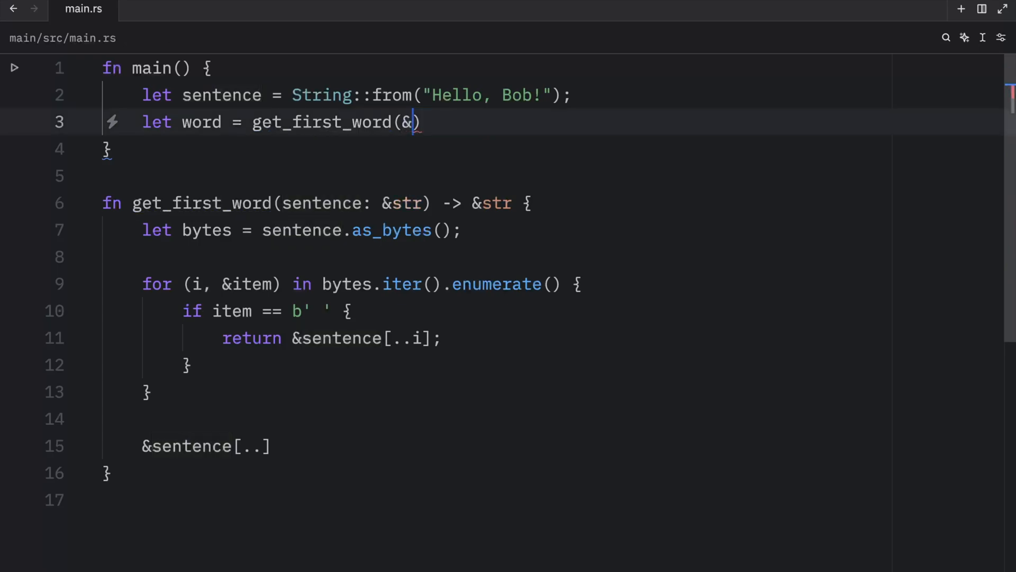
text(sentence)
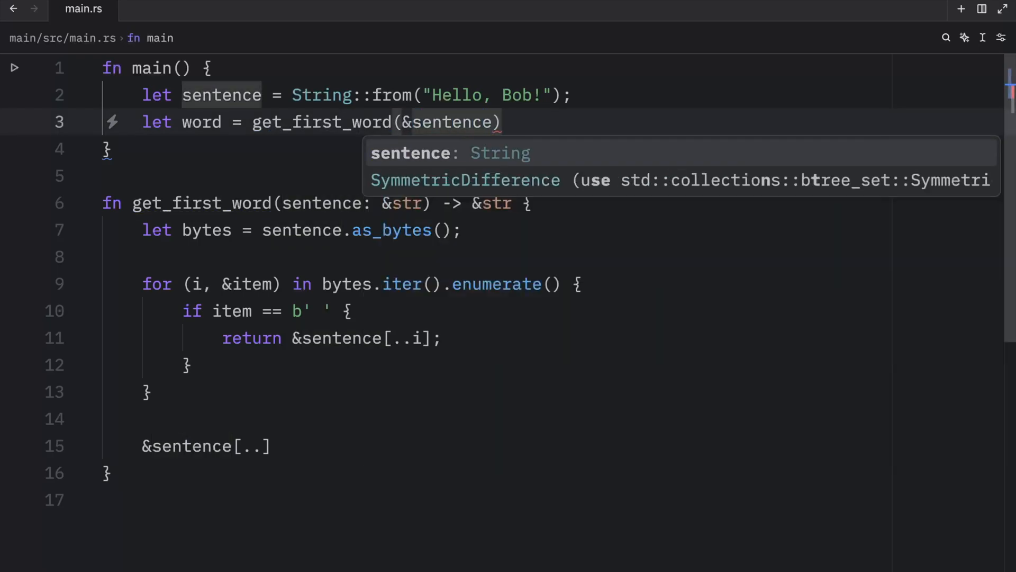
text([0)
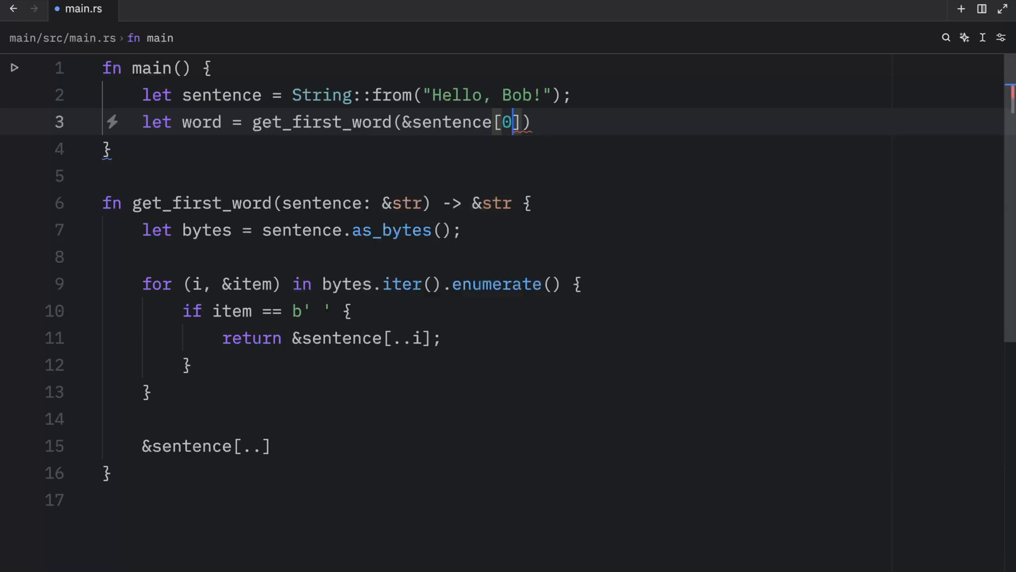
text(..5)
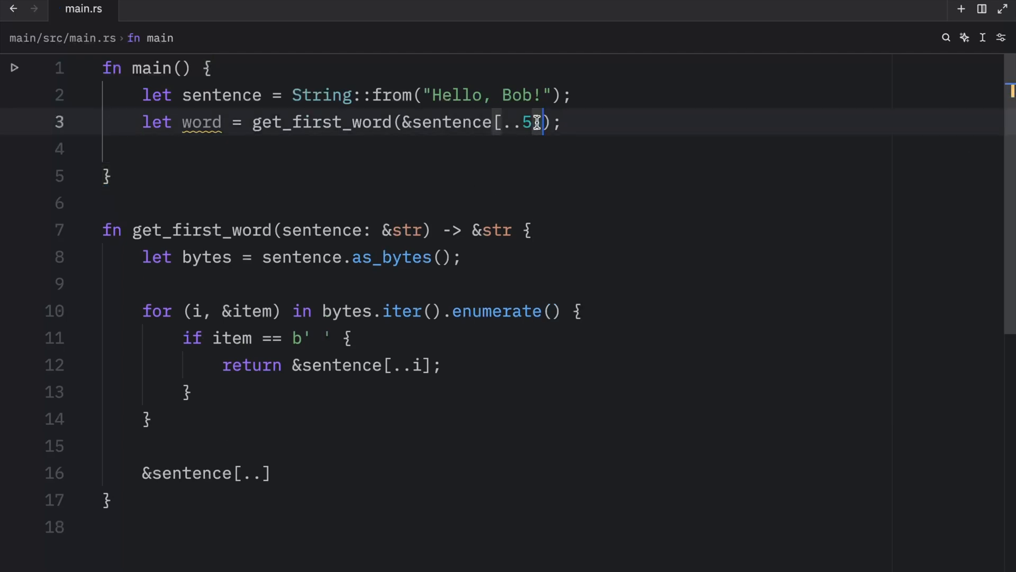
Drop the slice range and add sentence2 = "Bob says hi!", passing it to get_first_word.
double_click(447, 123)
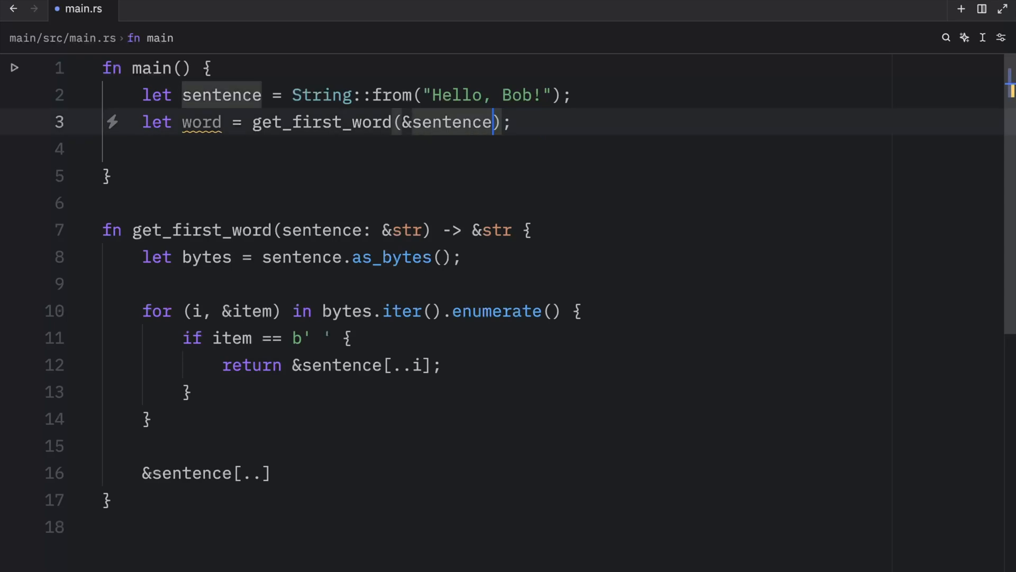
key(Enter)
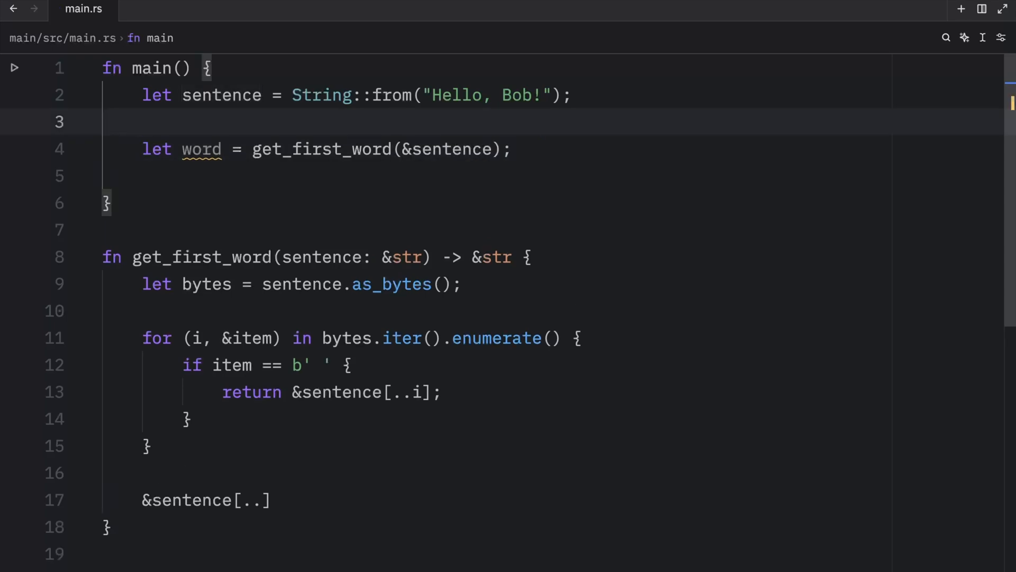
text(let sentence)
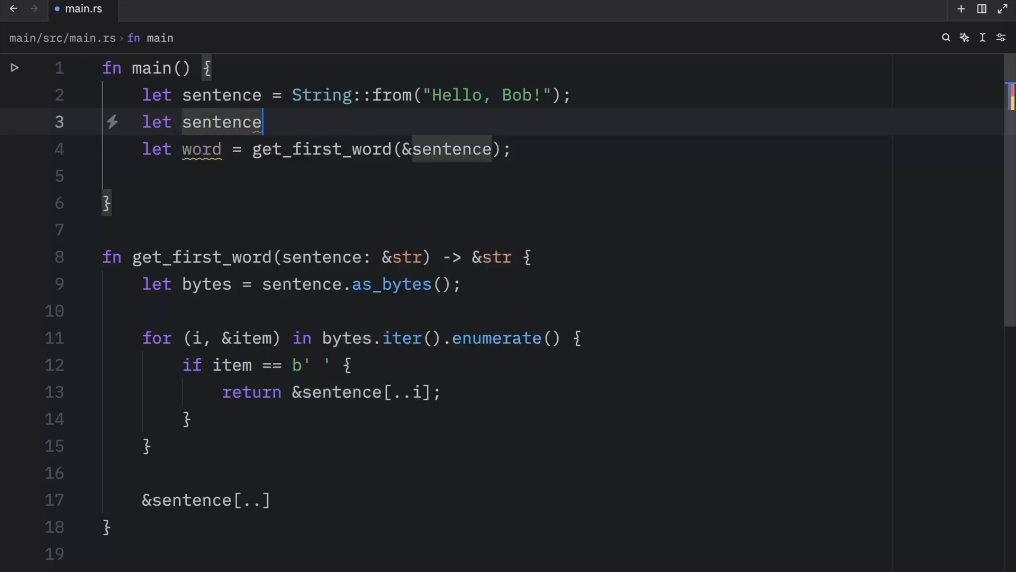
text(2 = ")
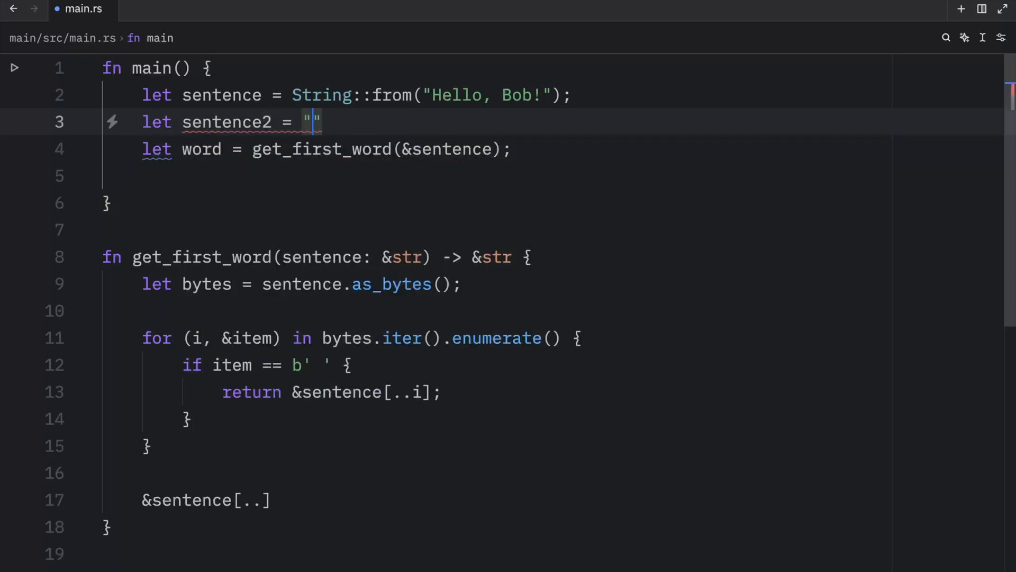
text(Bob says hi!)
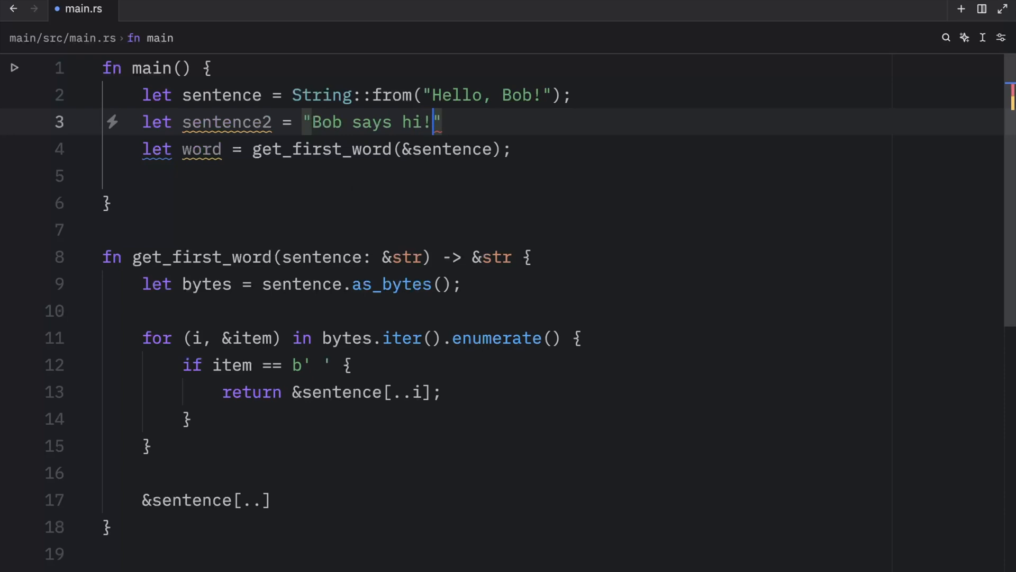
text(se)
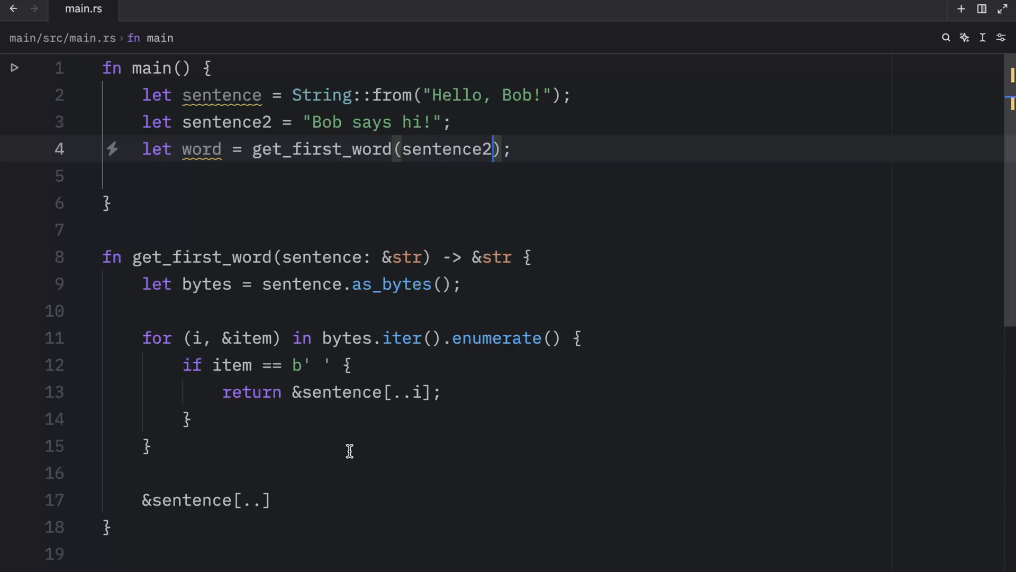
Select the parameter type for editing, then save the file after clearing the old code.
double_click(407, 256)
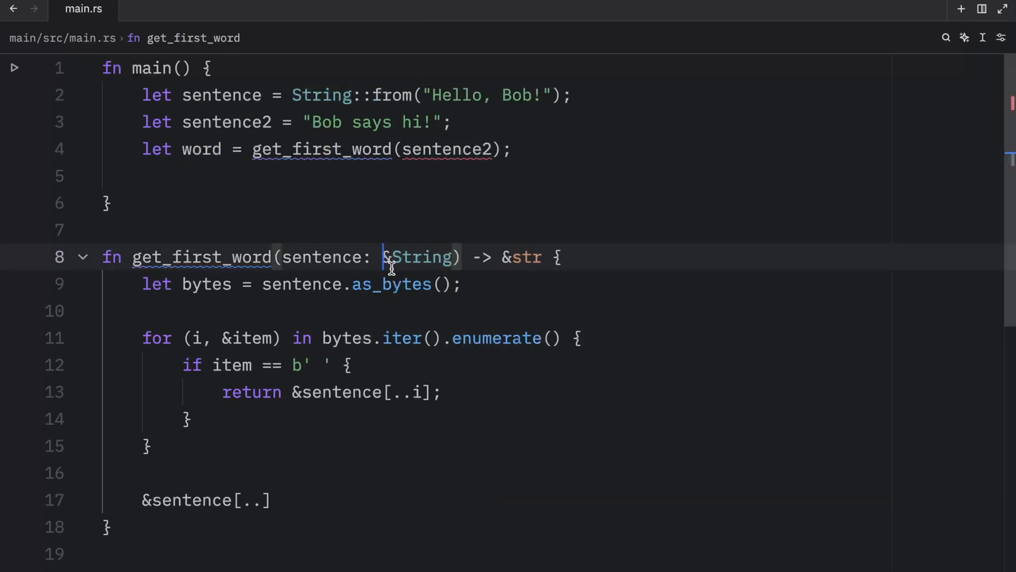
mouse_move(418, 149)
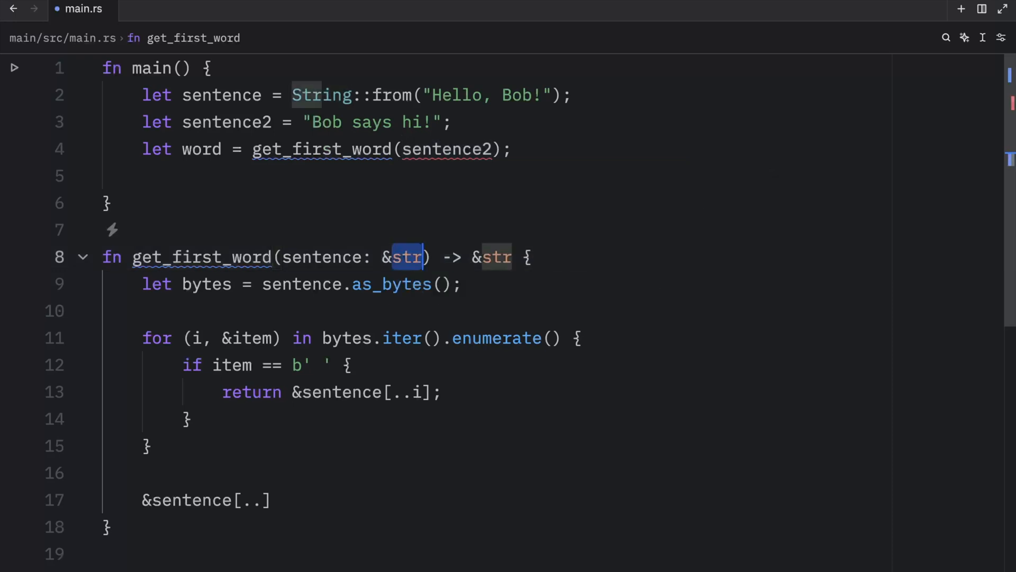
key(ctrl+s)
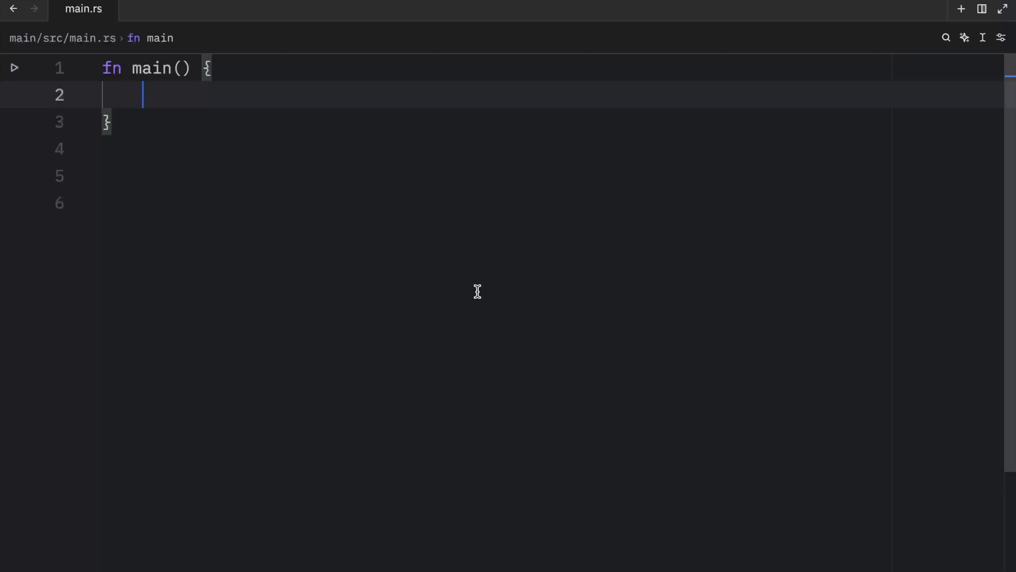
Define arr, take slice = &arr[2..] and print it with println!("slice={:?}", slice).
text(let arr =)
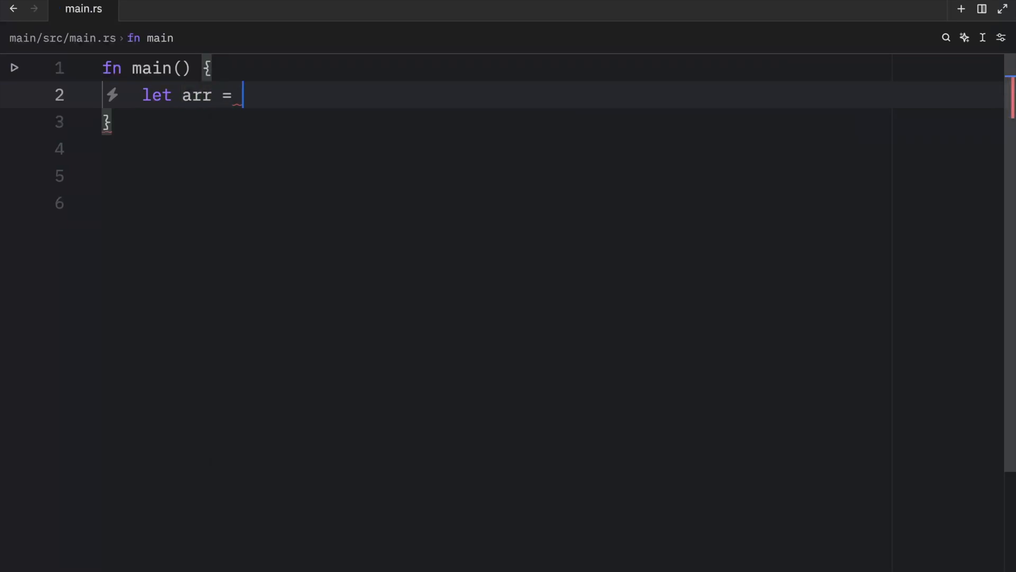
text([1,2,3])
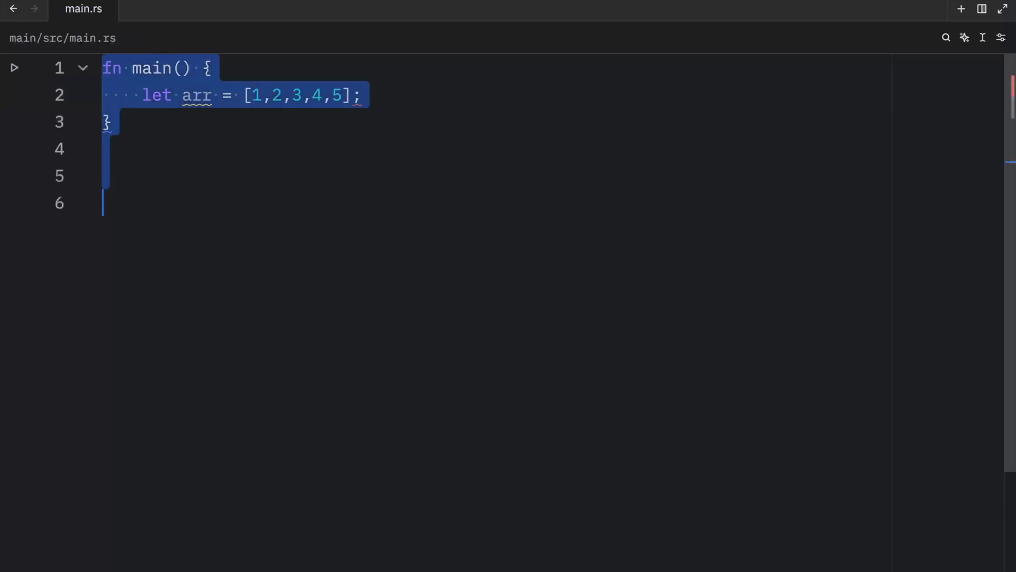
text(let)
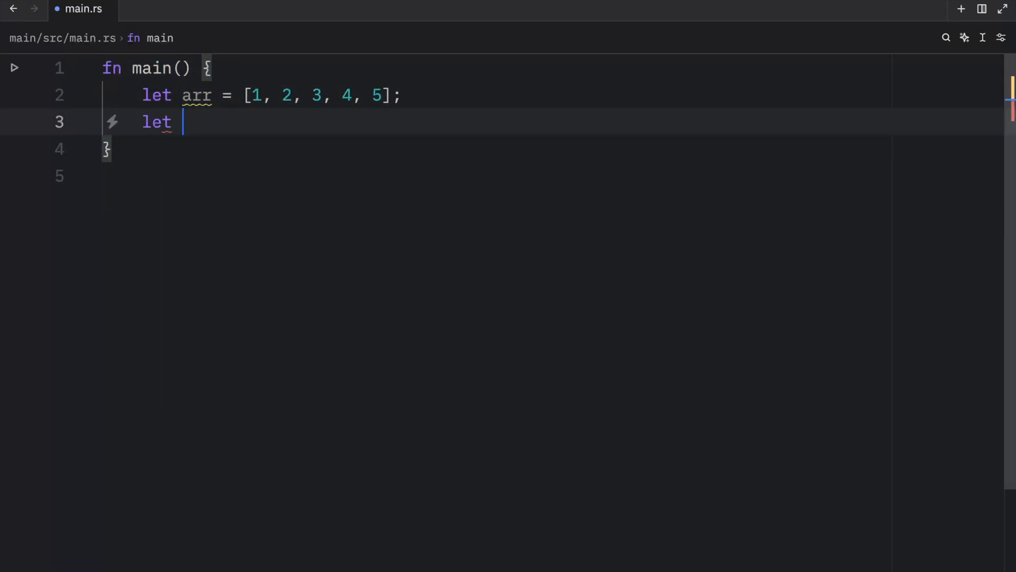
text(slice = &)
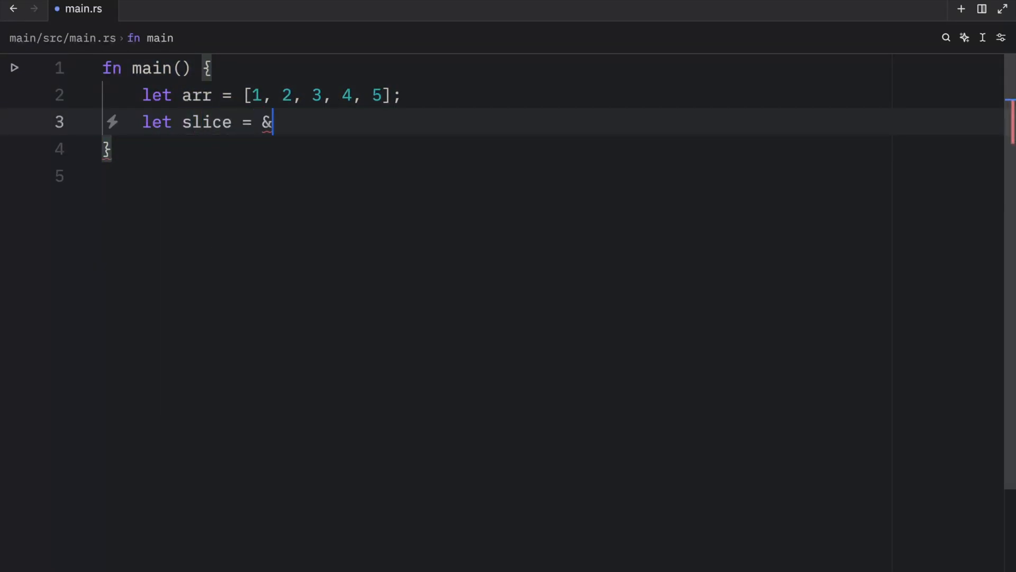
text(arr[)
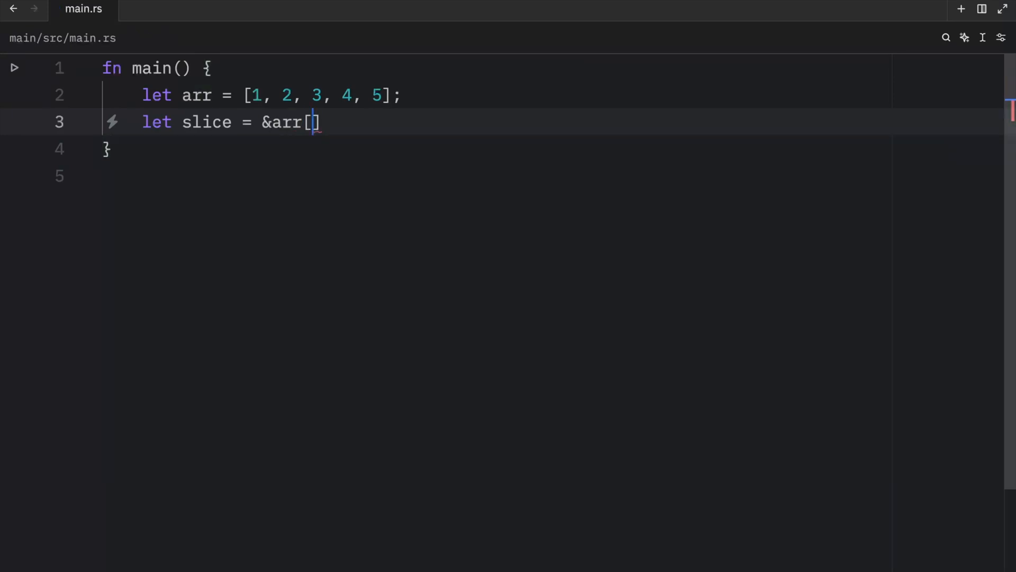
text(2..)
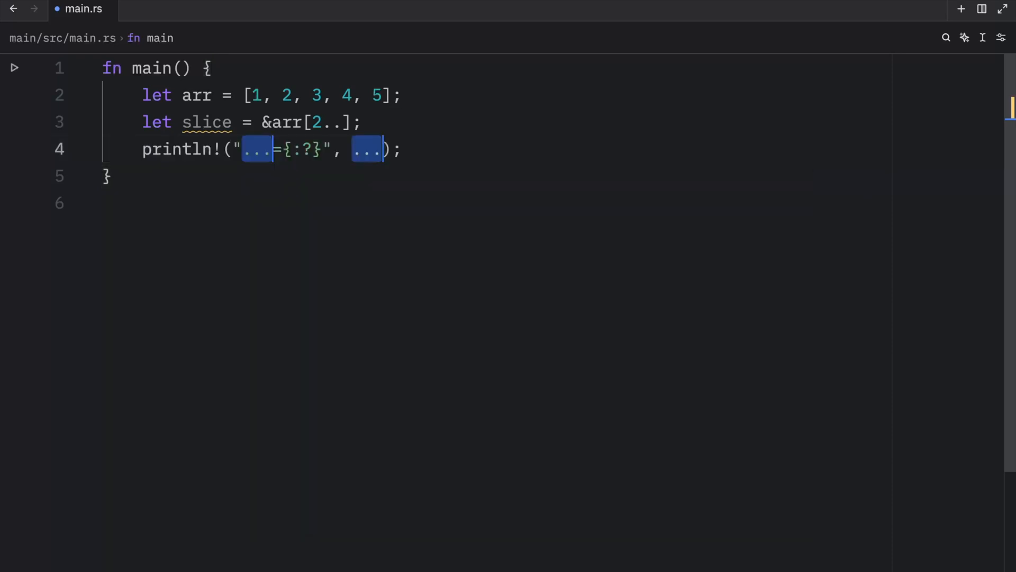
text(slice)
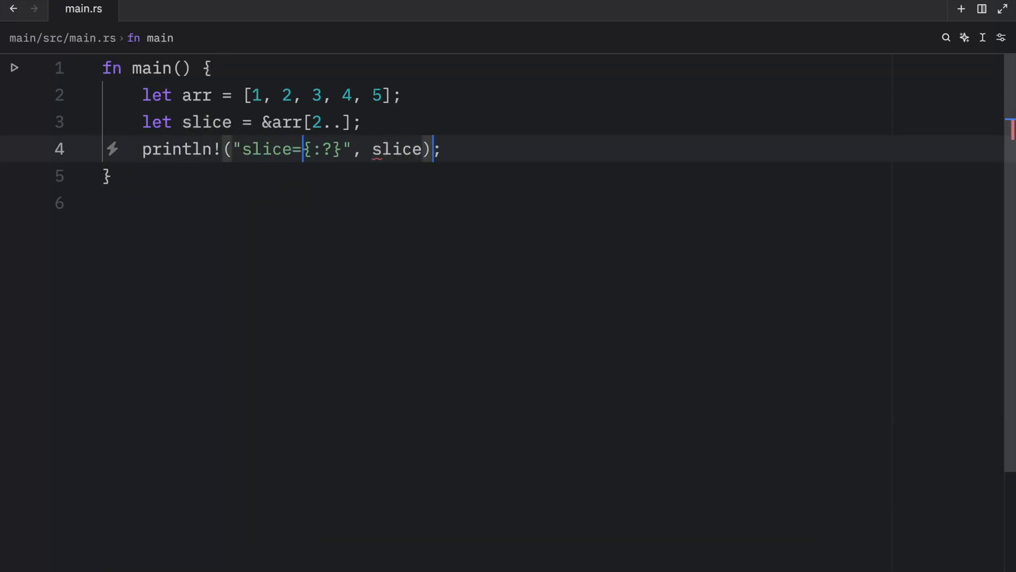
click(486, 176)
text(cargo run -q)
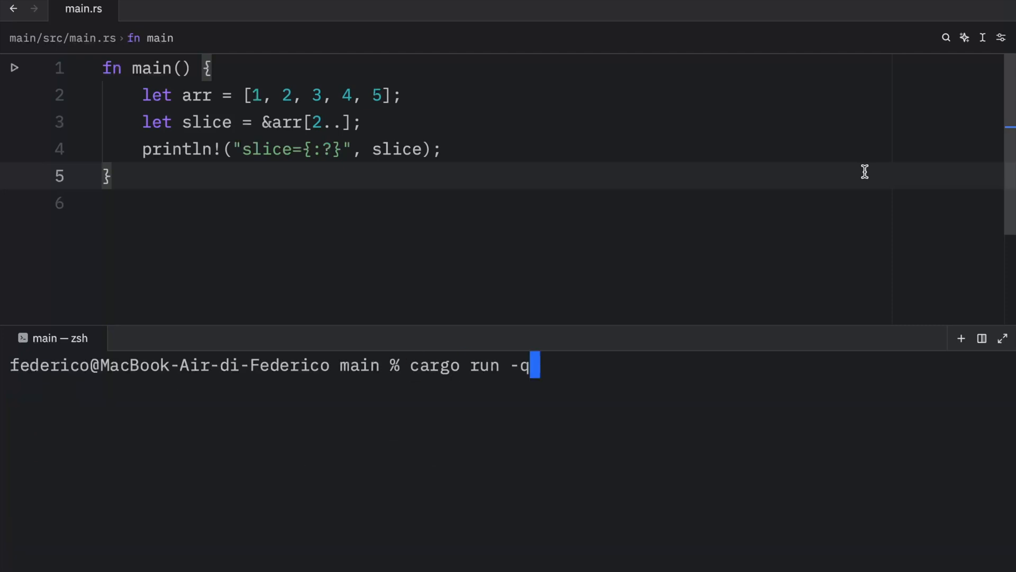
Run cargo to print slice=[3, 4, 5], check slice's &[i32] type, and return to the last line.
key(Return)
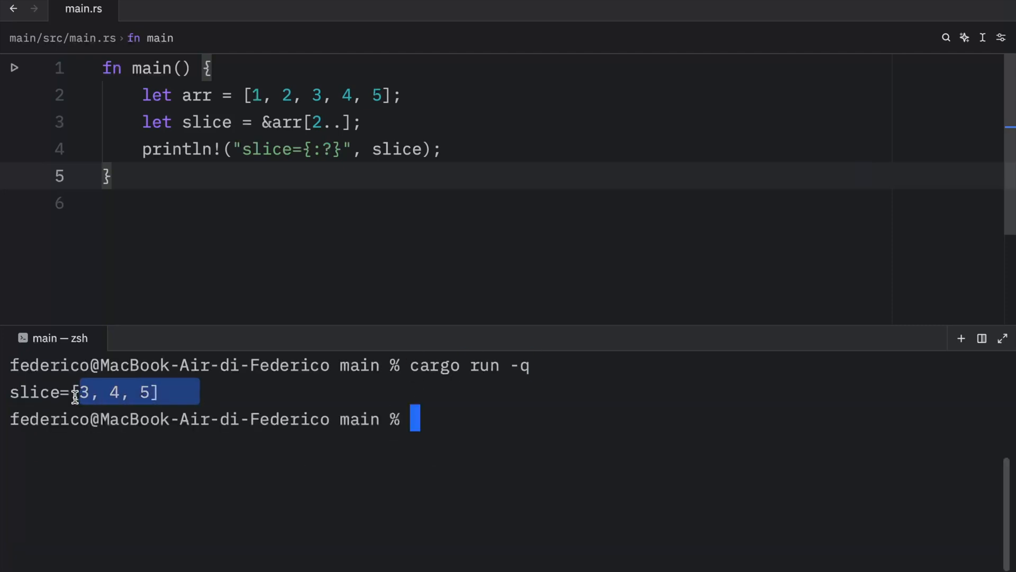
mouse_move(396, 122)
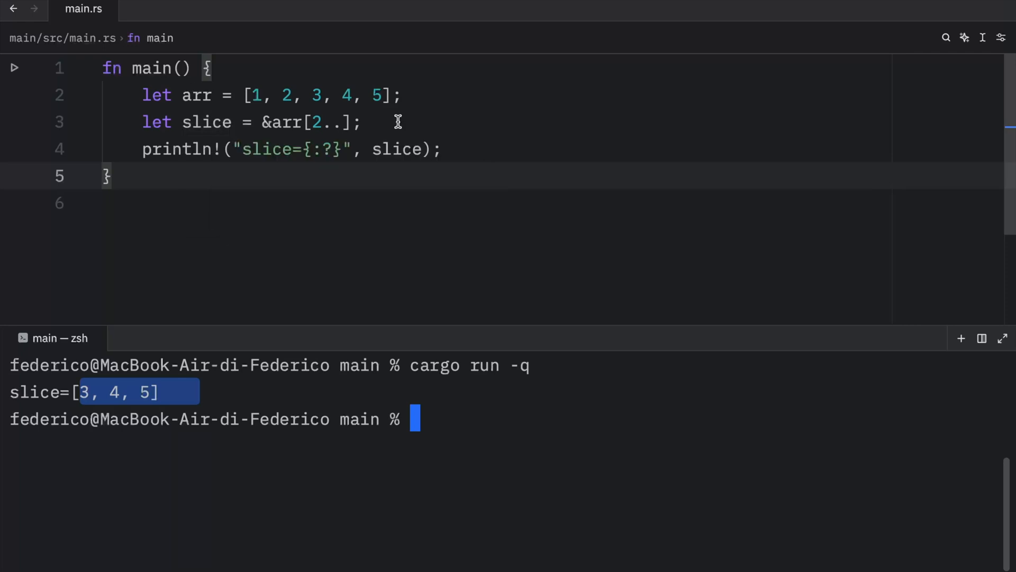
mouse_move(205, 122)
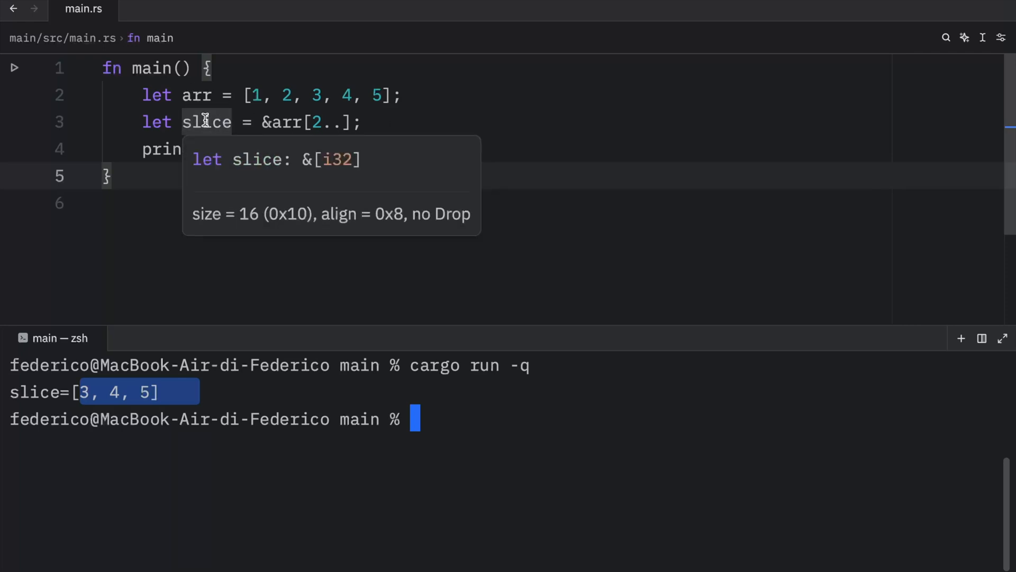
double_click(327, 160)
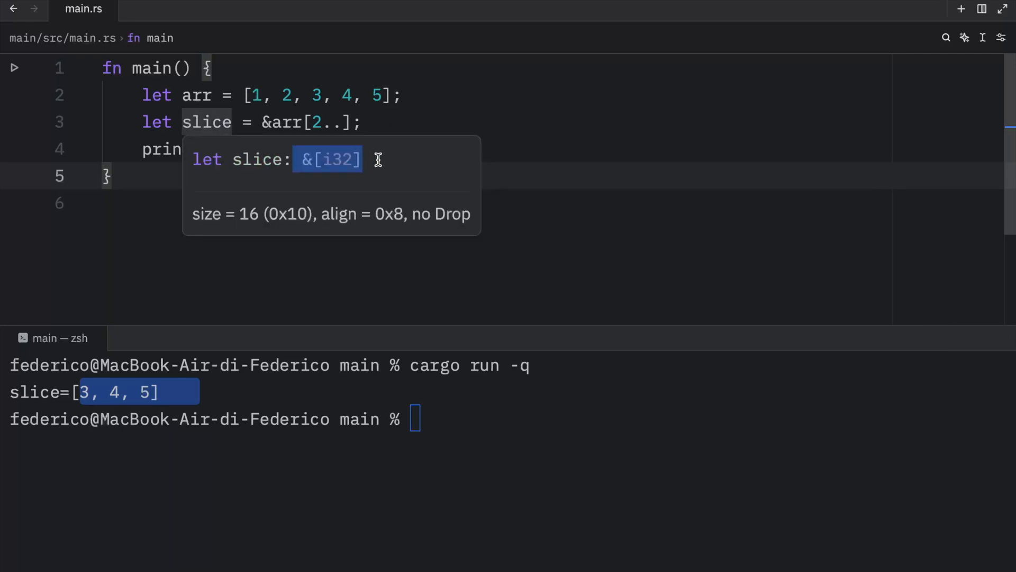
mouse_move(378, 136)
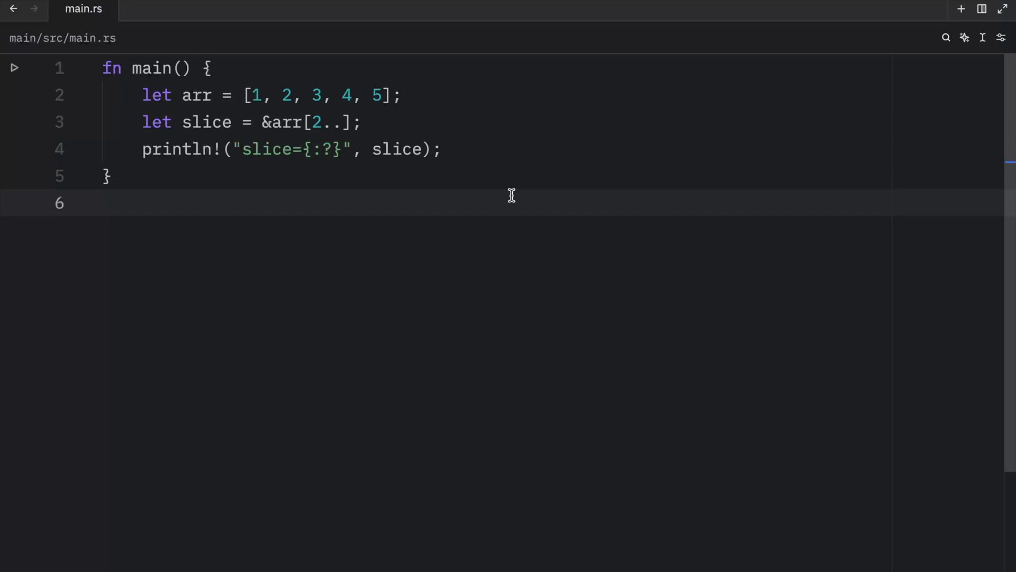
click(103, 204)
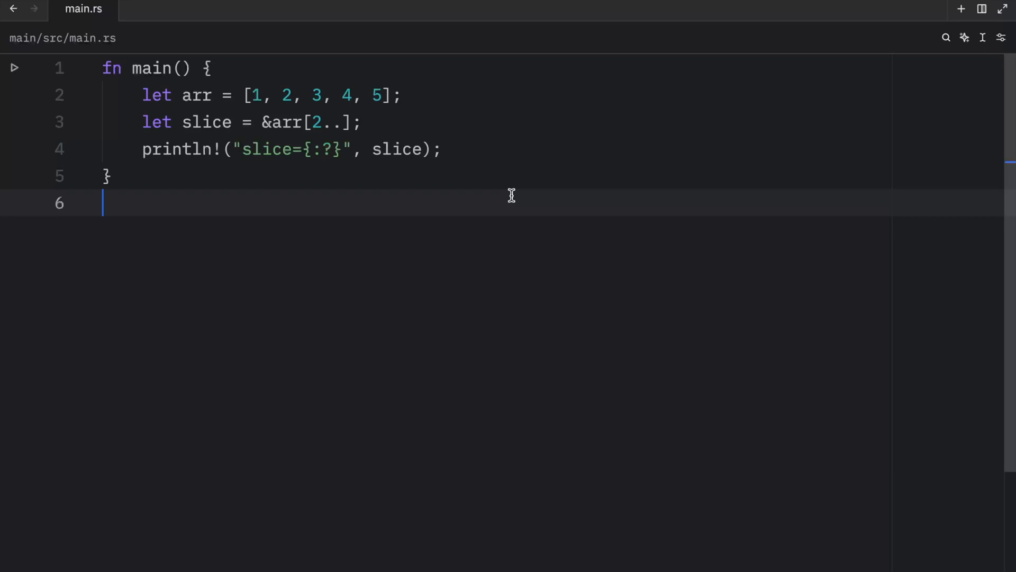